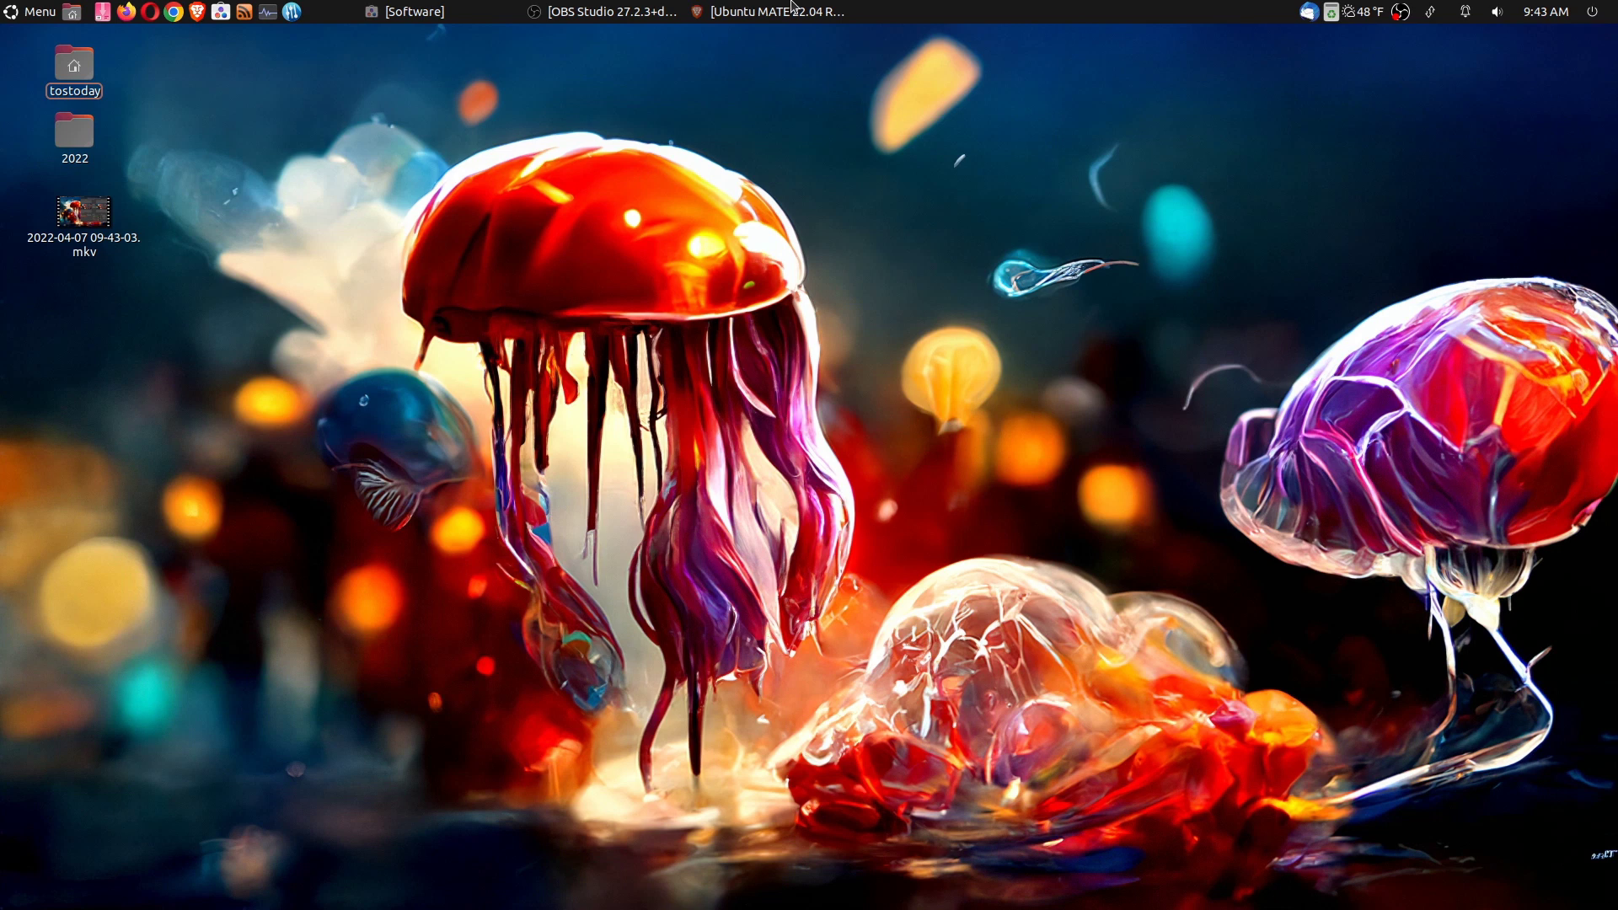
# Install ungoogled-chromium from its Flathub page in GNOME Software and launch it
pyautogui.click(769, 11)
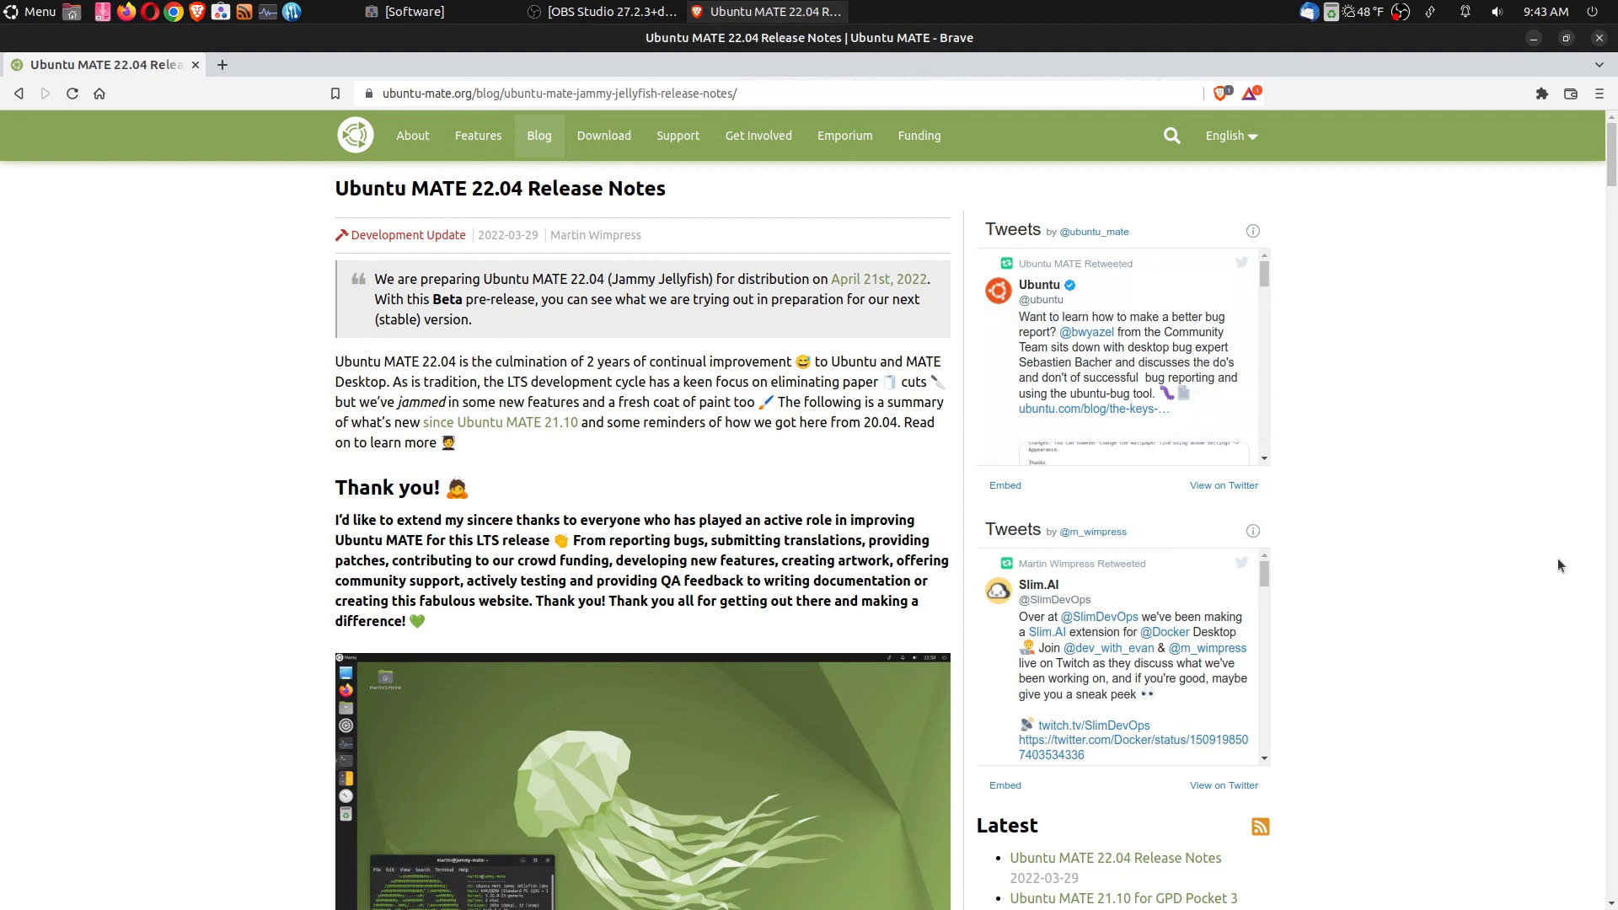
pyautogui.moveTo(1567, 567)
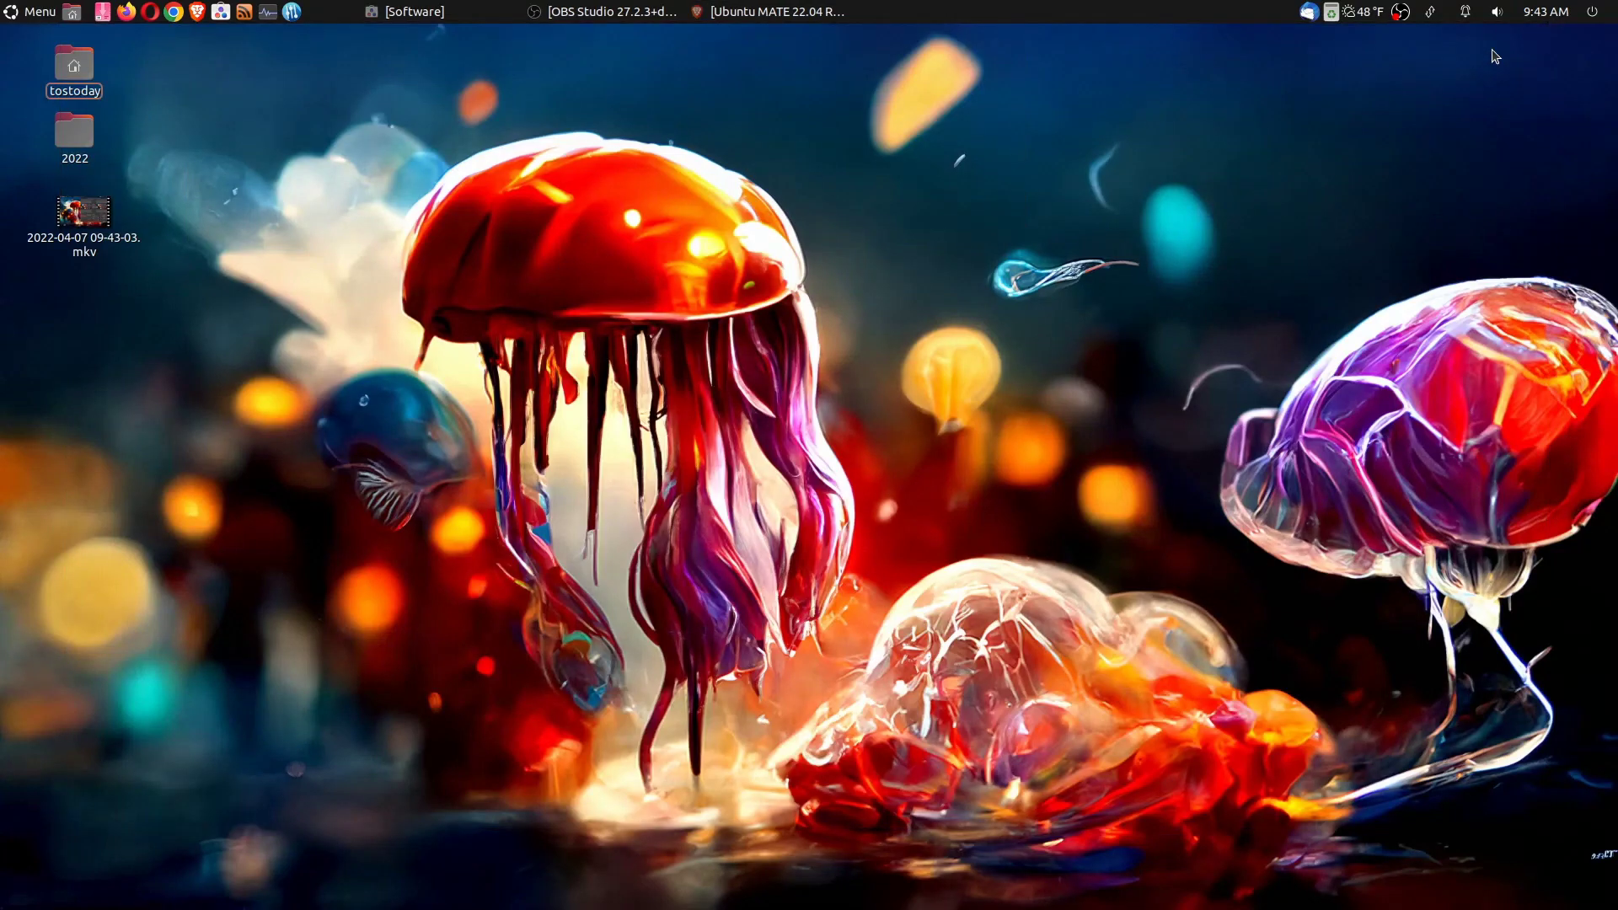
pyautogui.moveTo(1015, 371)
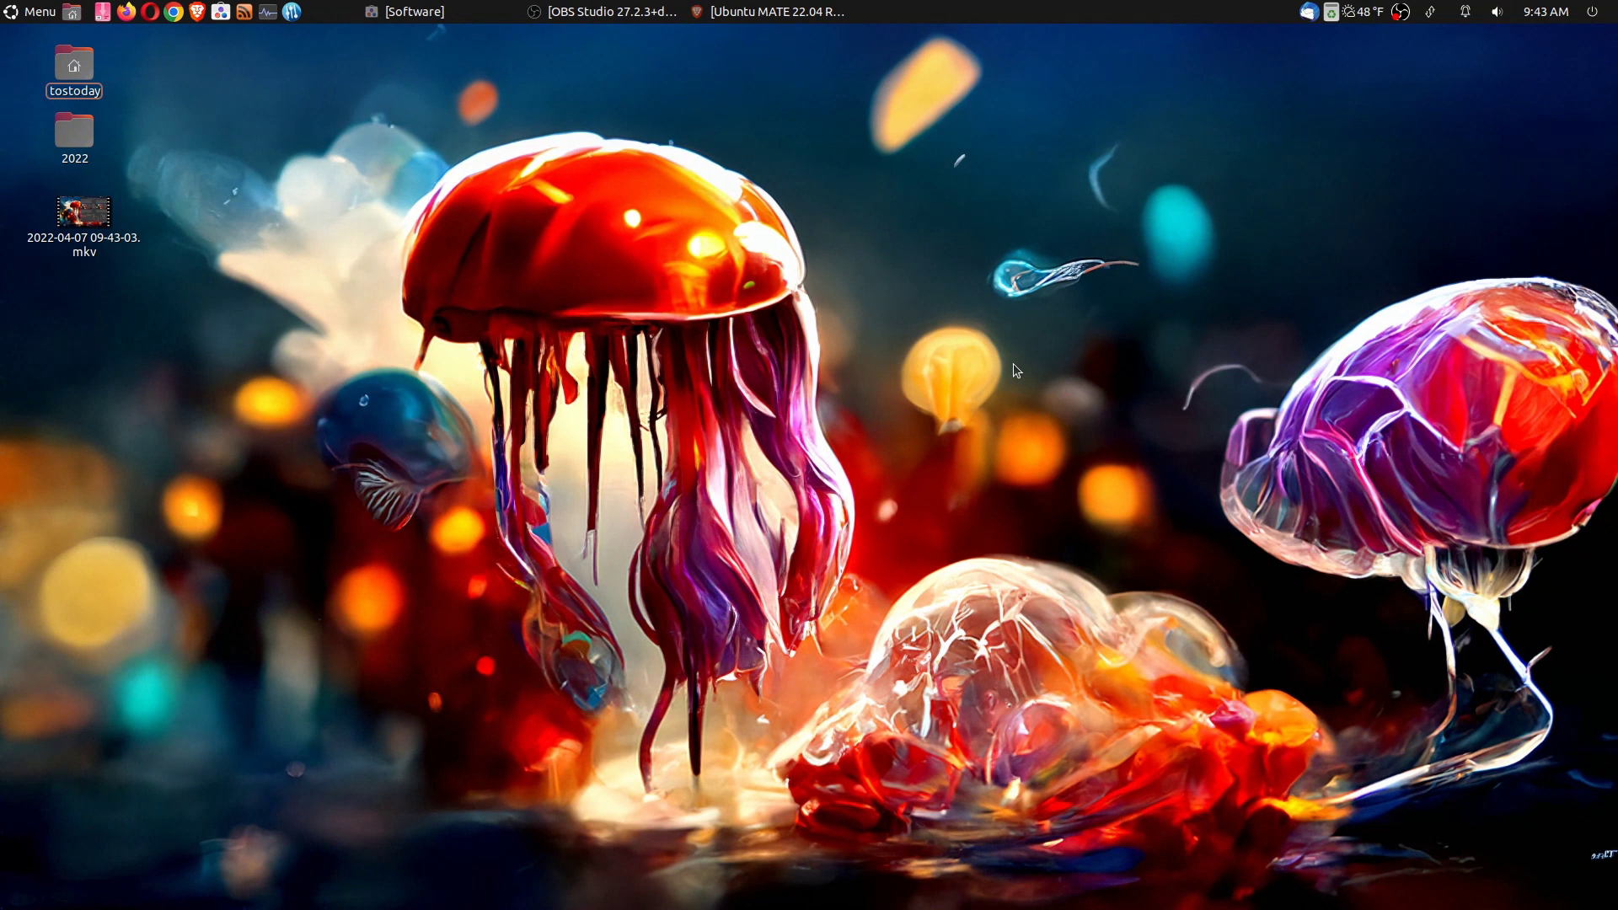
pyautogui.click(406, 11)
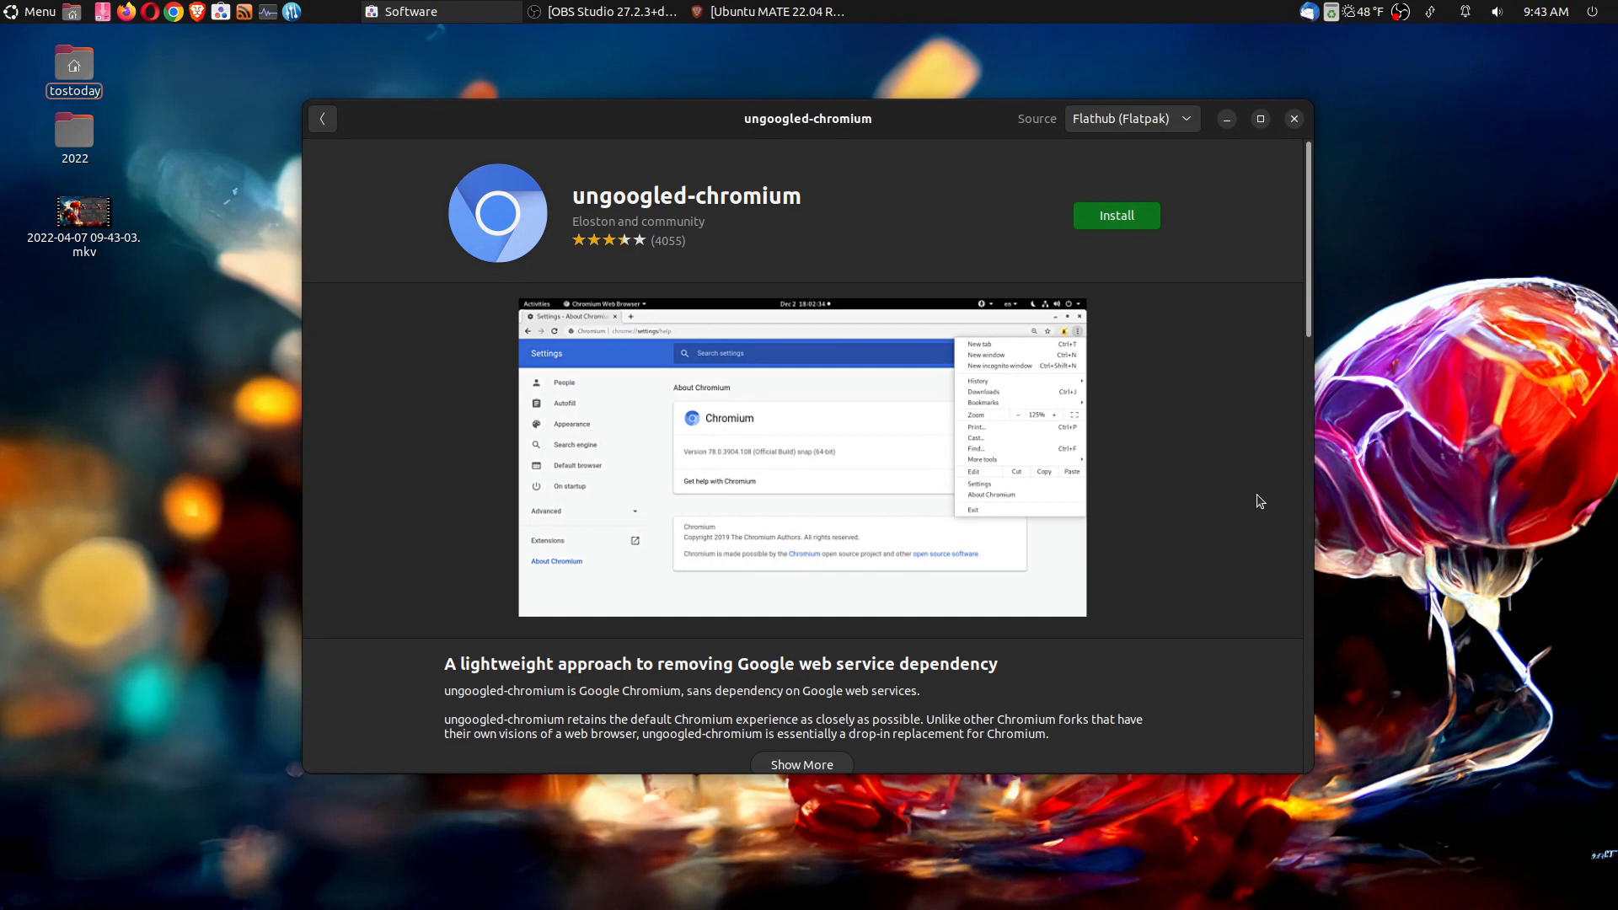
pyautogui.click(1116, 215)
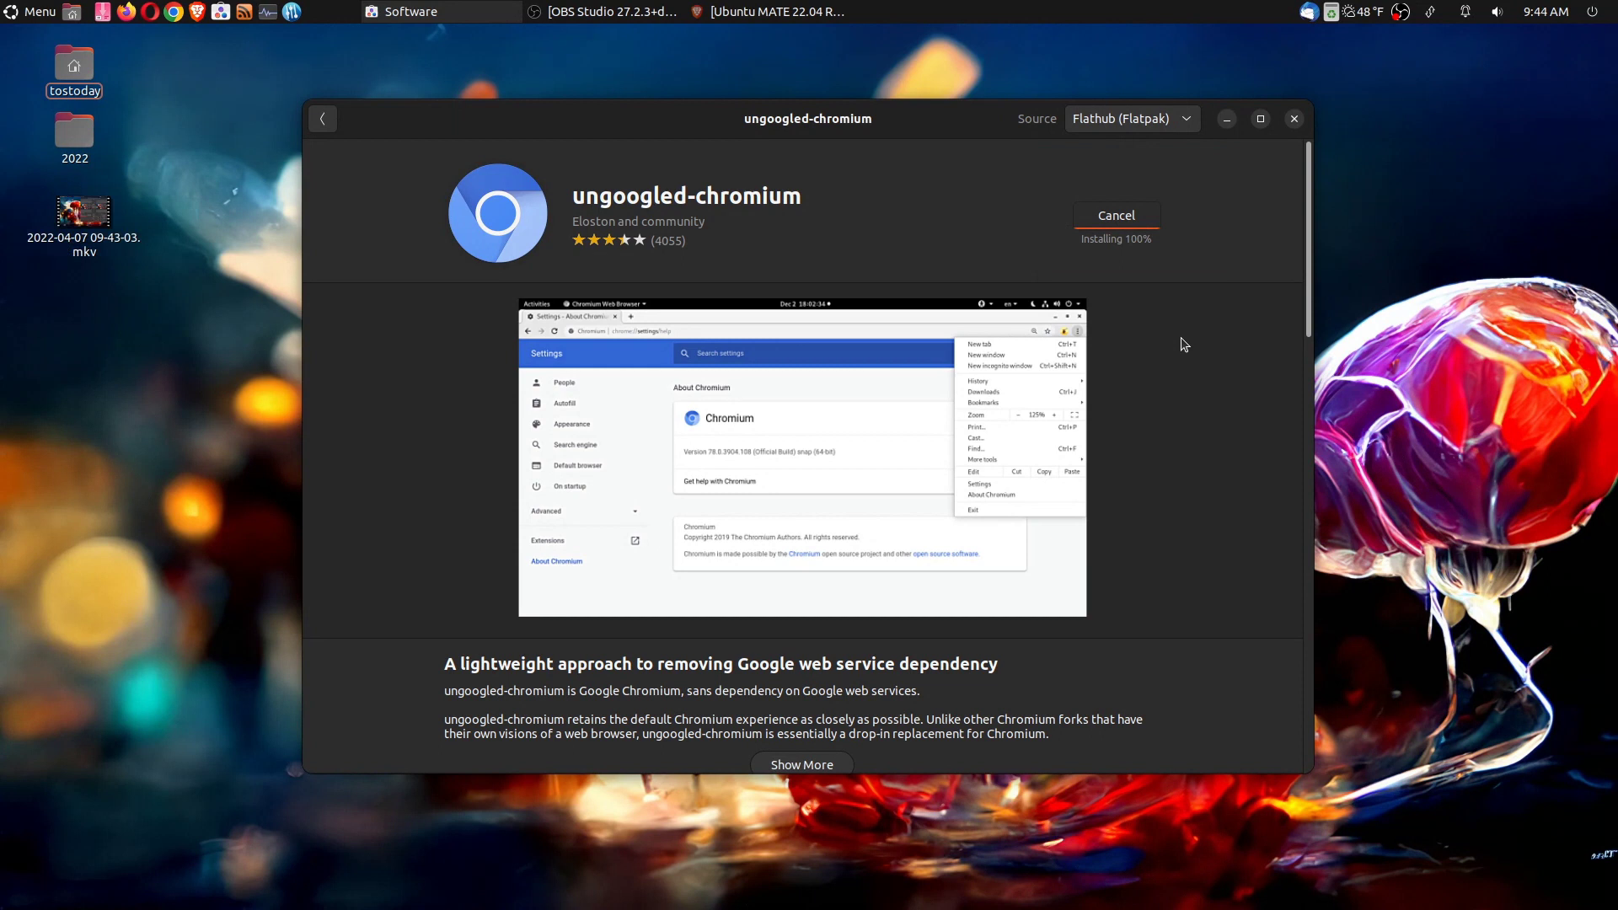
pyautogui.moveTo(1113, 268)
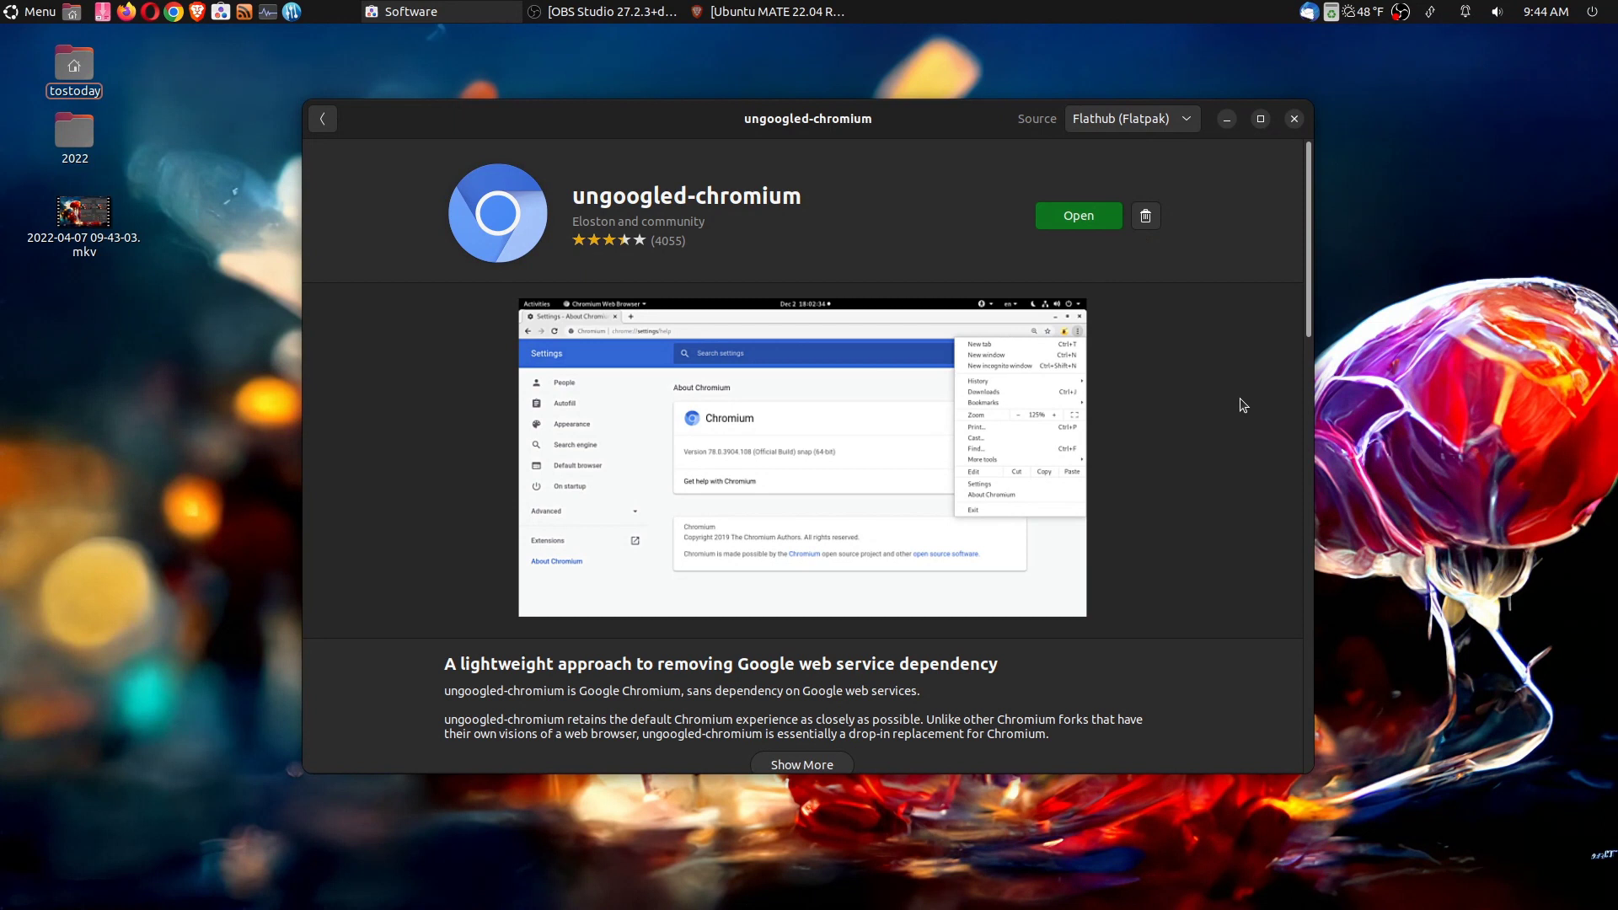
pyautogui.click(1077, 216)
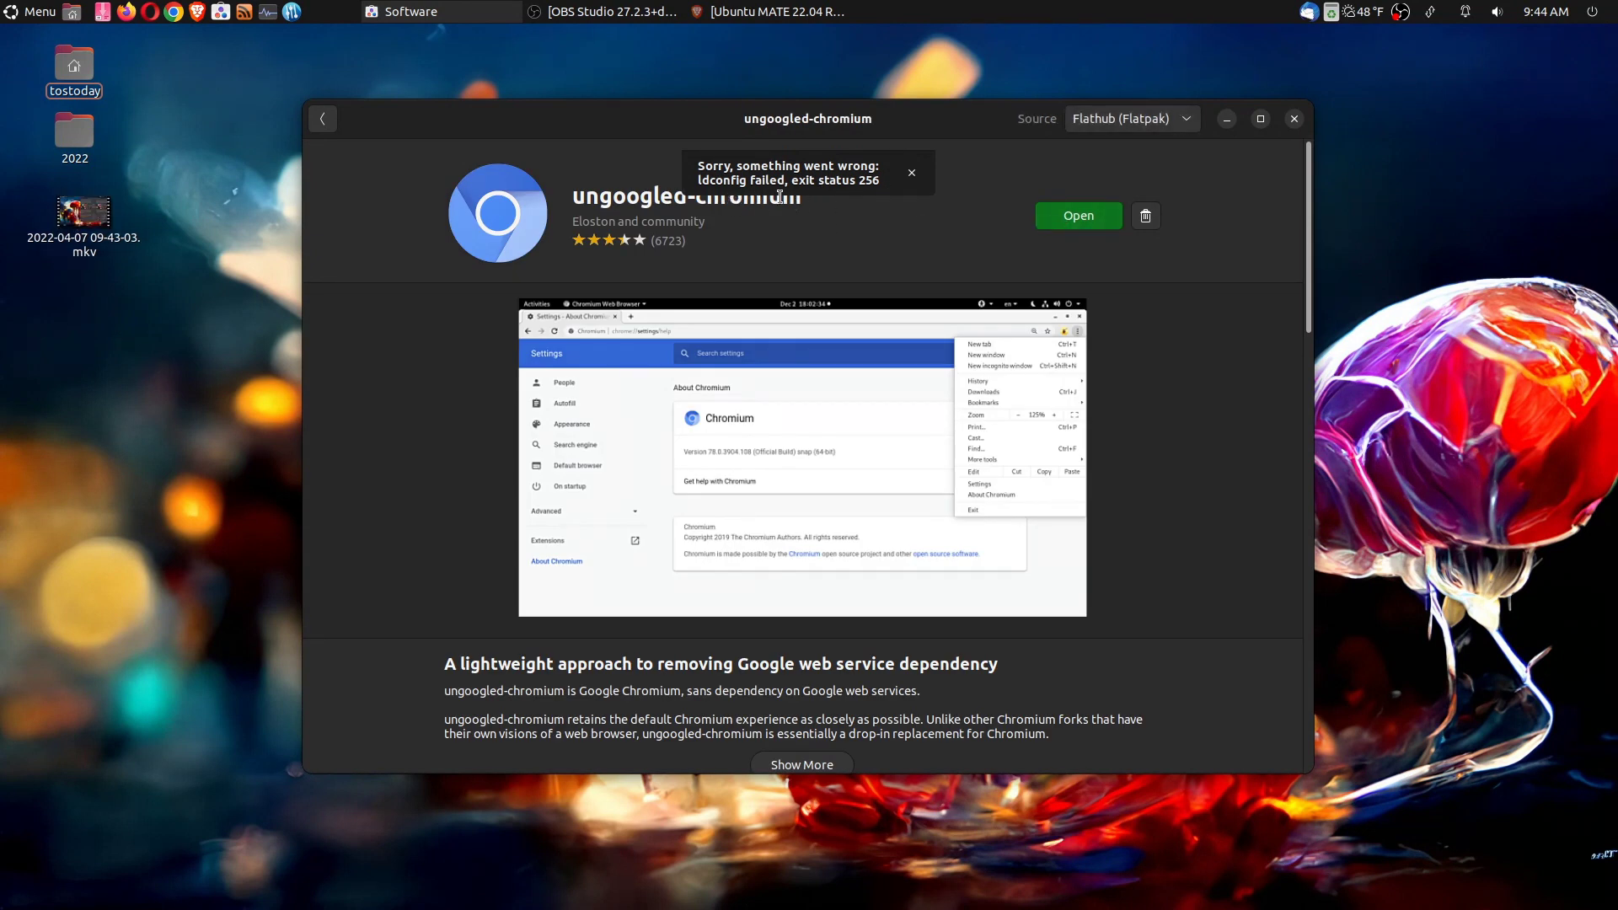
pyautogui.moveTo(893, 239)
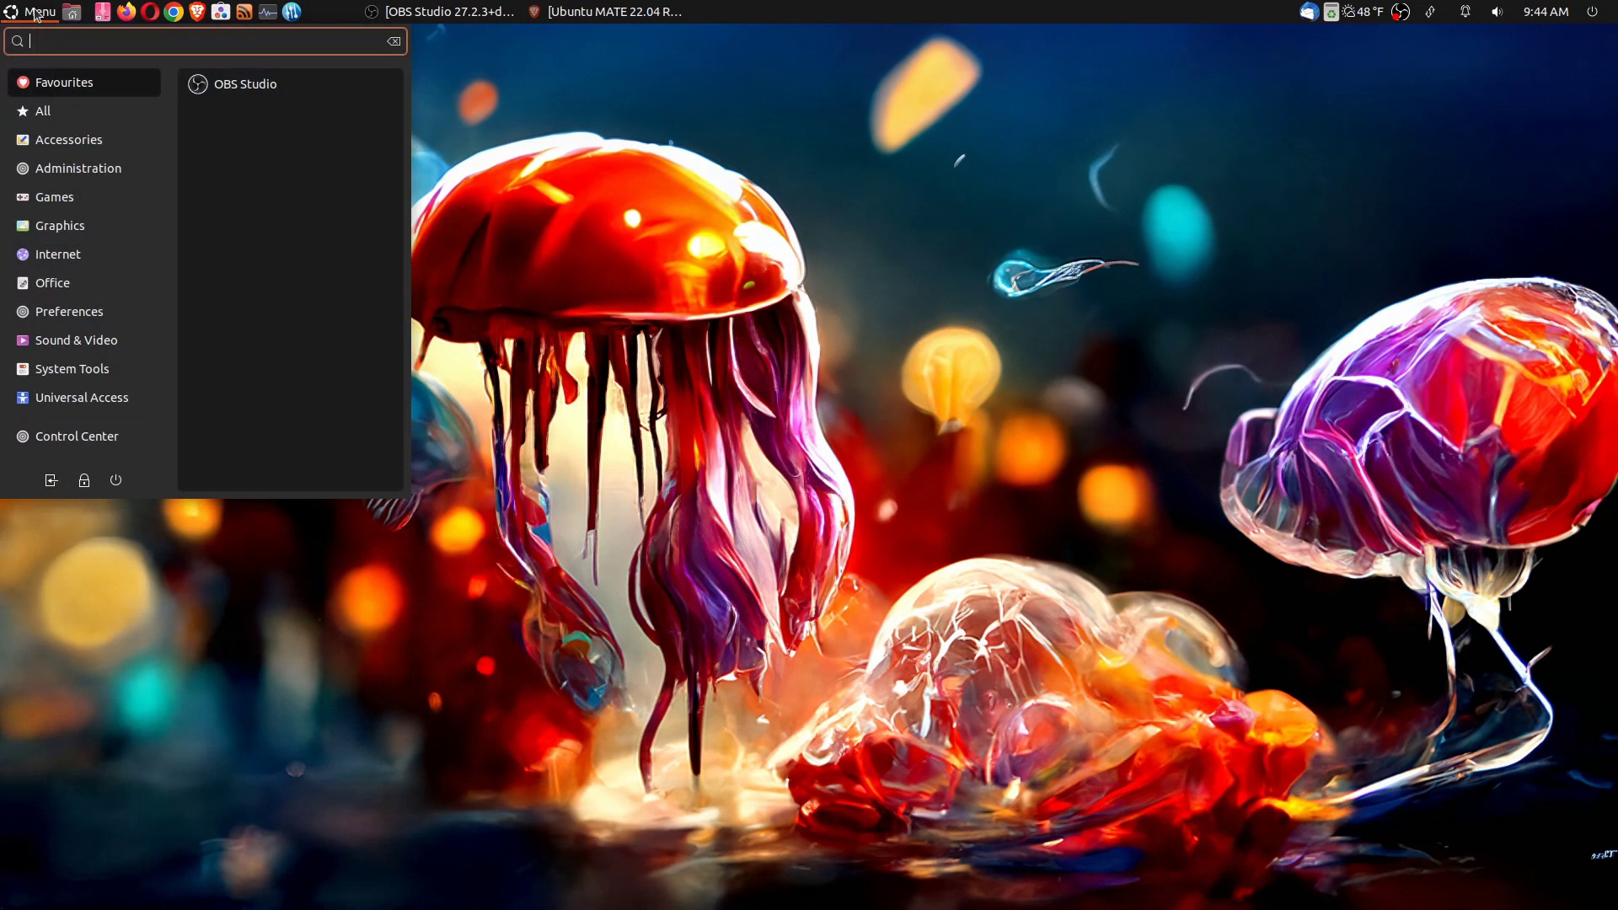
# Launch Weather from a 'we' menu search and show Wheeling's daily forecast
pyautogui.write('we')
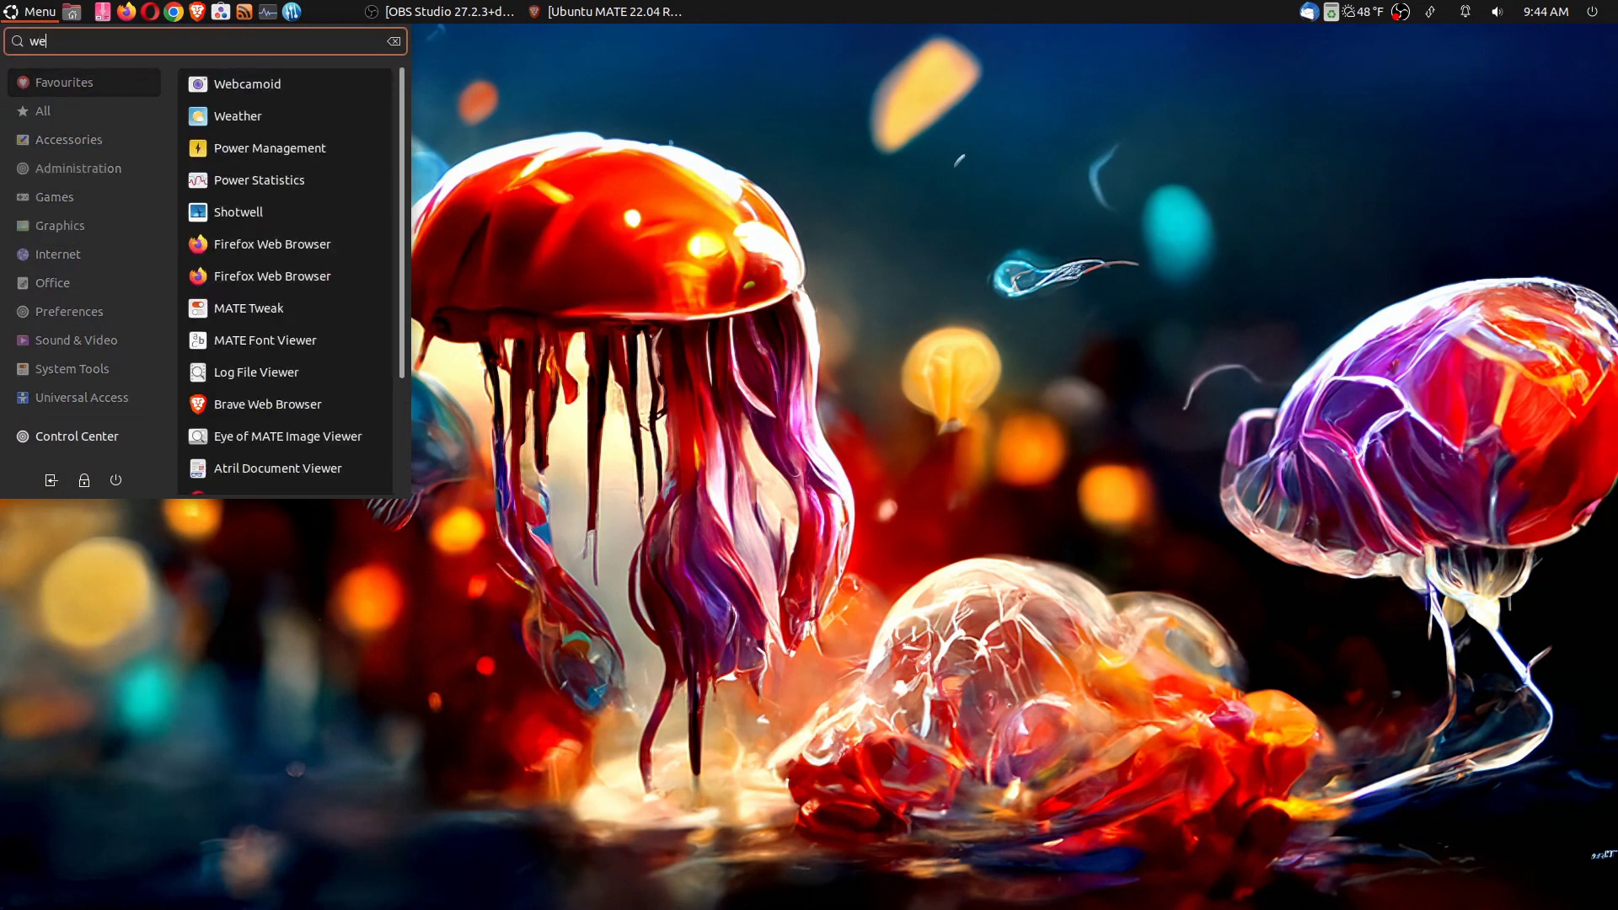
pyautogui.click(235, 115)
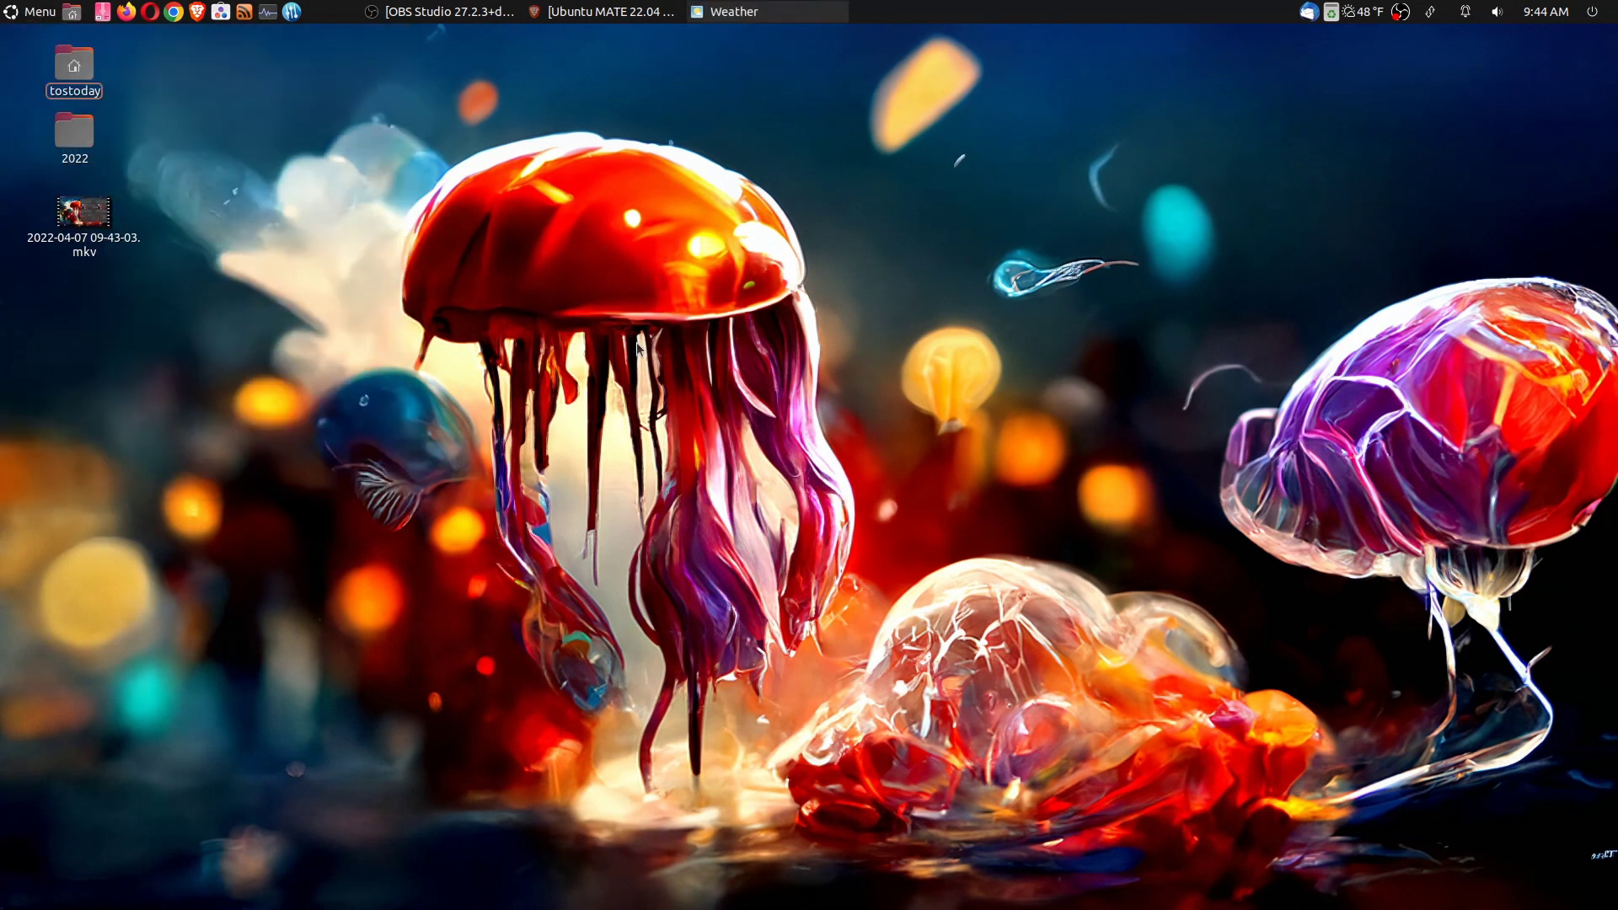
pyautogui.click(735, 11)
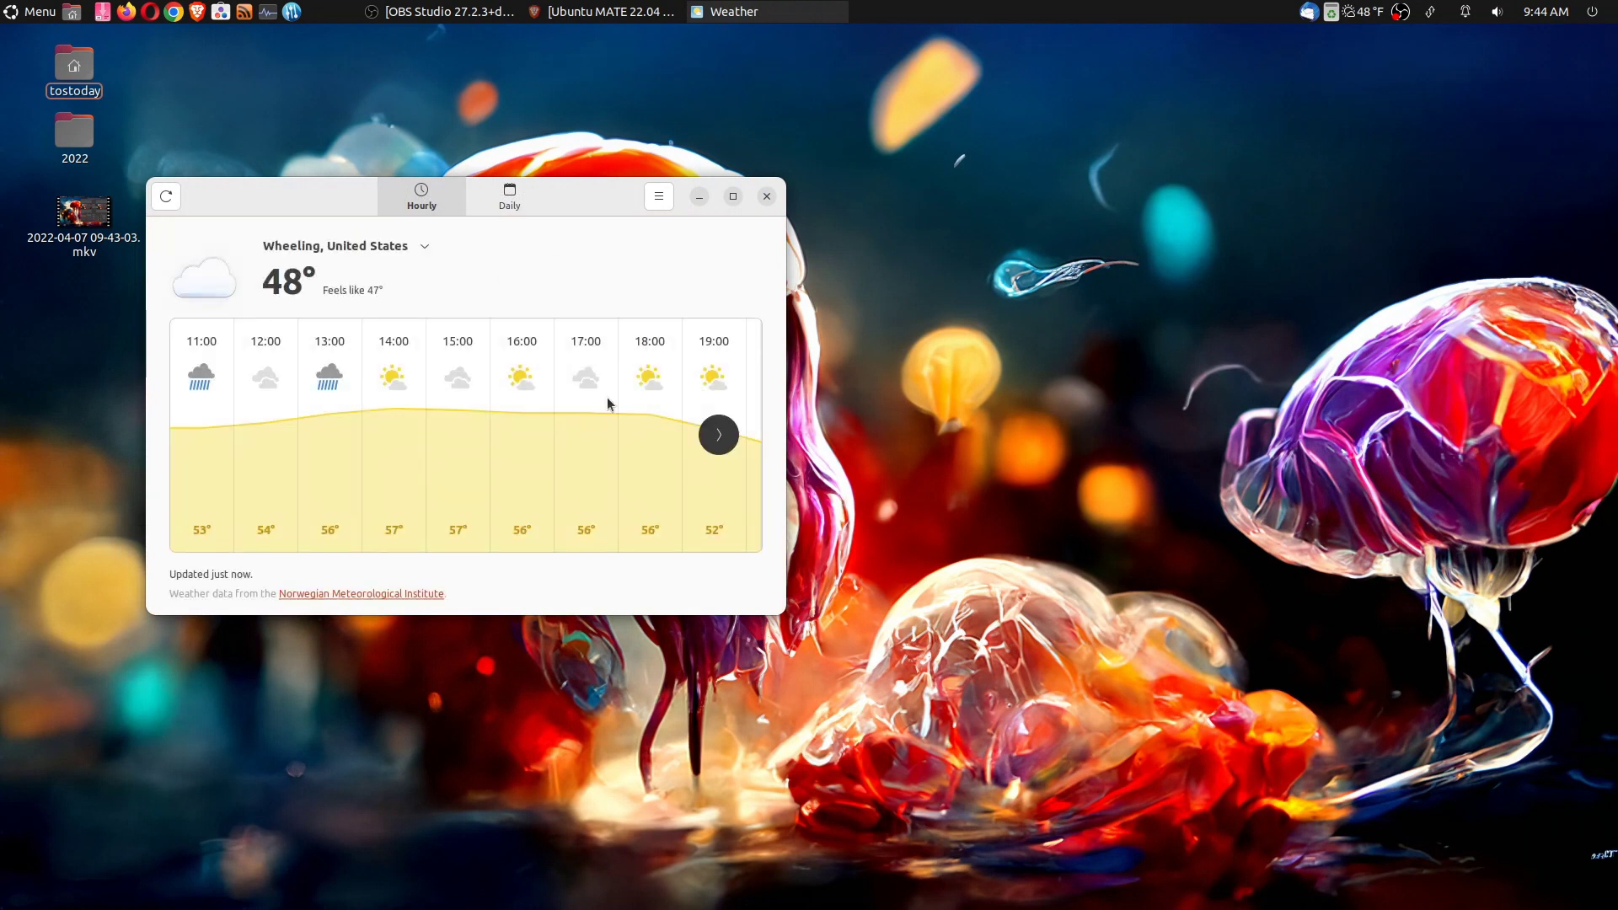
pyautogui.moveTo(616, 346)
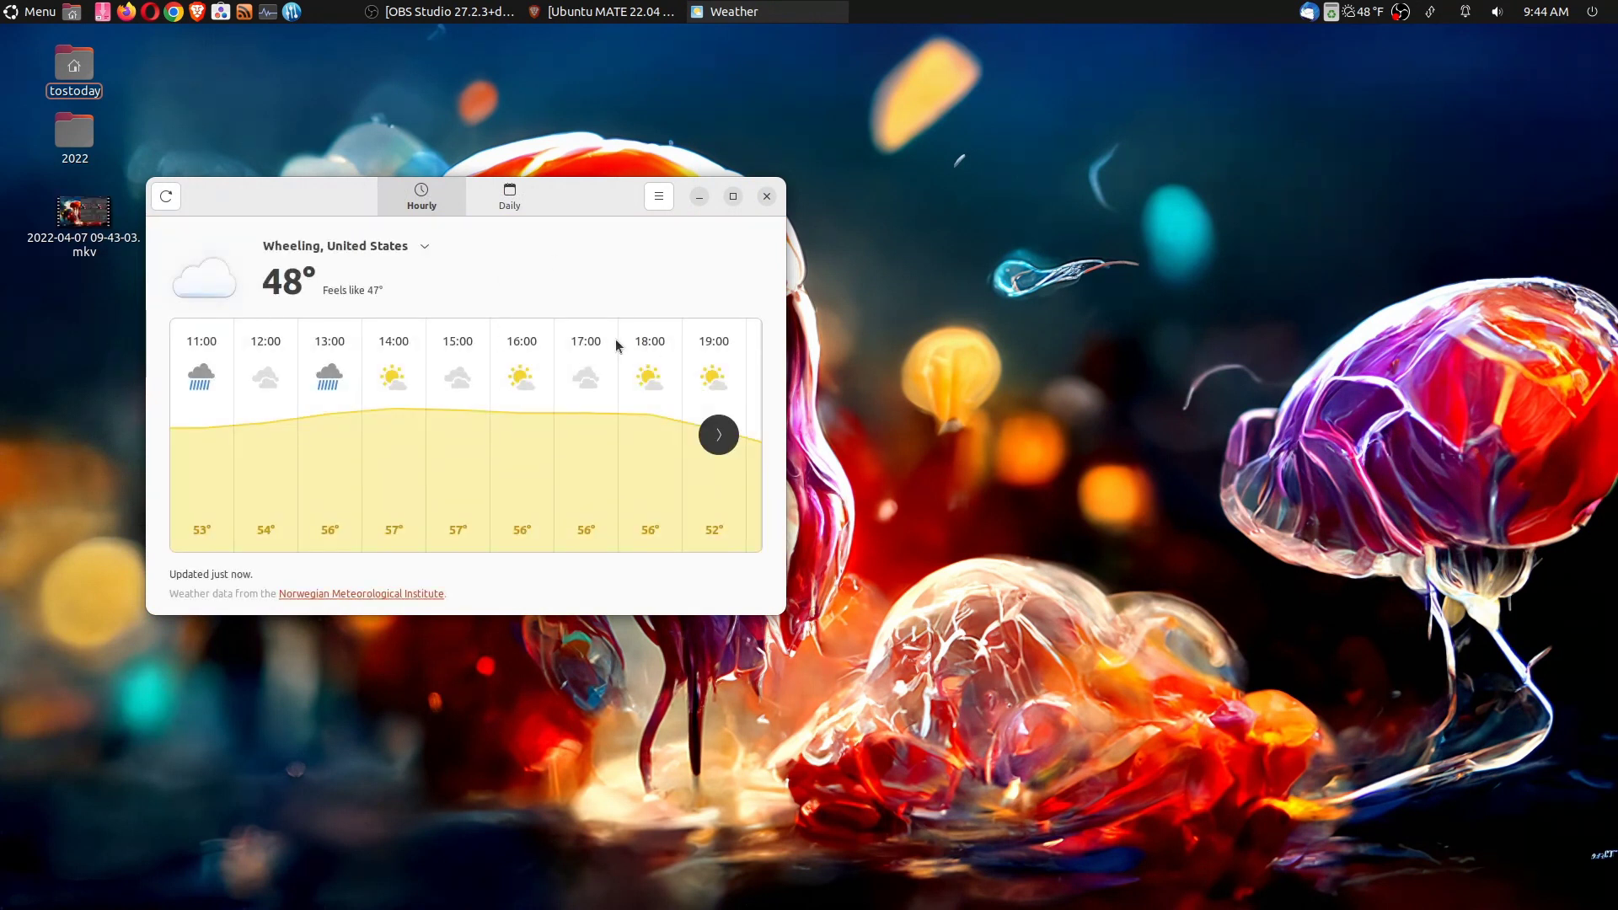
pyautogui.click(509, 197)
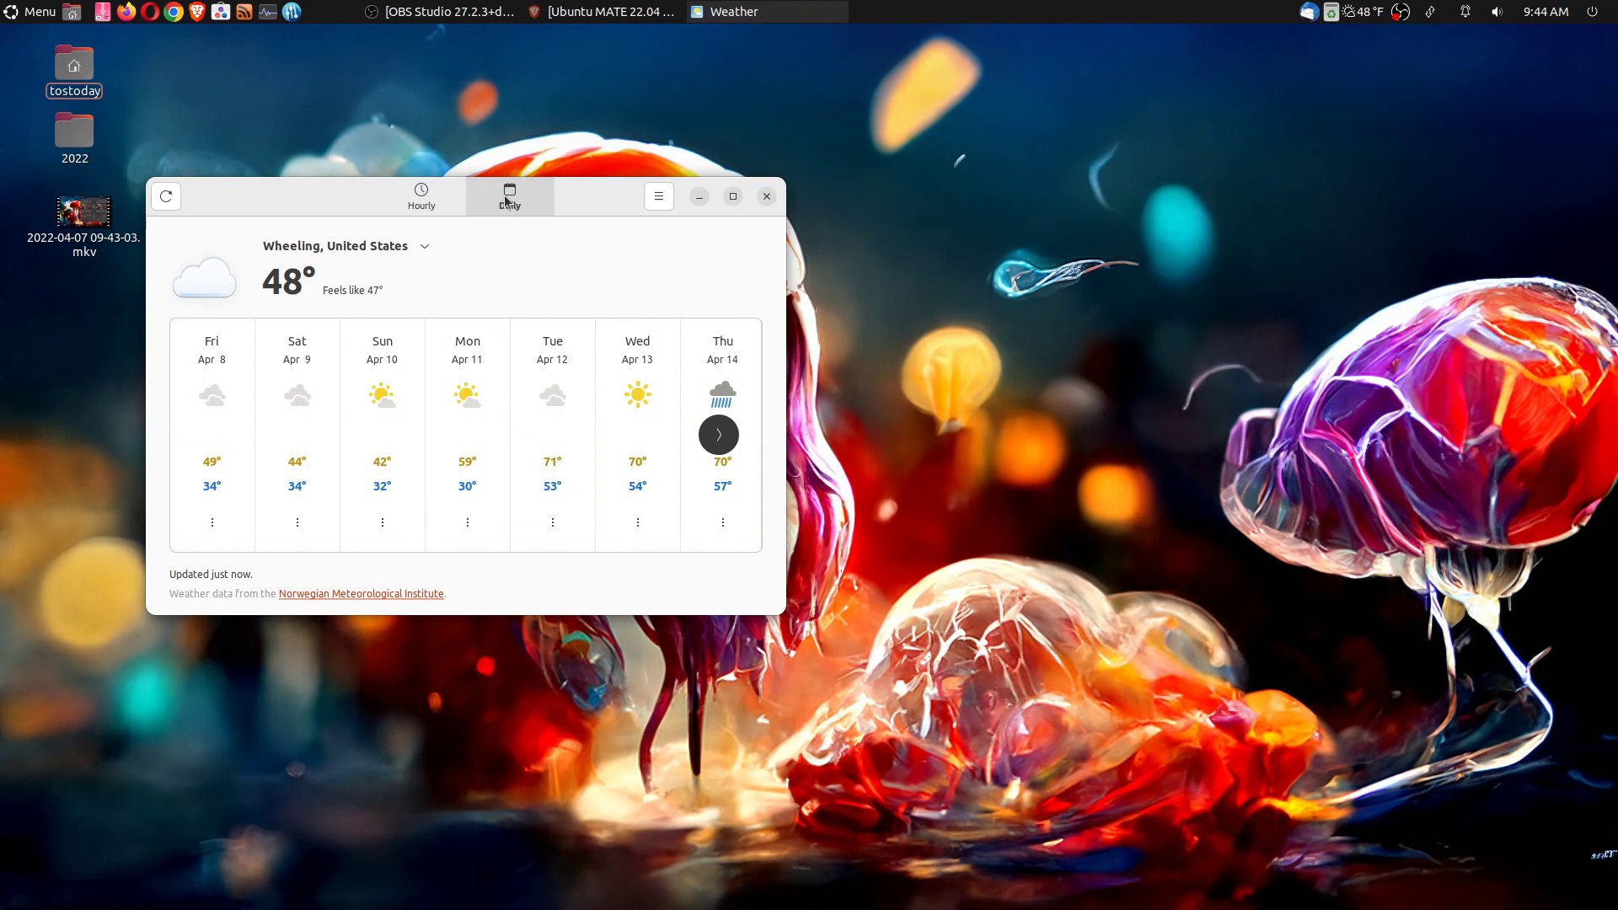
pyautogui.moveTo(1051, 343)
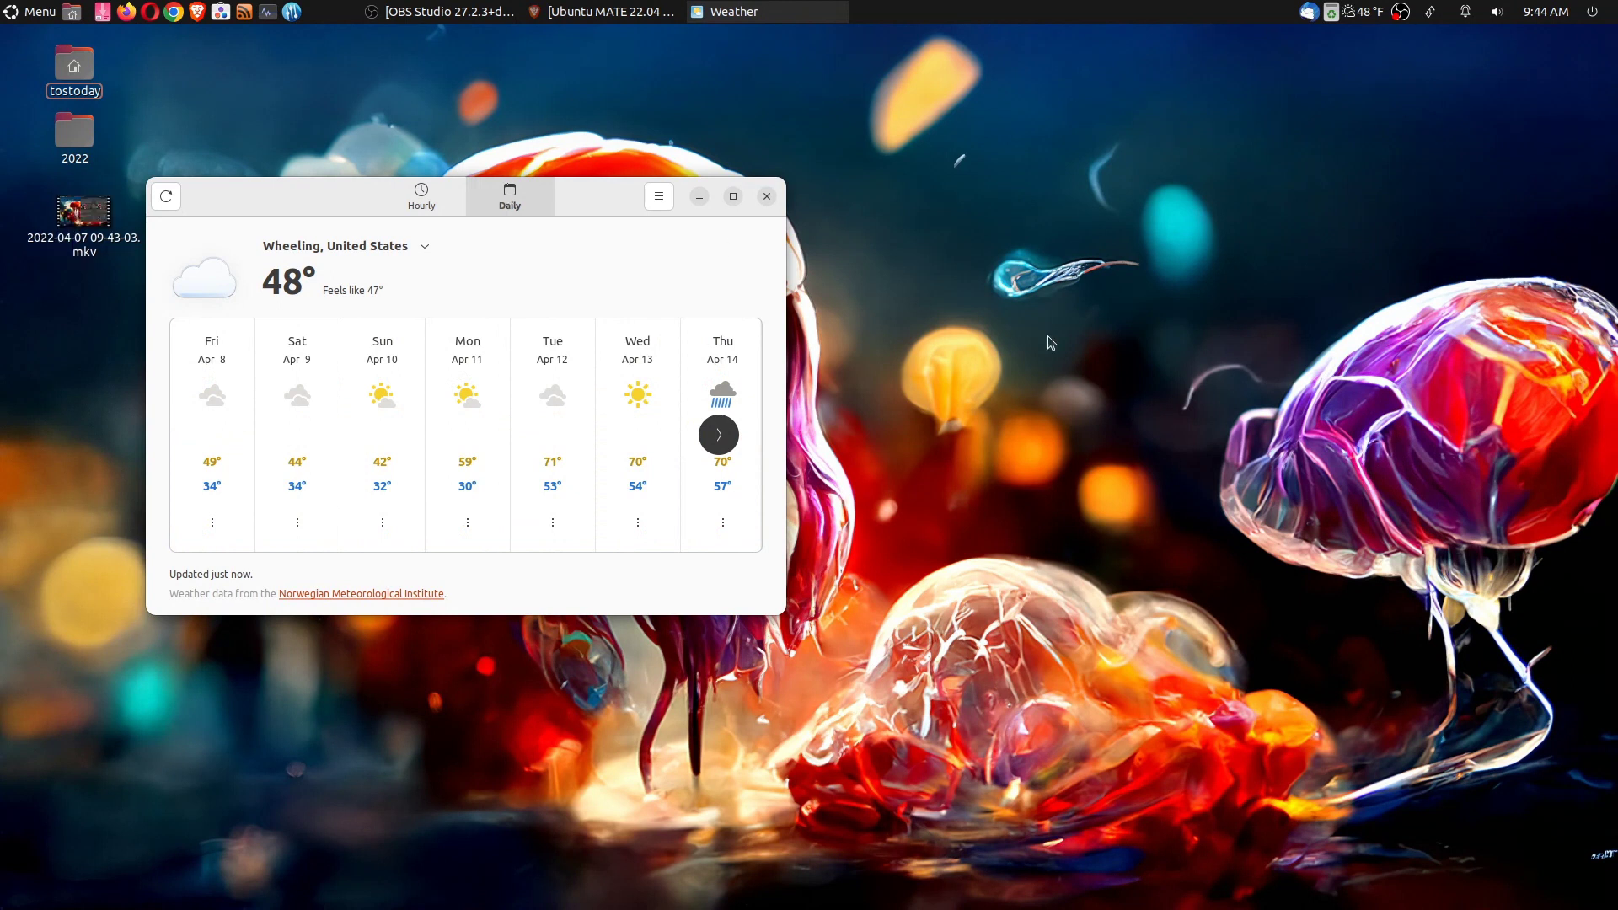
# Read the multi-day forecast in the panel weather applet's Details, then close it
pyautogui.rightClick(1154, 13)
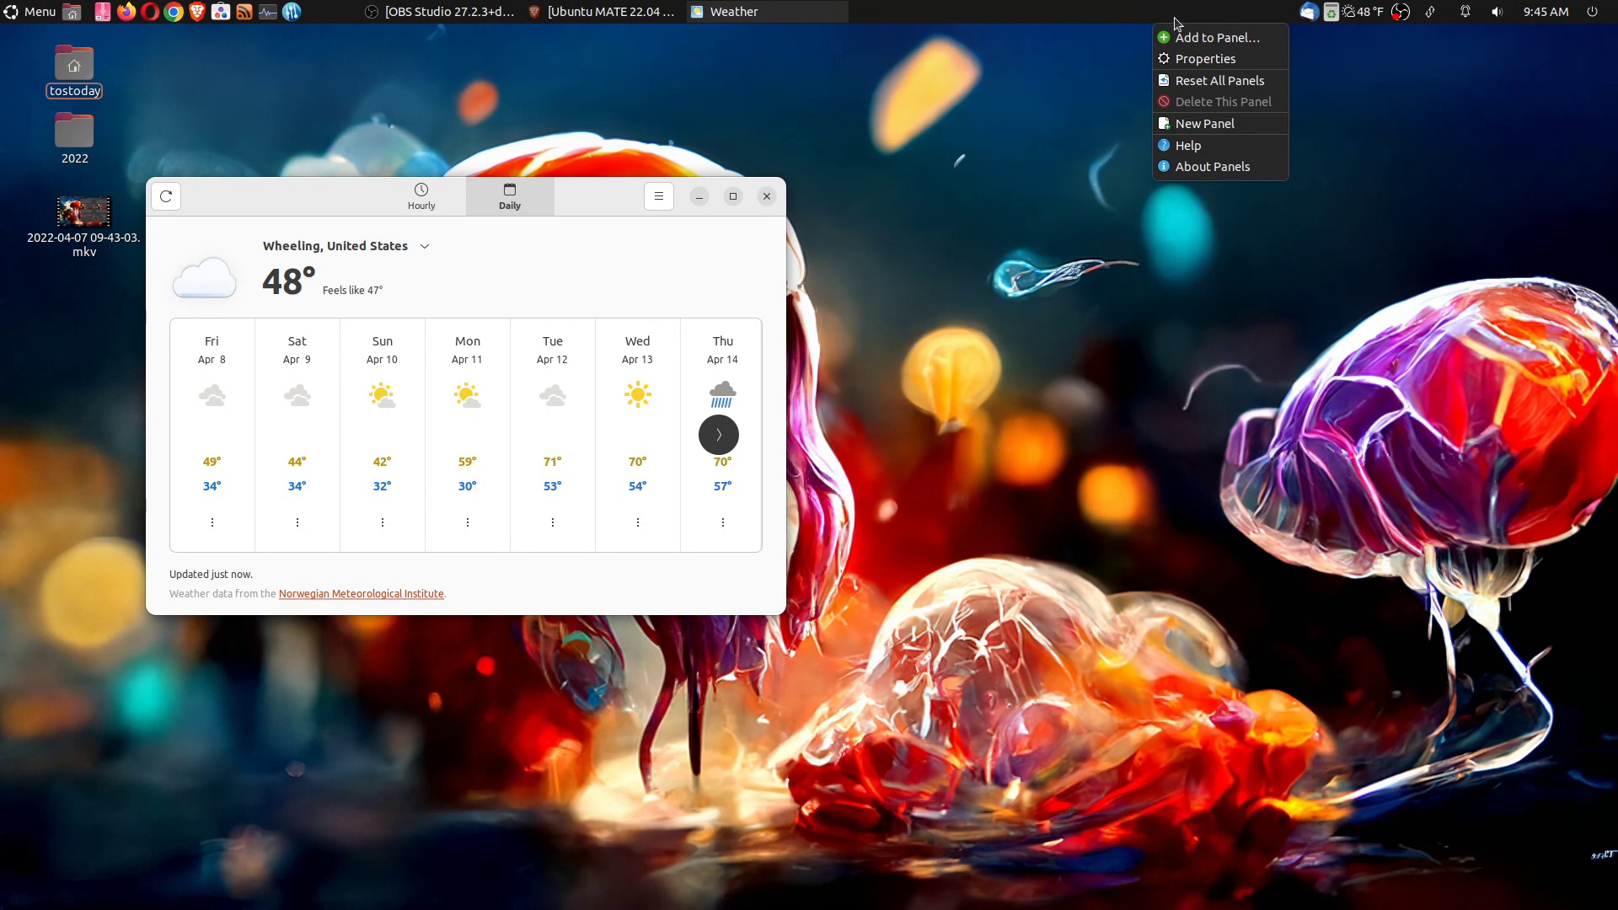
pyautogui.moveTo(1028, 111)
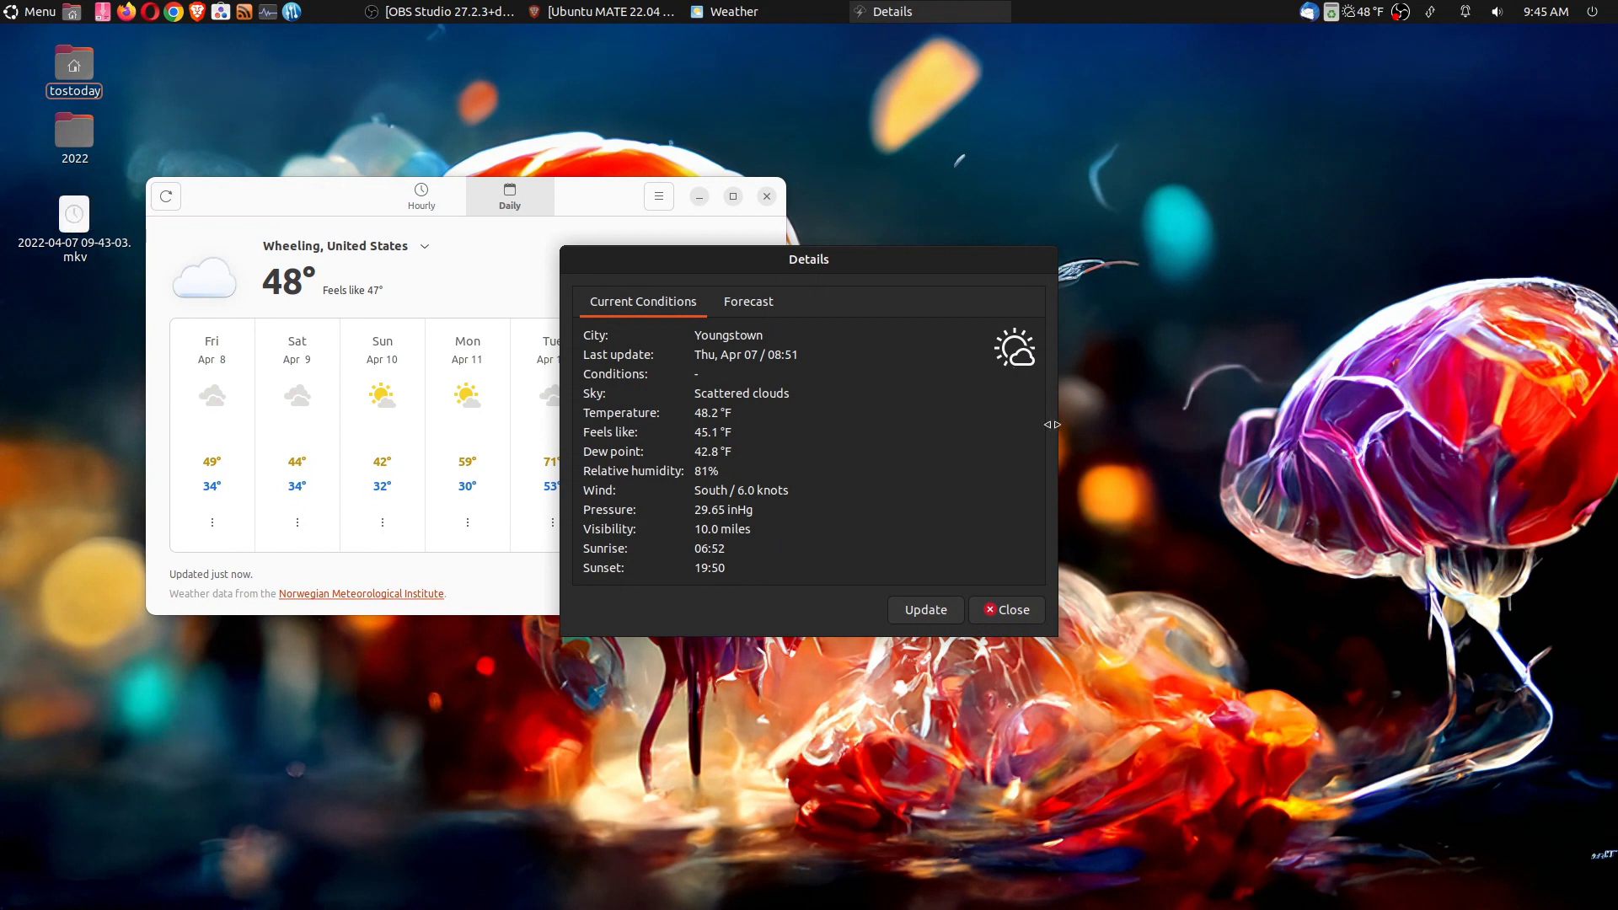
pyautogui.click(745, 302)
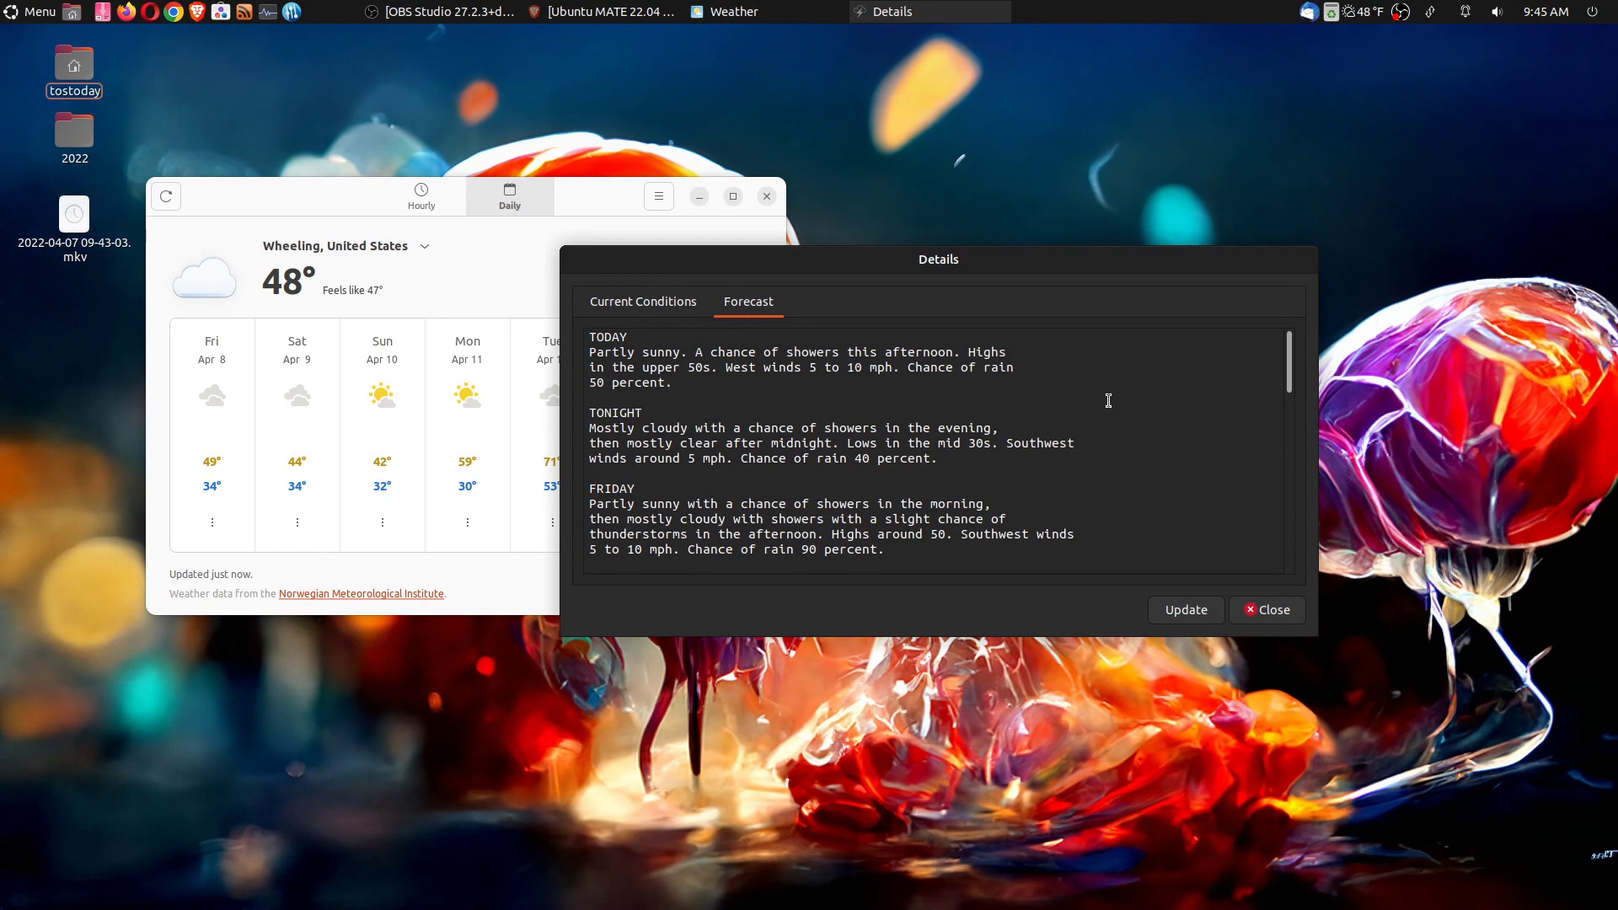
pyautogui.click(1266, 609)
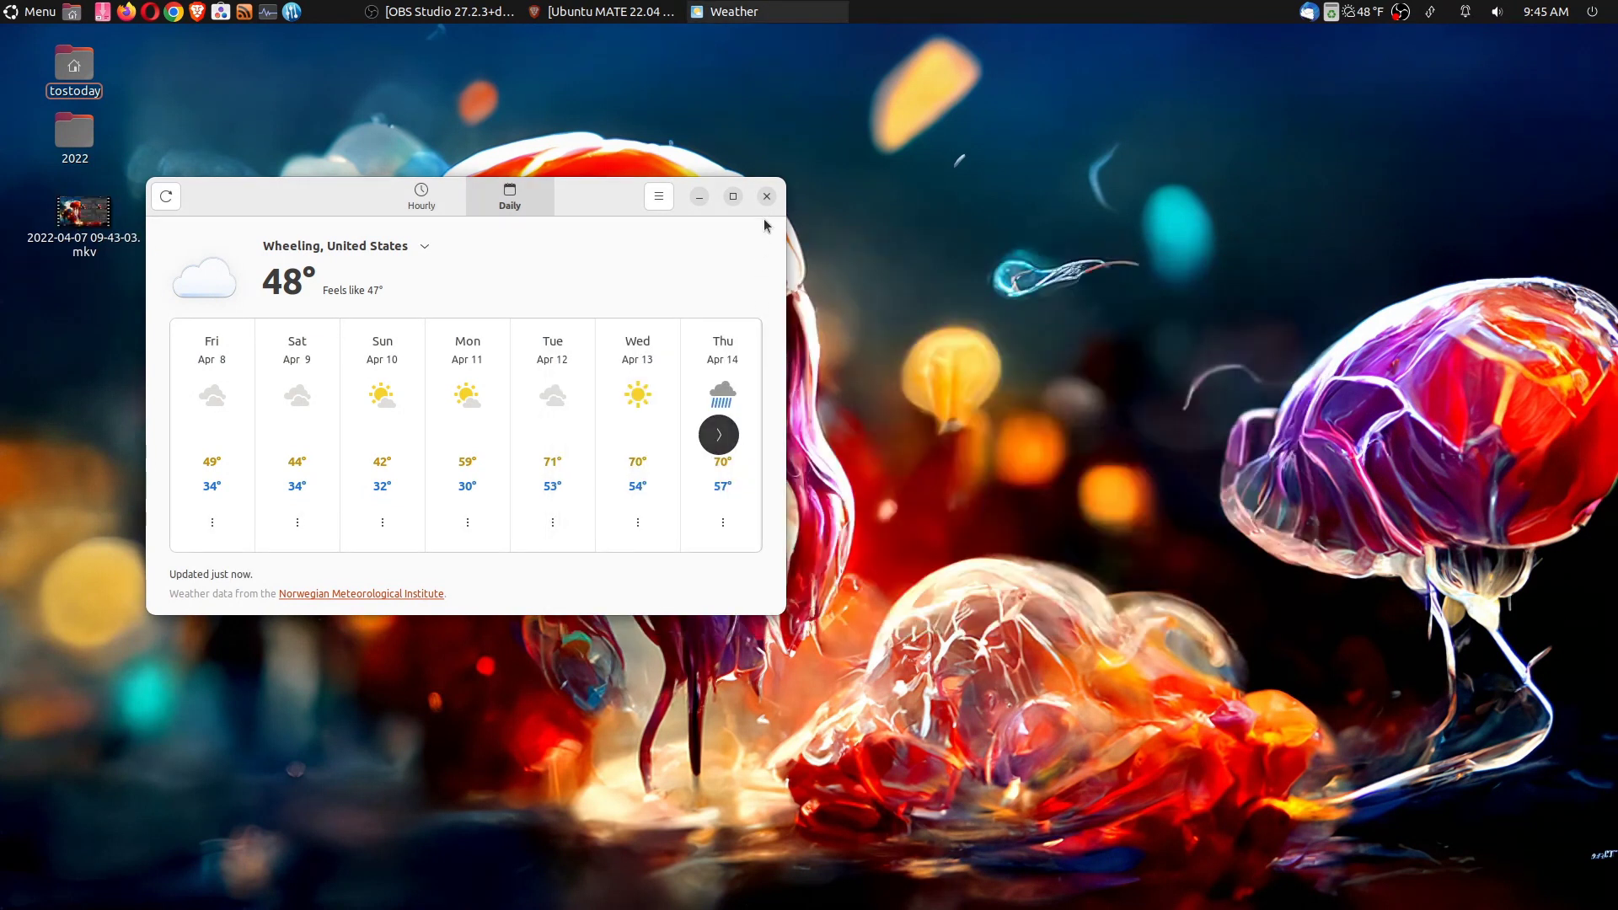
# Launch Maps from a 'map' menu search, view the world map, then close it
pyautogui.click(31, 11)
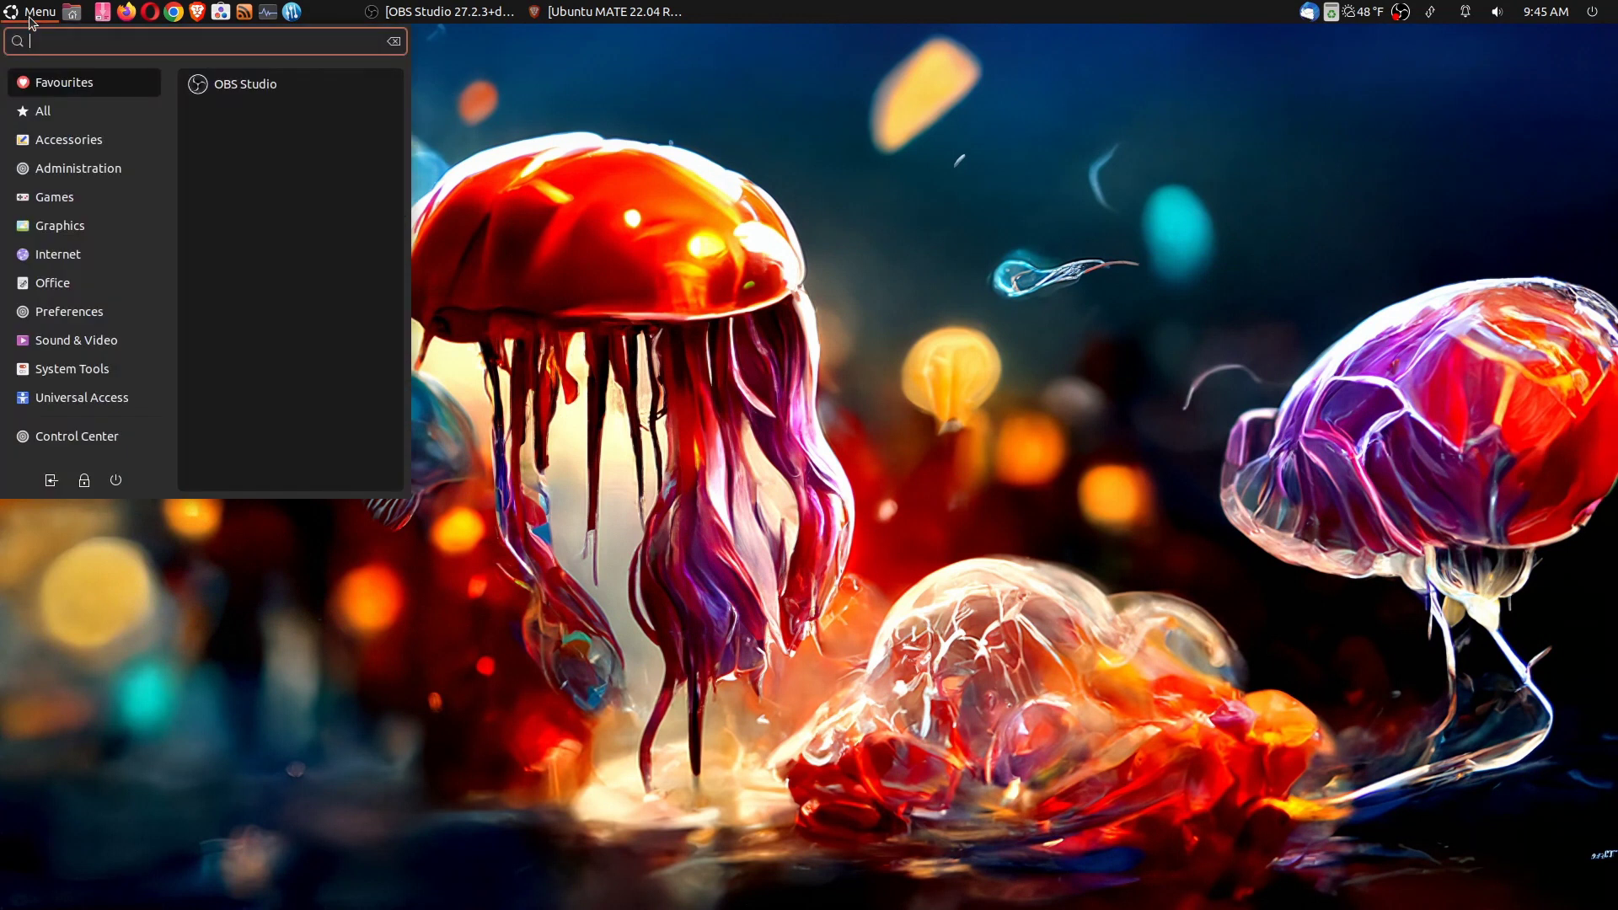
pyautogui.write('map')
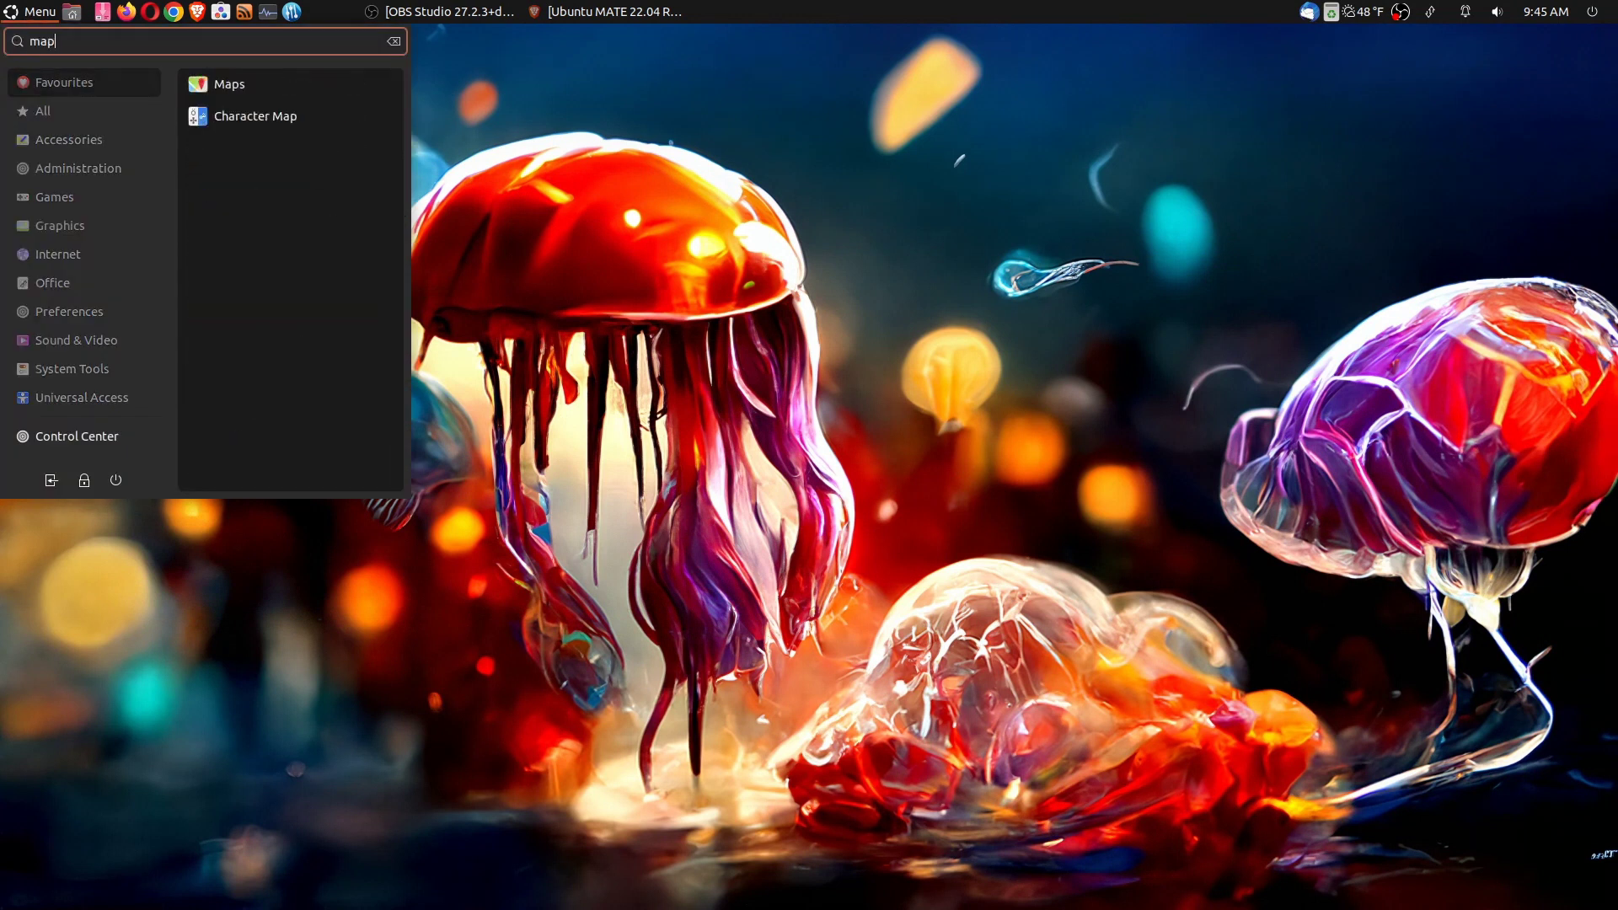
pyautogui.click(226, 83)
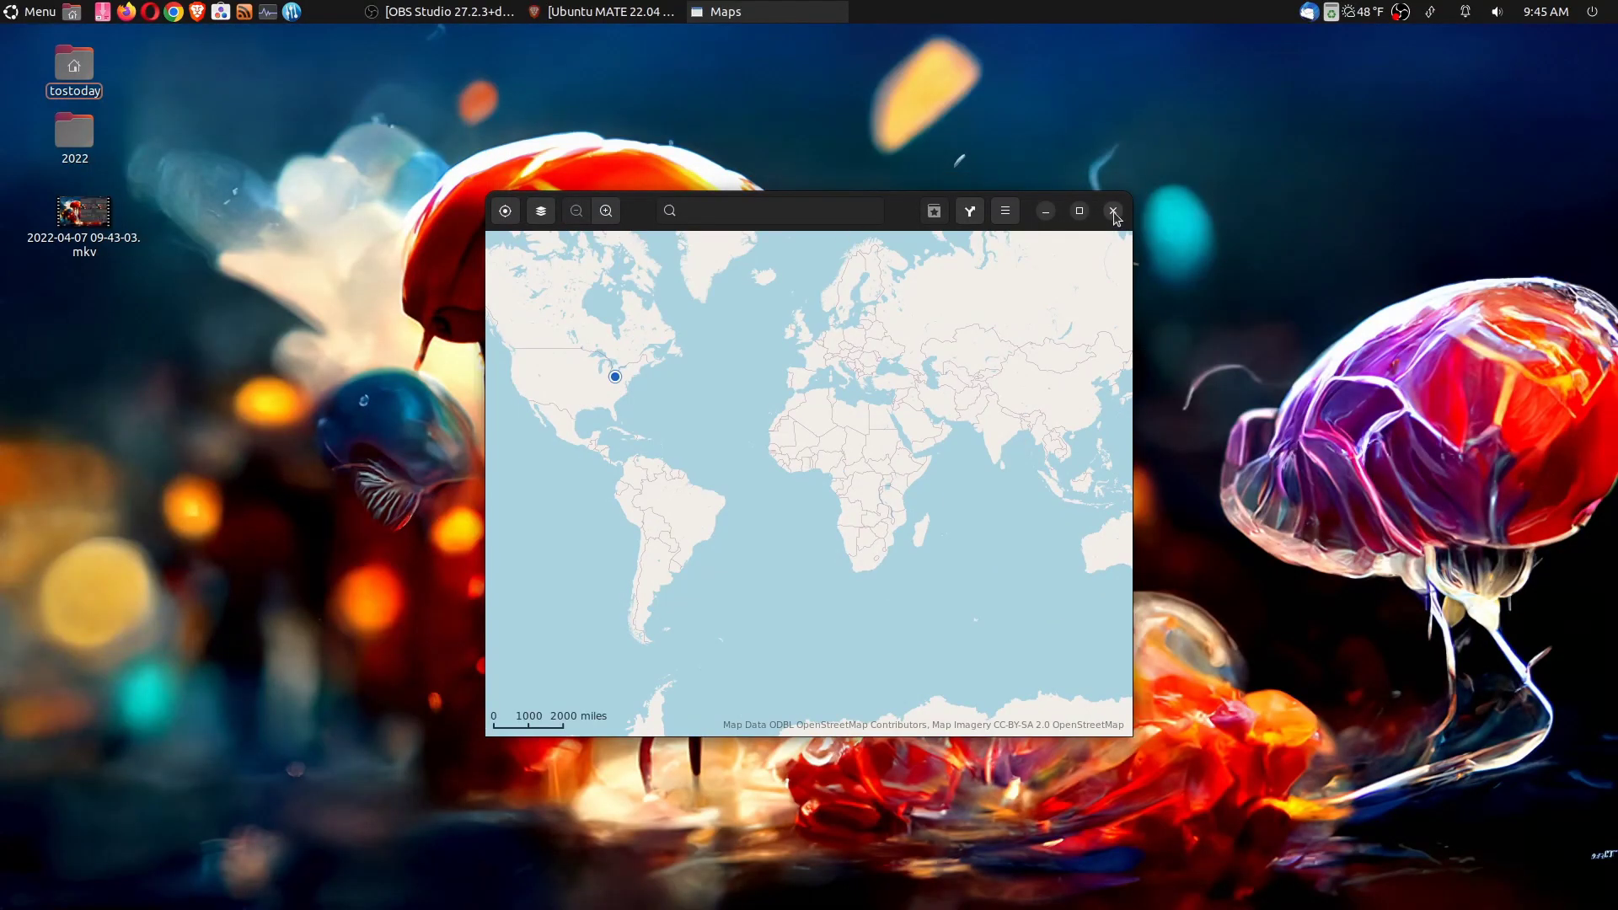
pyautogui.click(1114, 211)
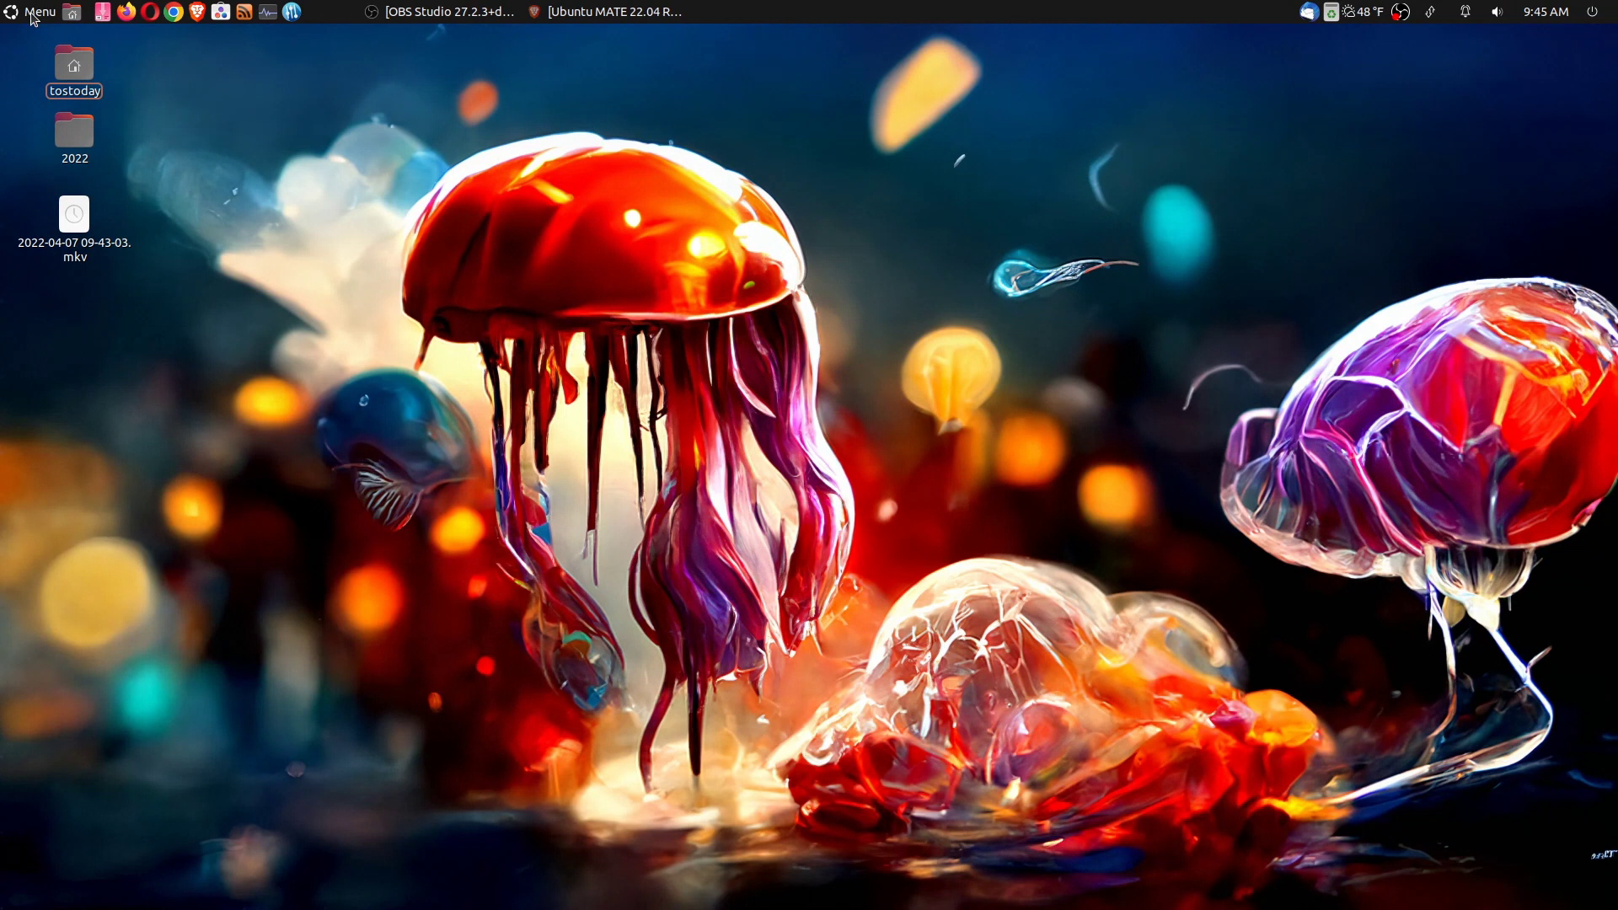
# Add a Rome, Italy world clock in GNOME Clocks, then close the window
pyautogui.click(34, 11)
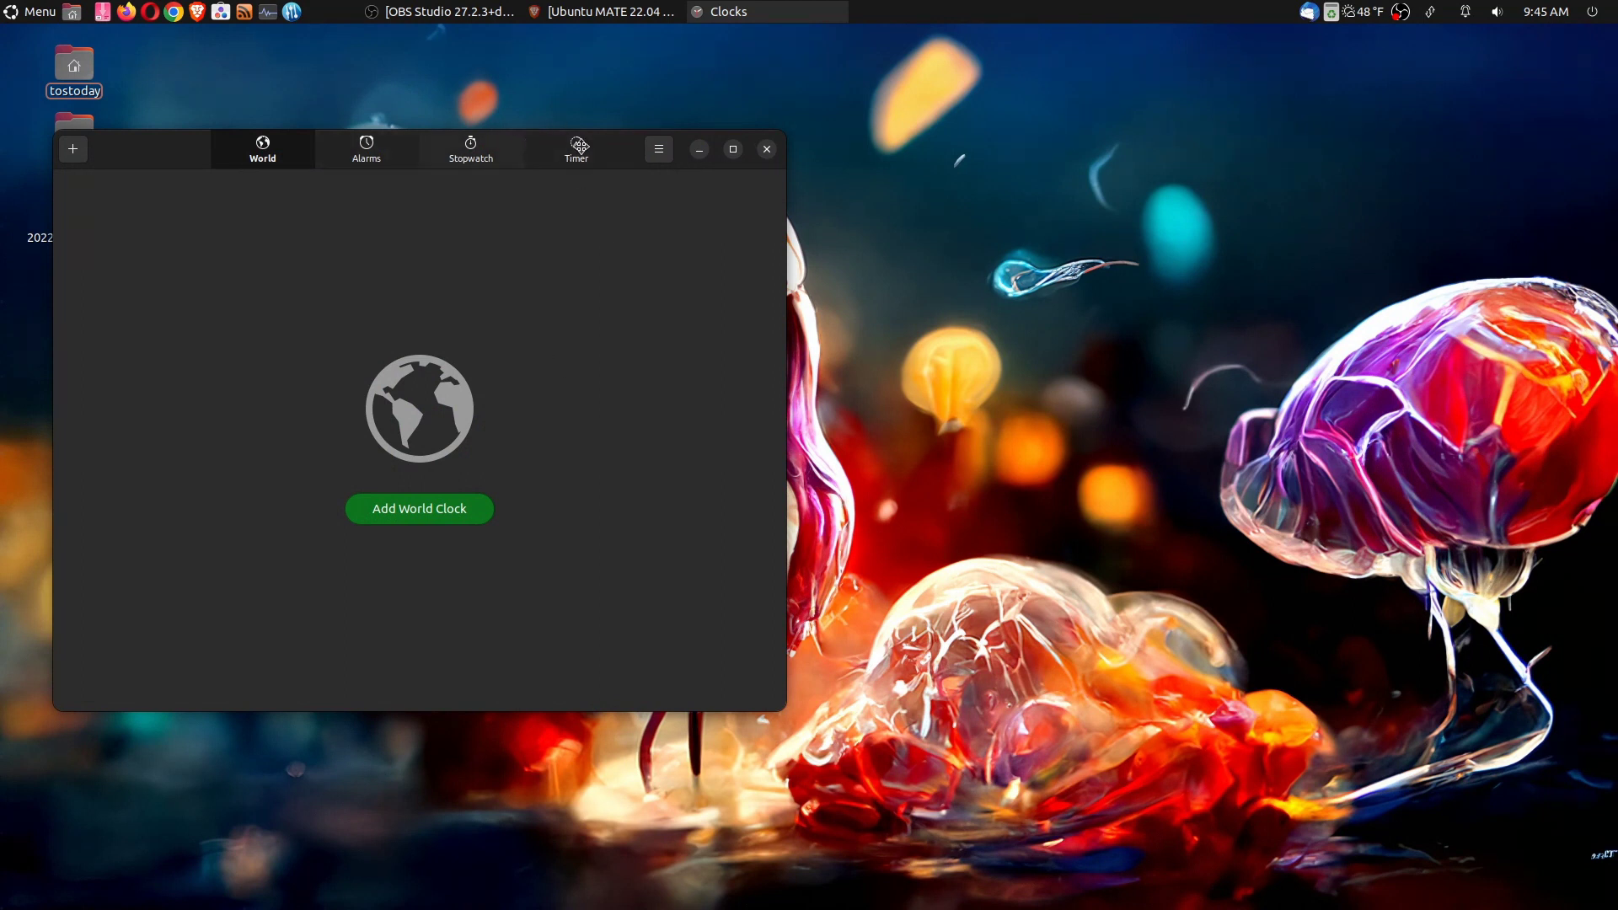
pyautogui.click(419, 508)
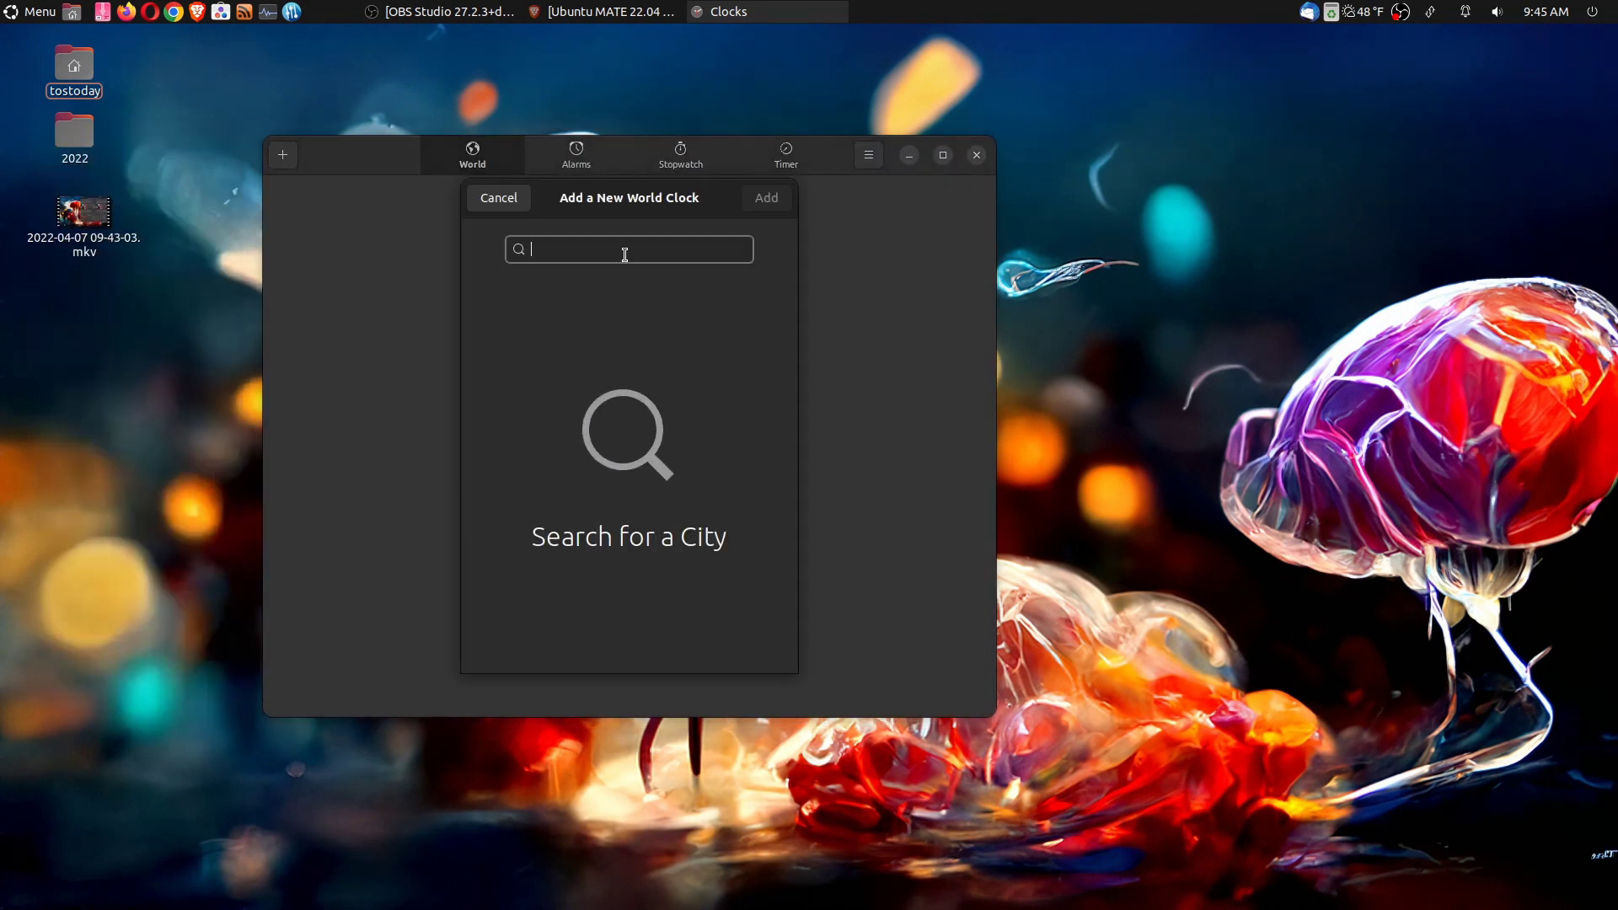
pyautogui.write('r')
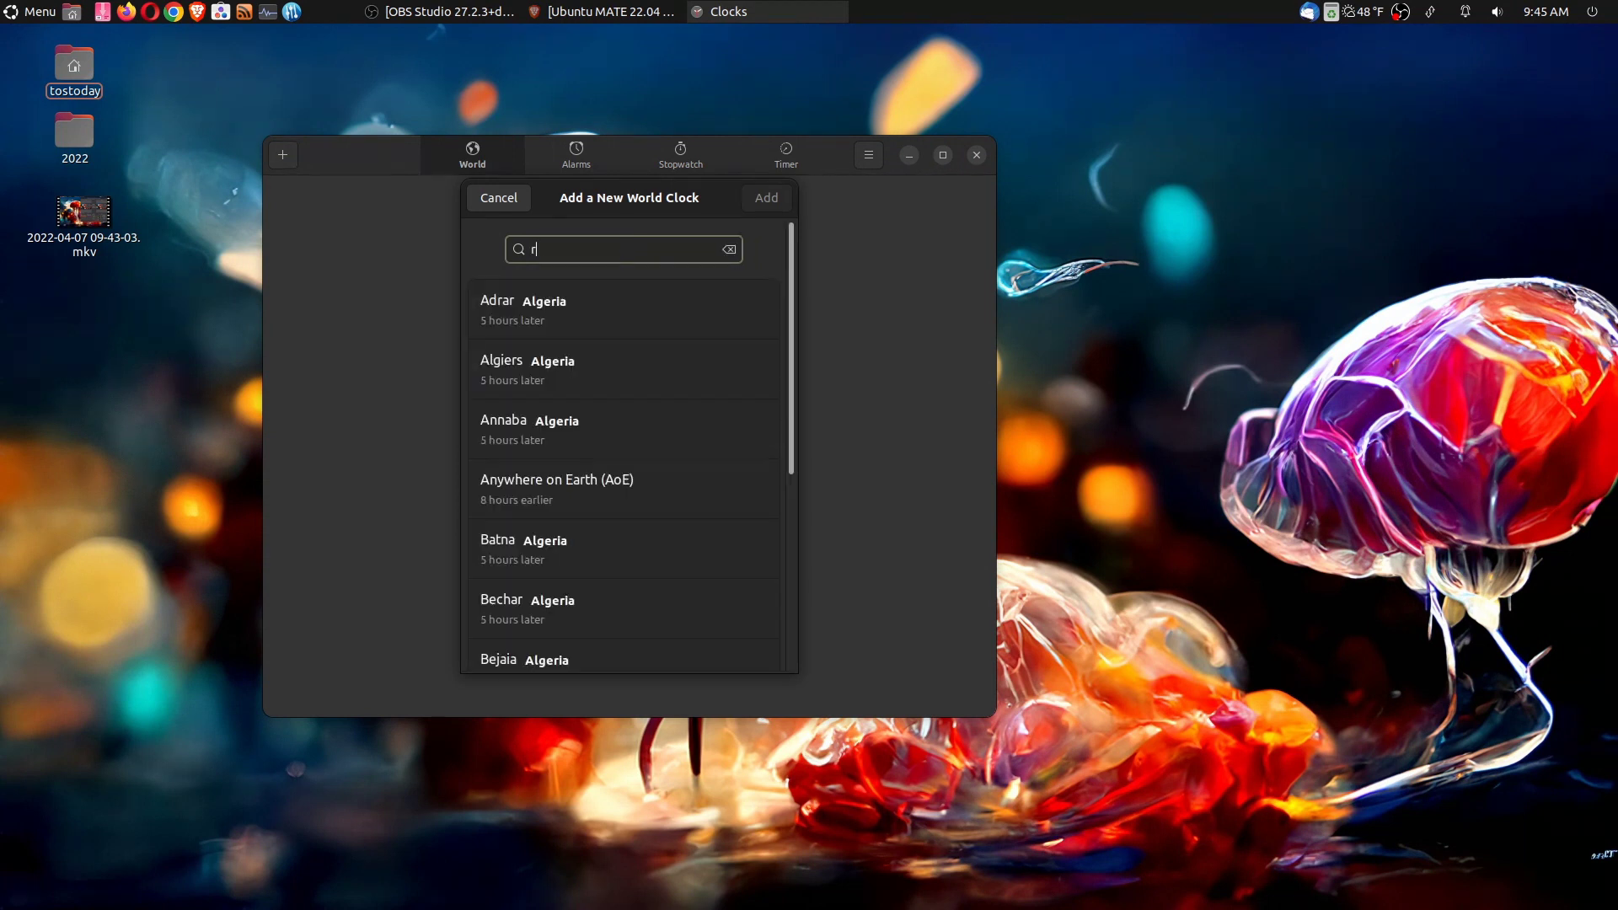
pyautogui.write('ome')
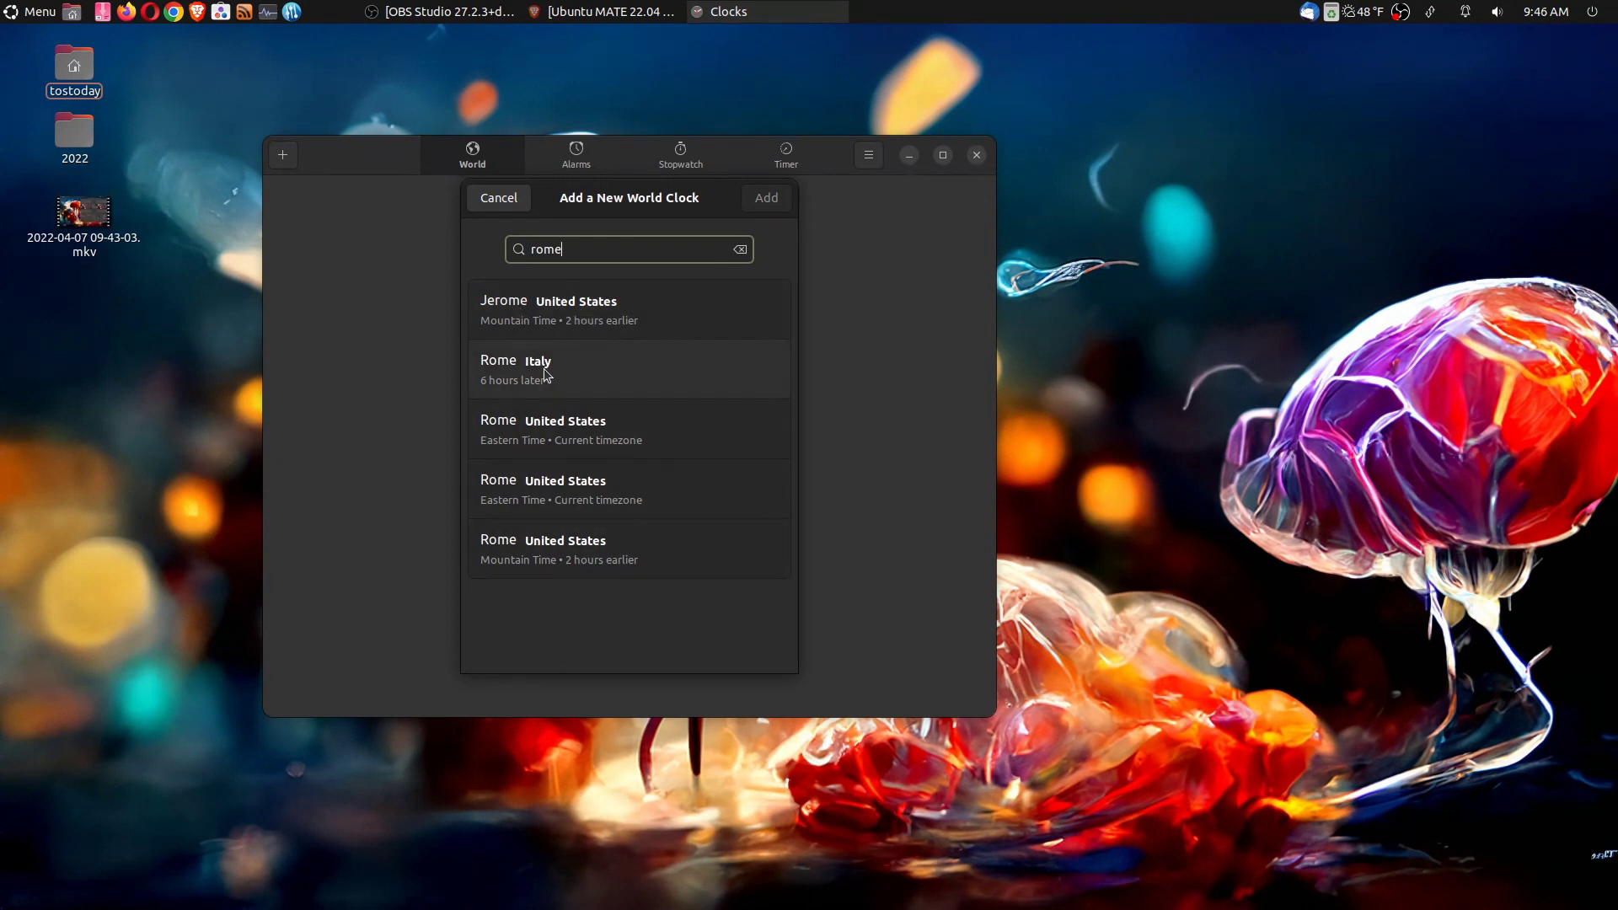
pyautogui.click(767, 198)
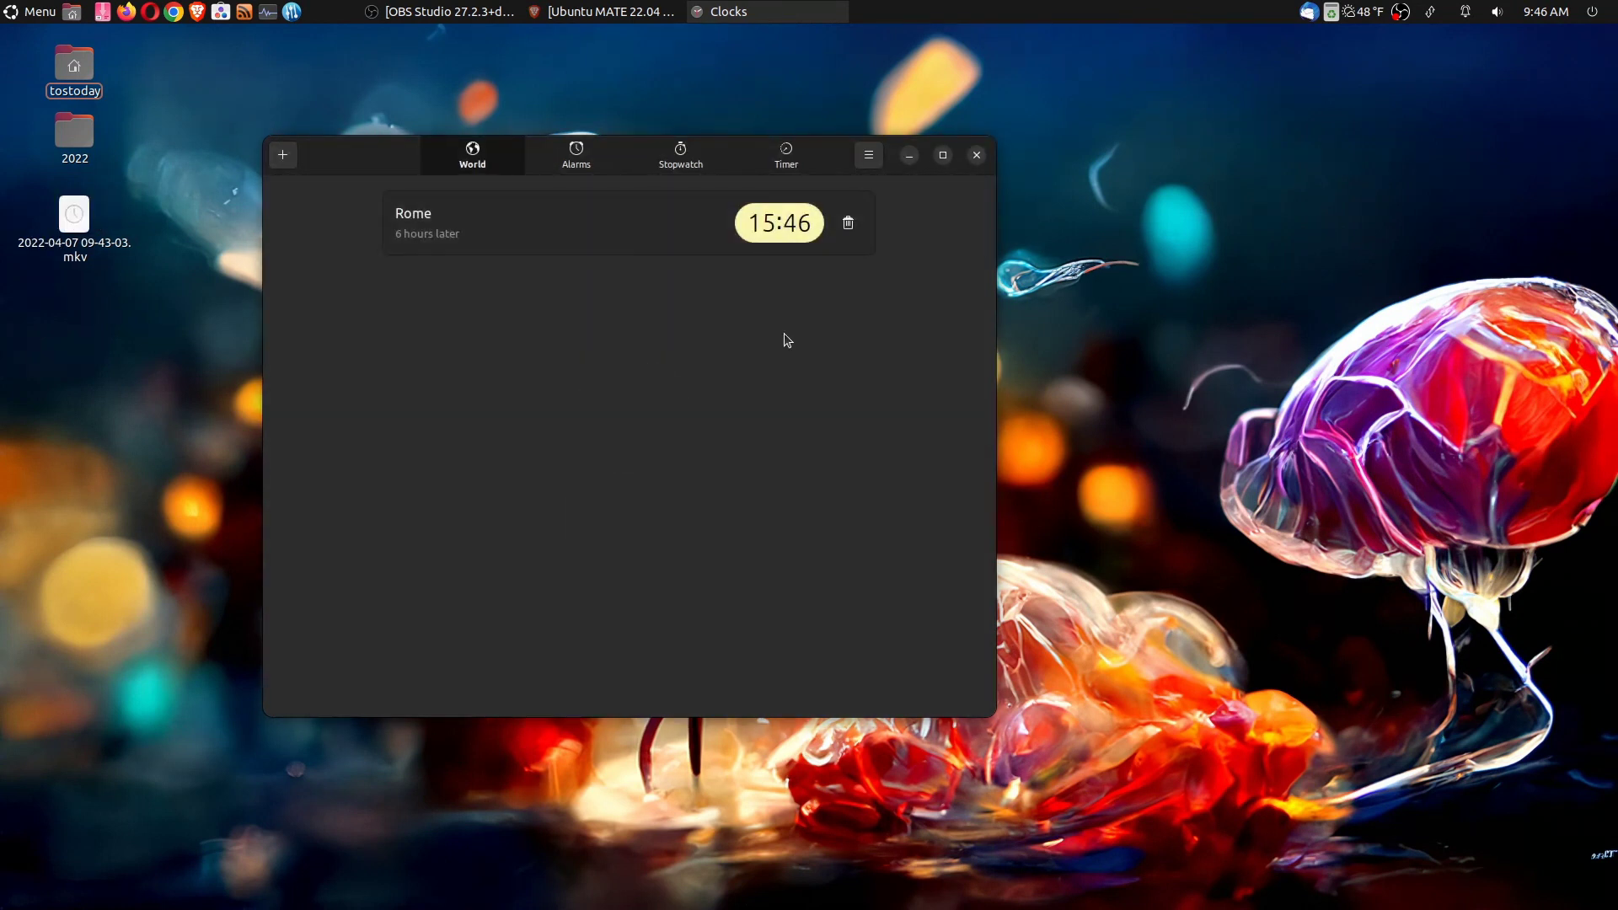
pyautogui.click(974, 155)
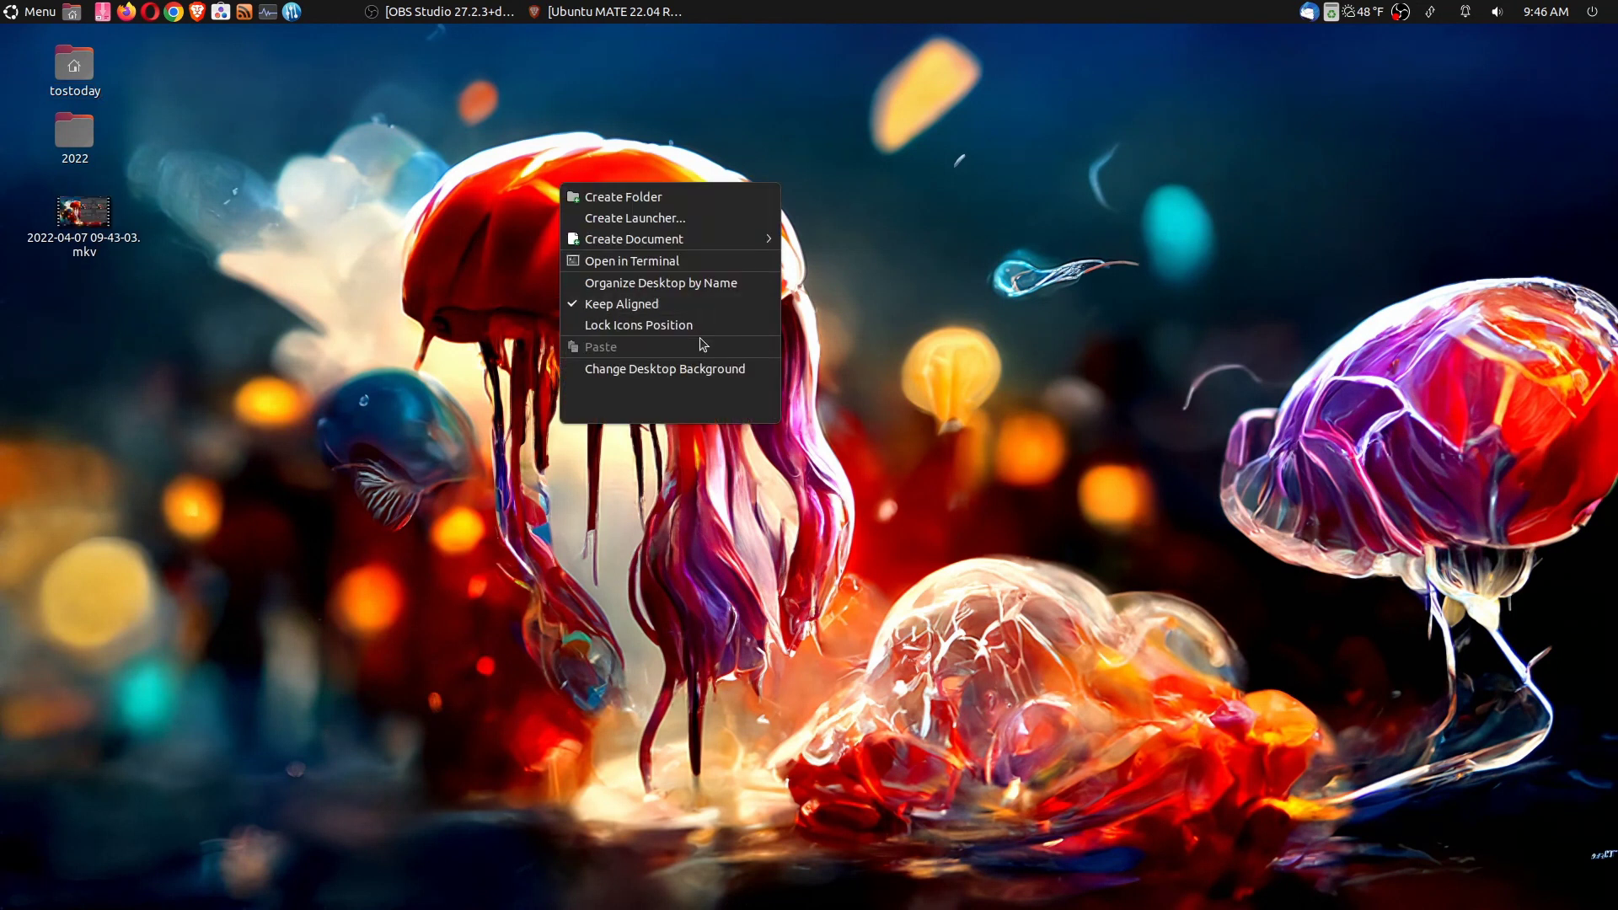
# Set the translucent white jellyfish-and-coral wallpaper and close Appearance Preferences
pyautogui.click(665, 369)
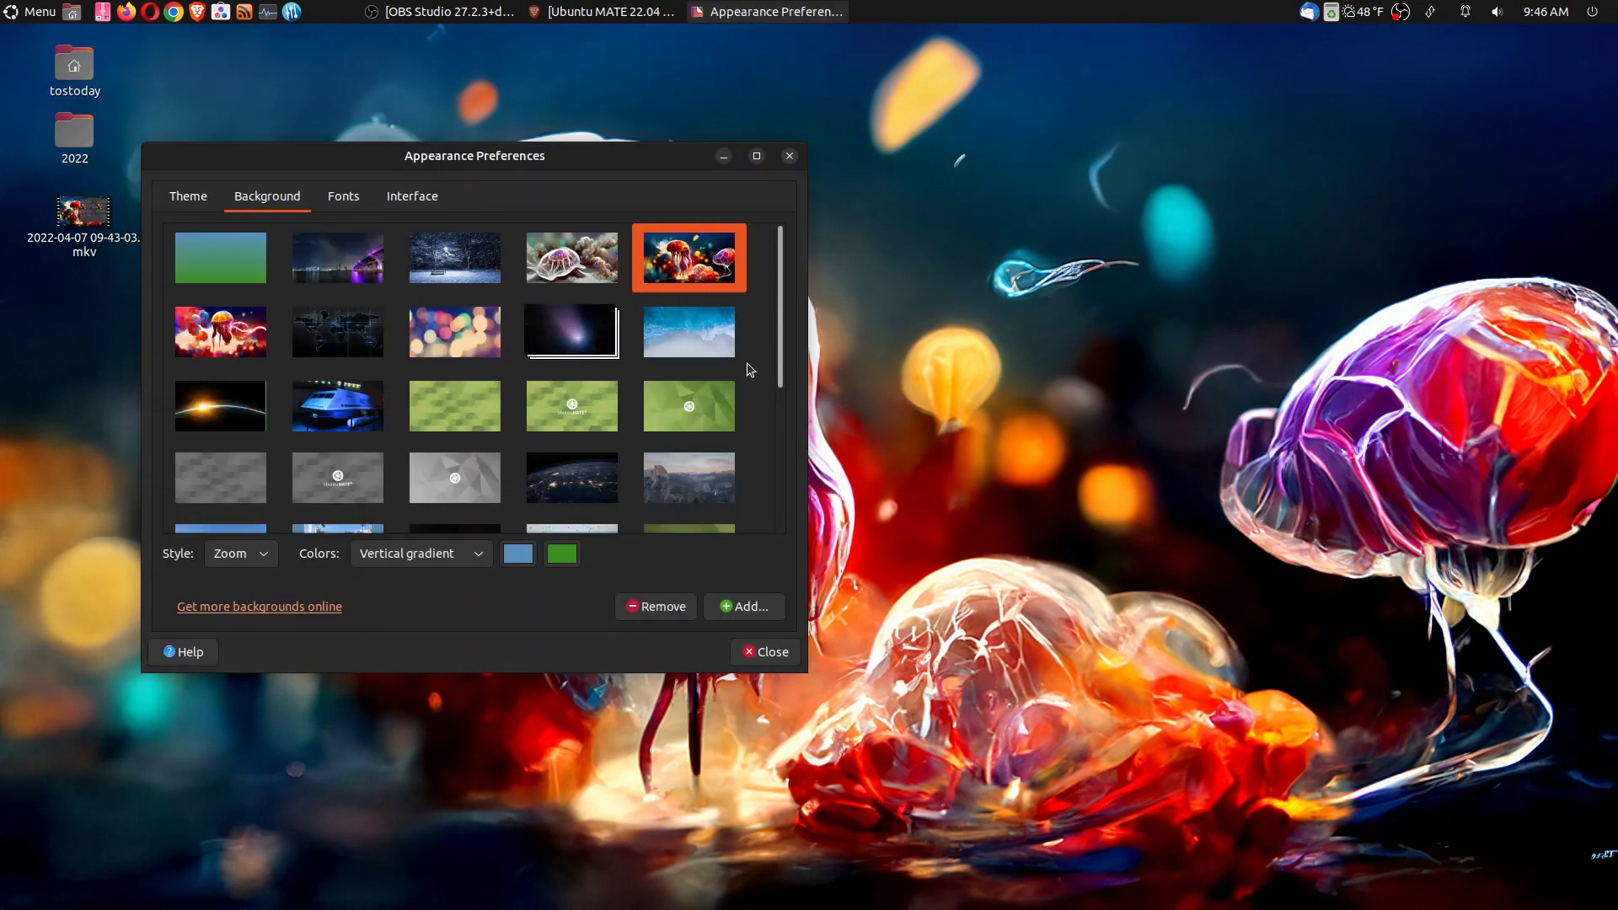
pyautogui.scroll(-3)
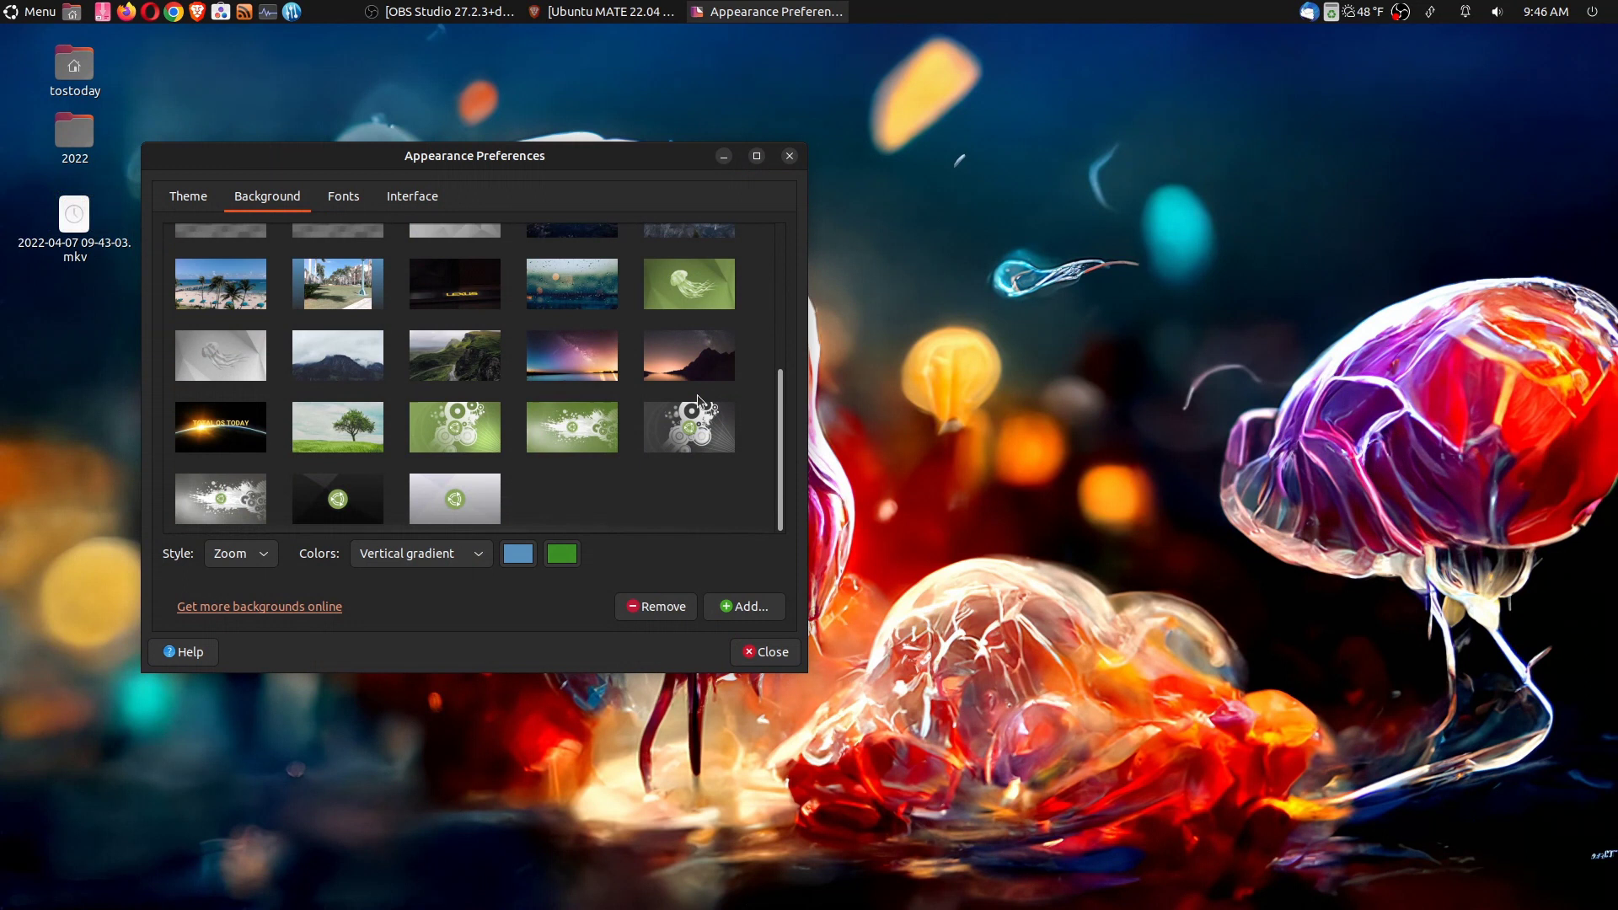
pyautogui.click(688, 254)
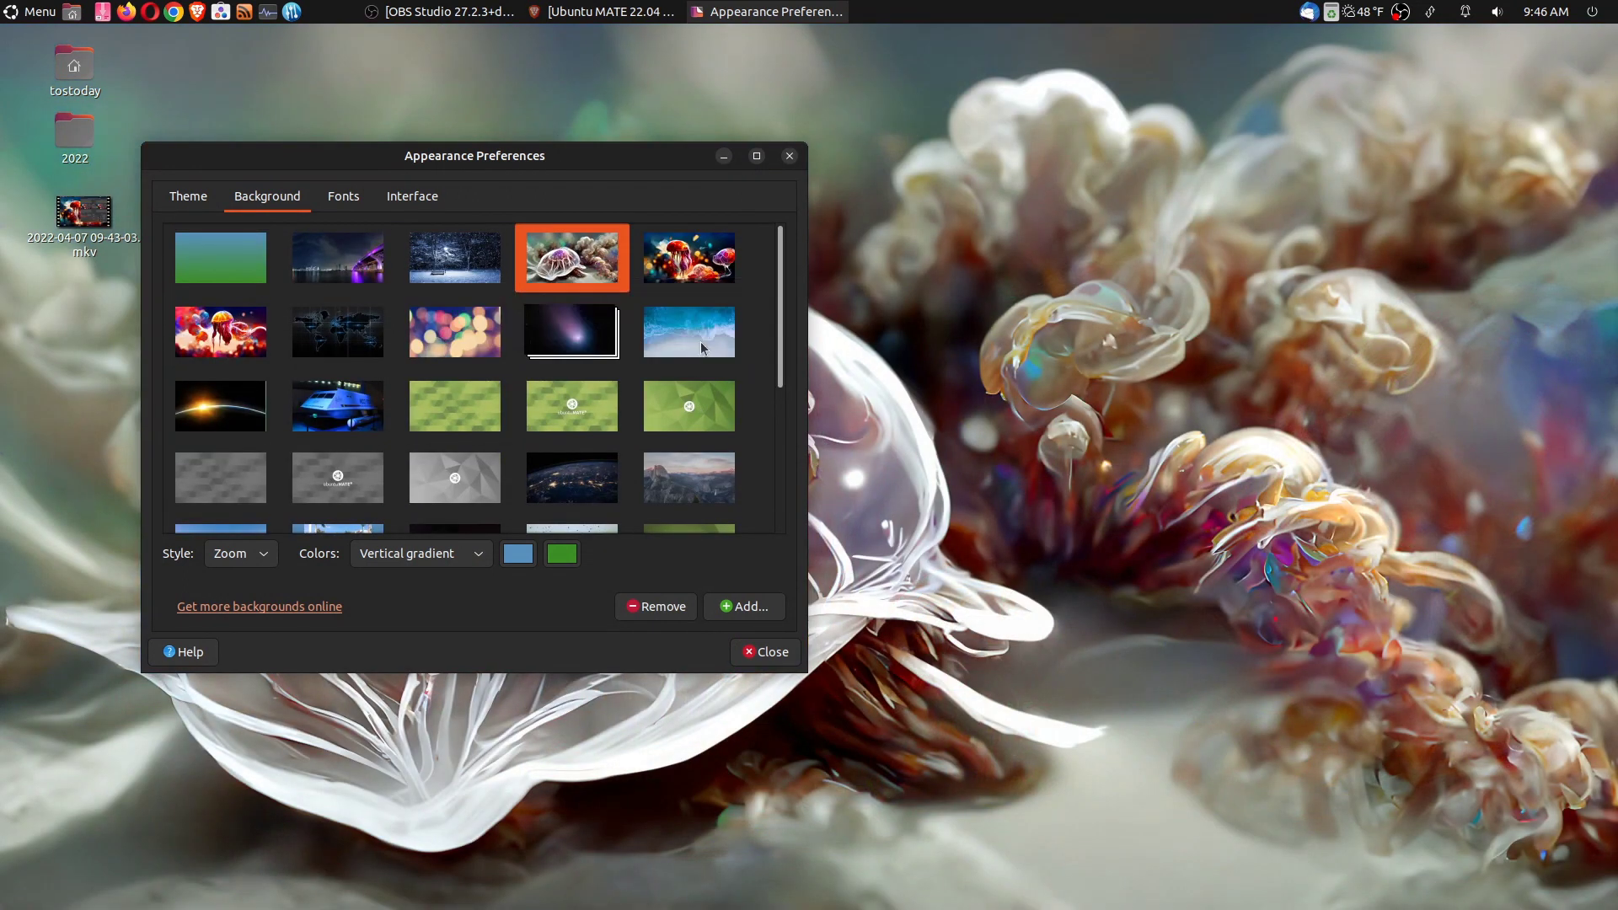
pyautogui.click(764, 651)
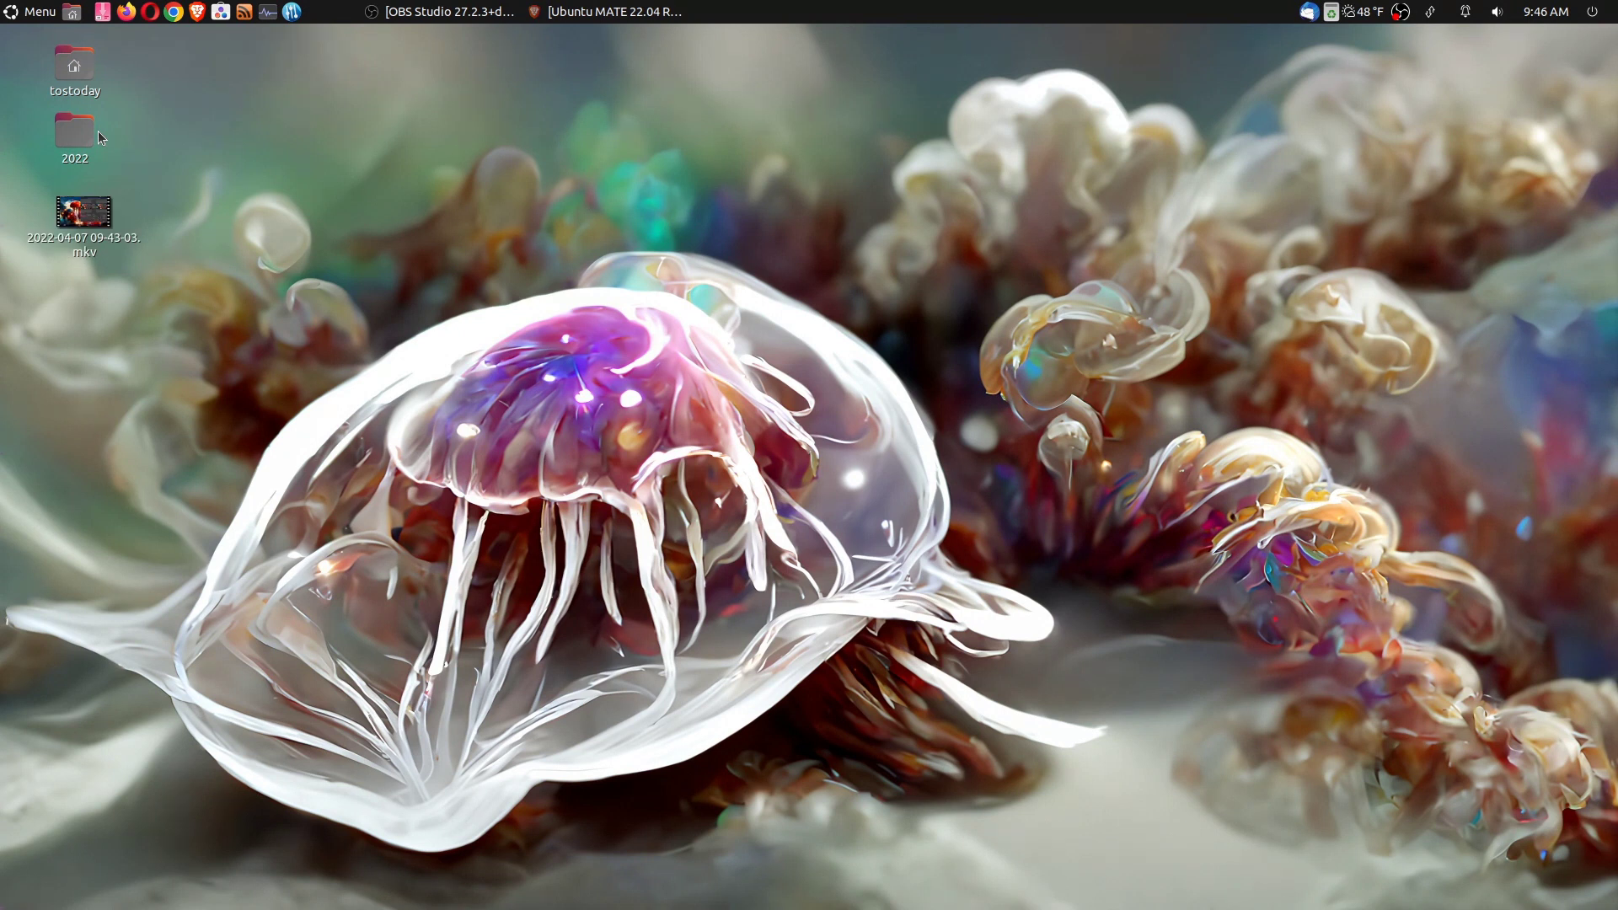
pyautogui.moveTo(1143, 25)
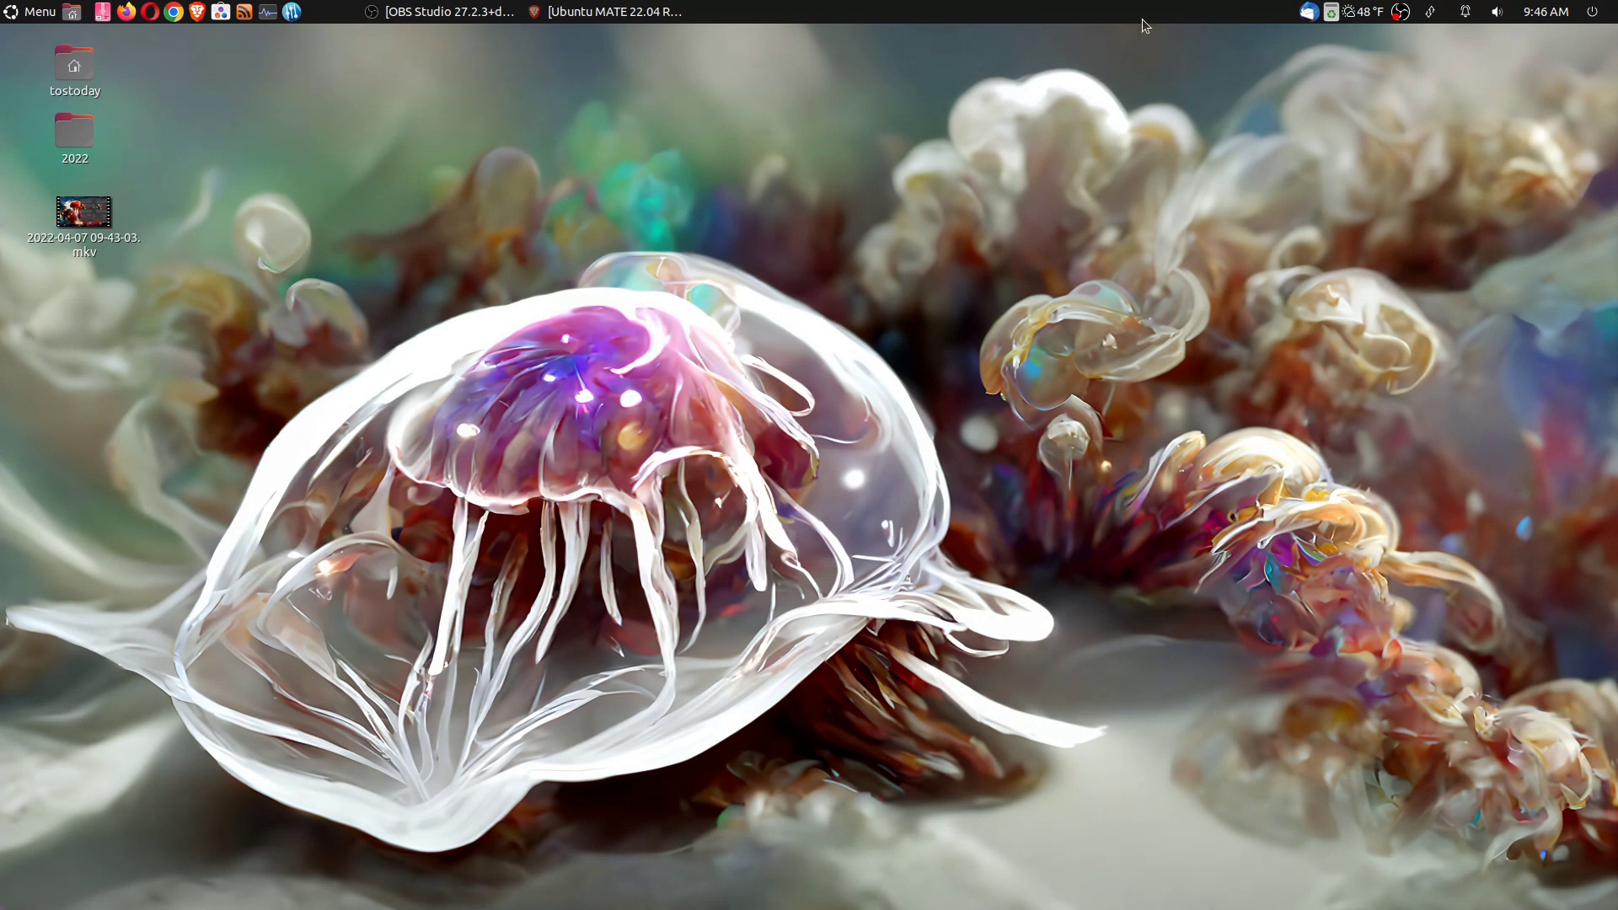
# Browse Add to Panel without adding anything, view the calendar, then open the volume menu
pyautogui.rightClick(1143, 13)
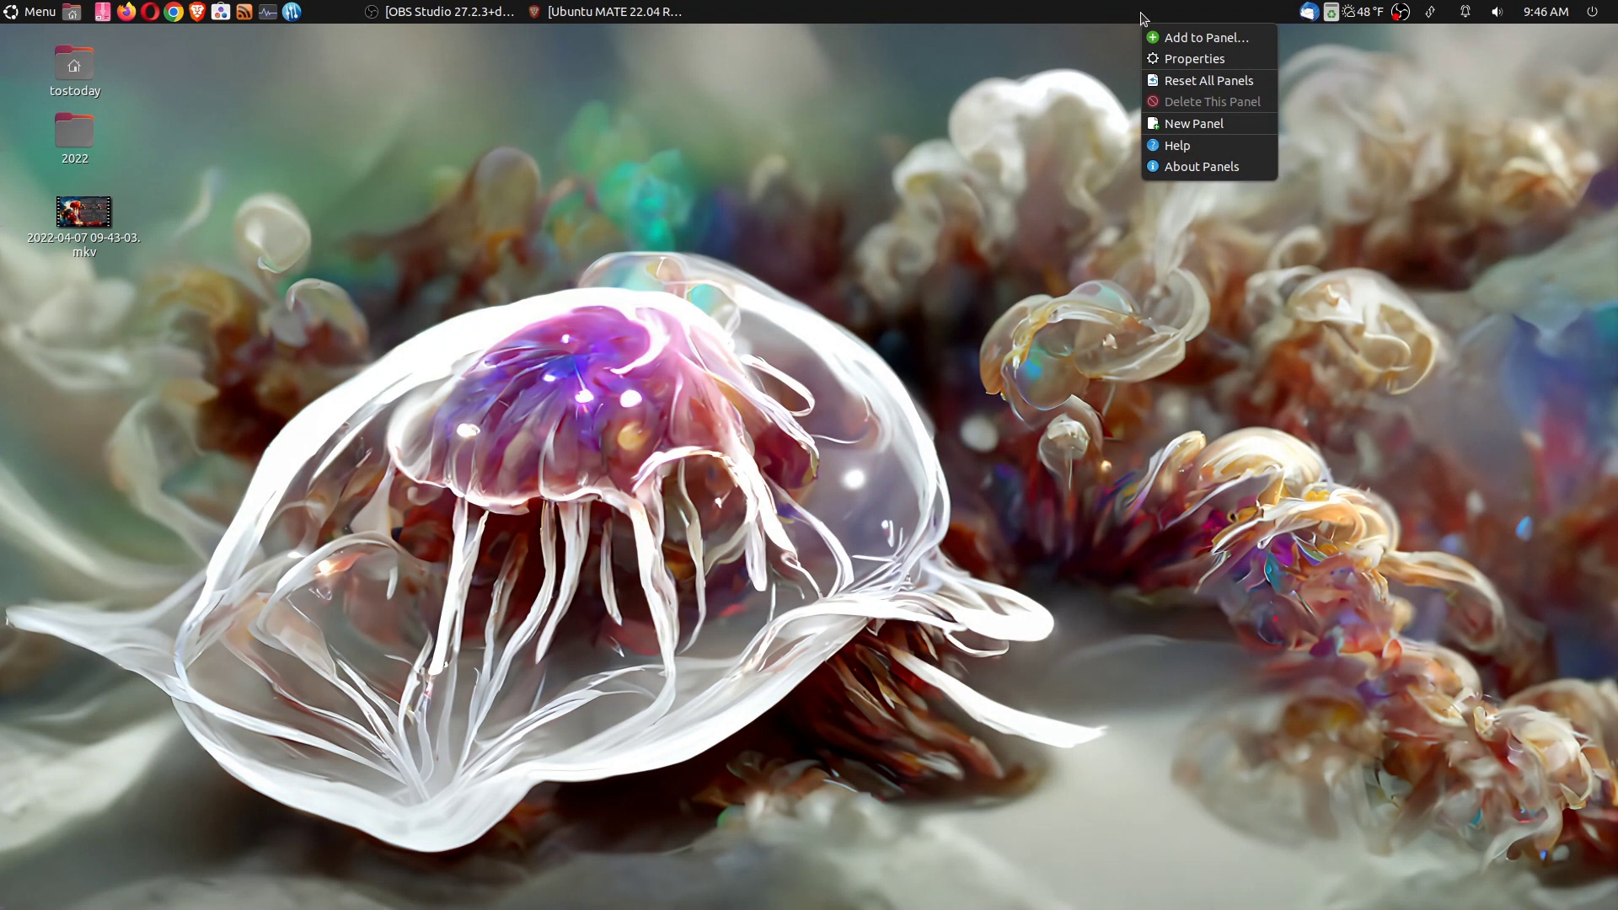
pyautogui.click(1206, 37)
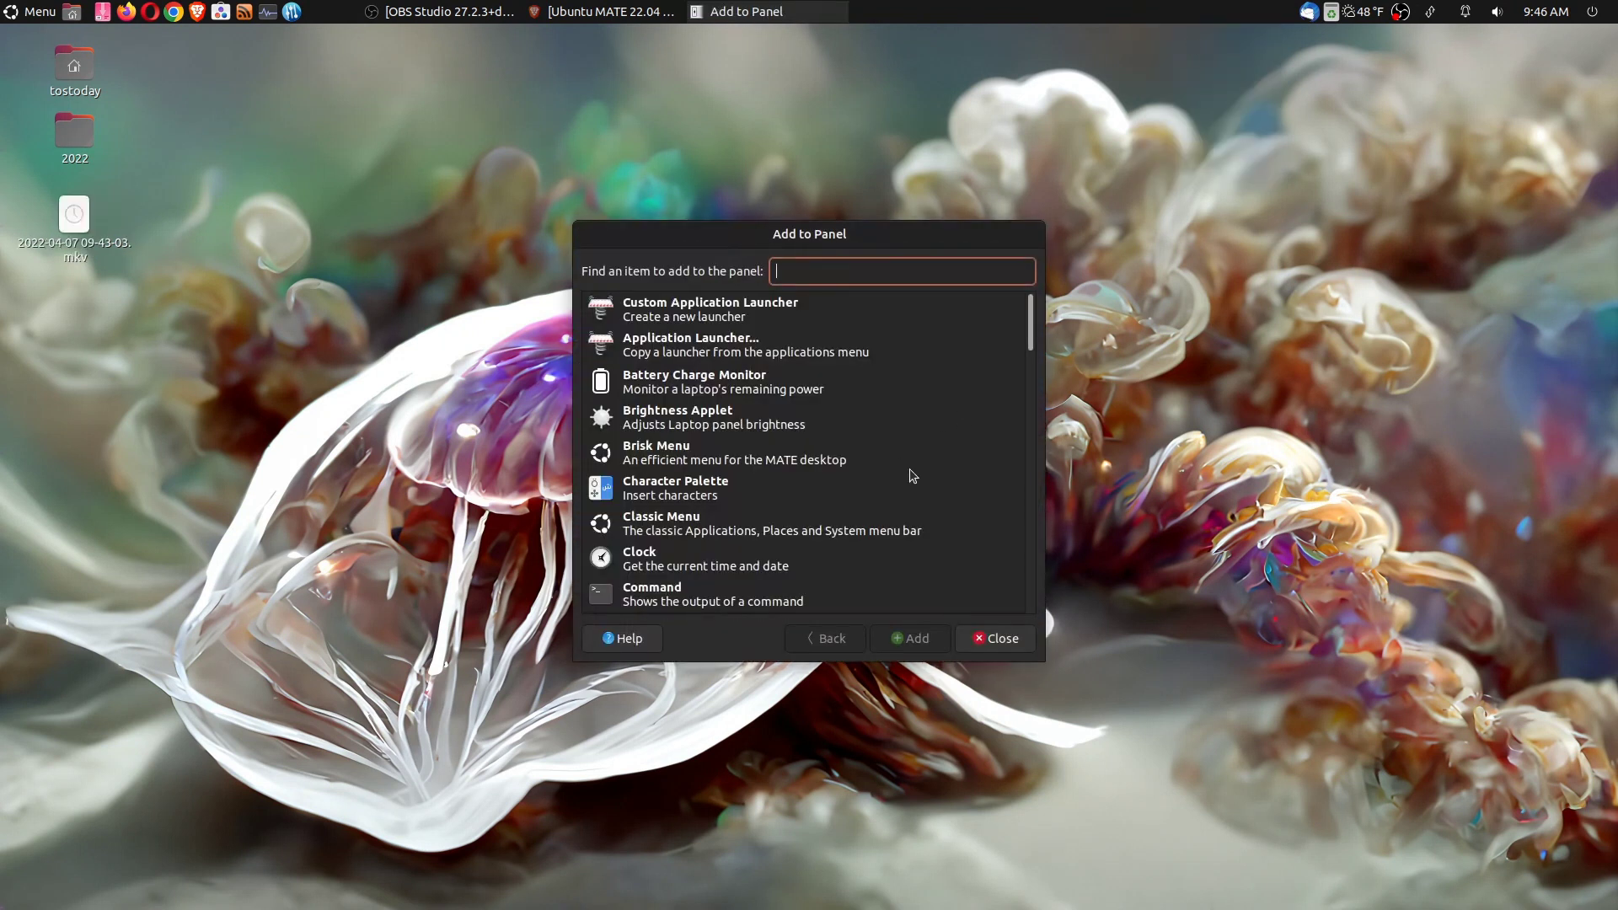
pyautogui.scroll(-3)
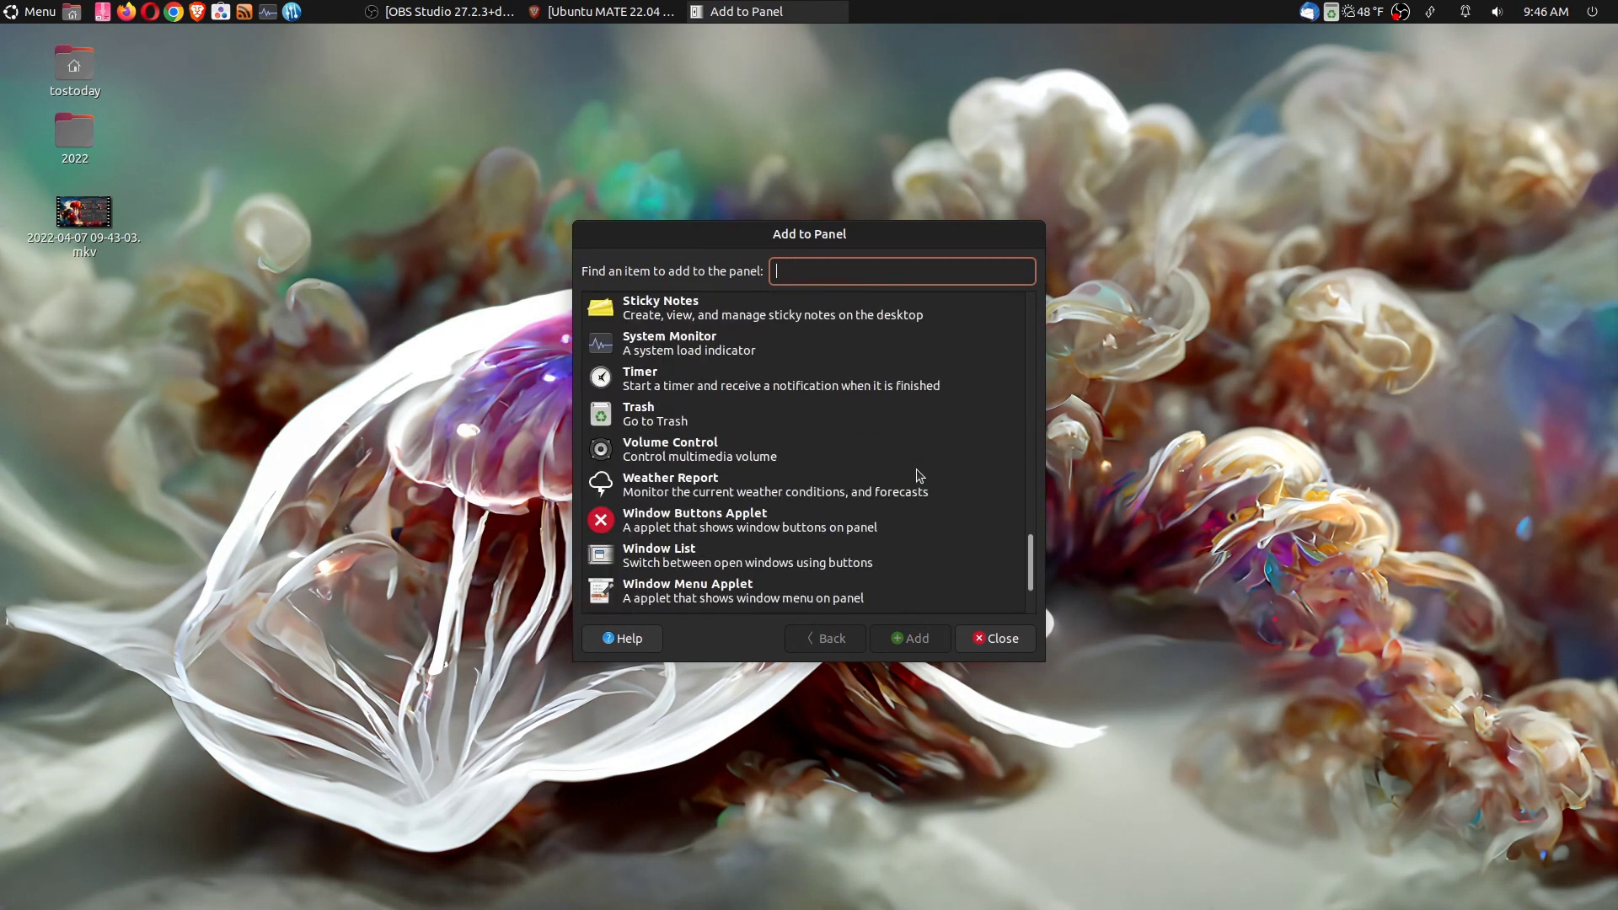
pyautogui.click(993, 638)
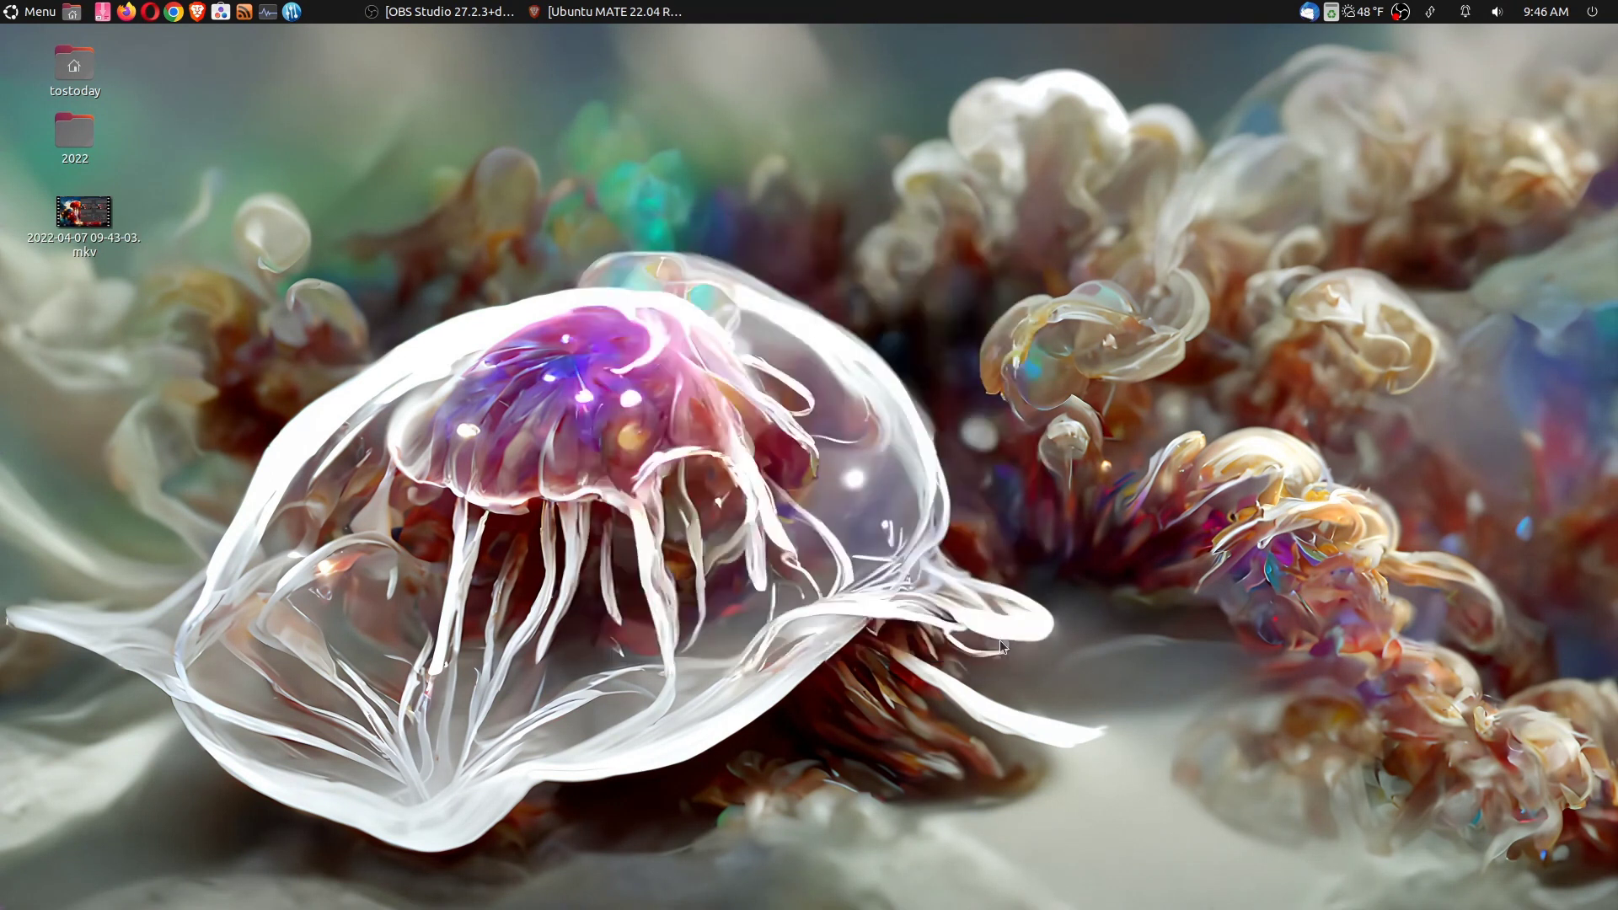
pyautogui.click(1545, 11)
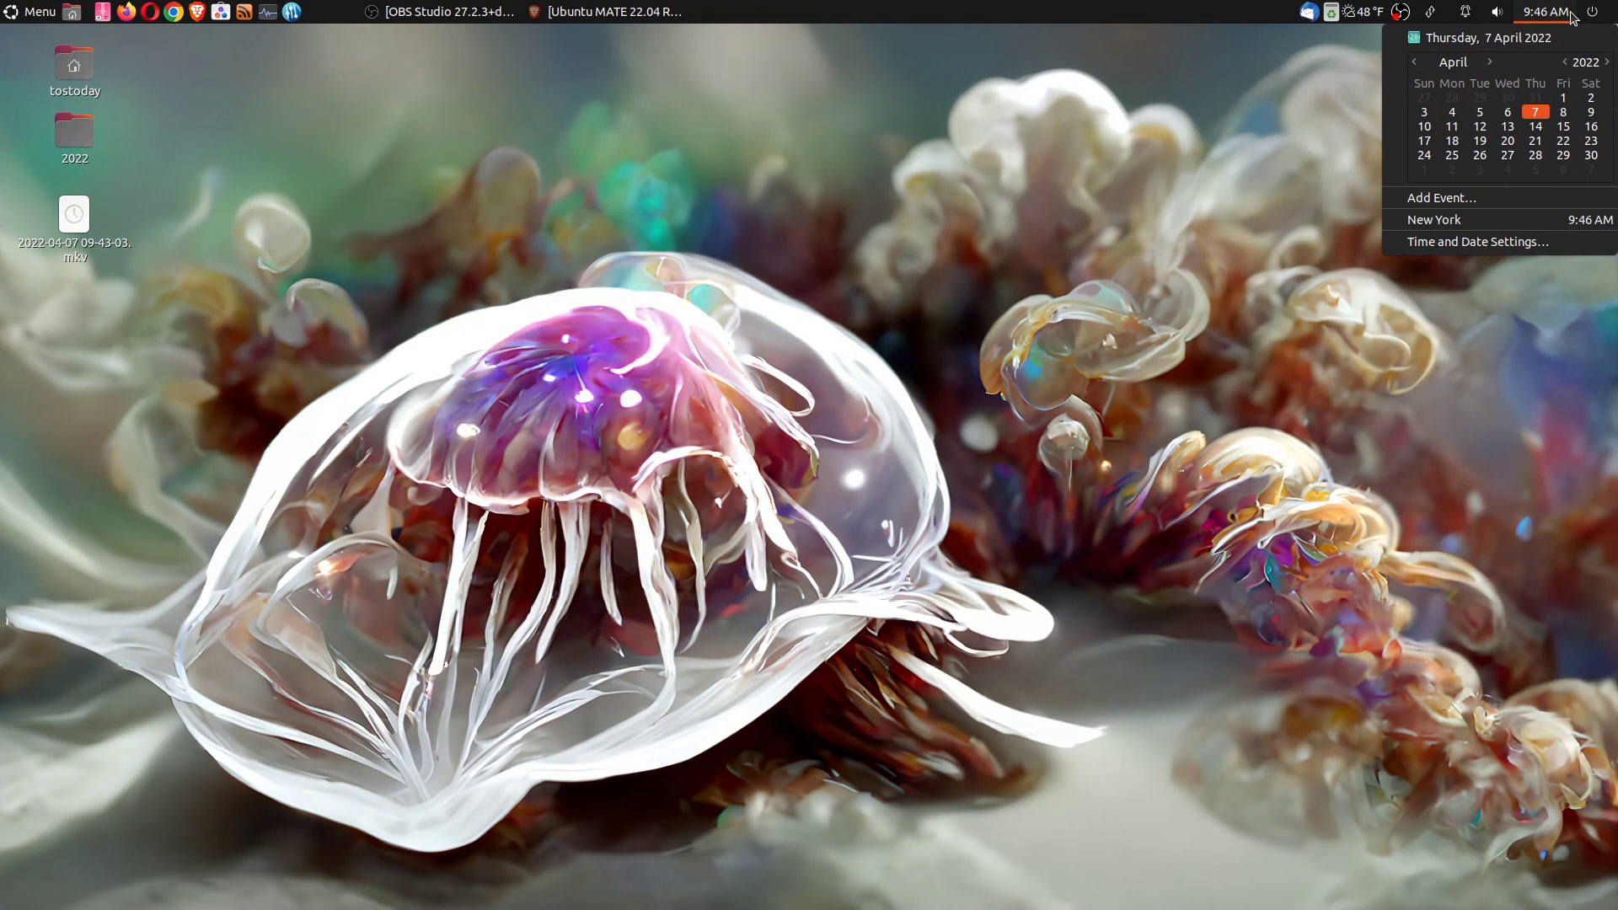
pyautogui.click(1498, 11)
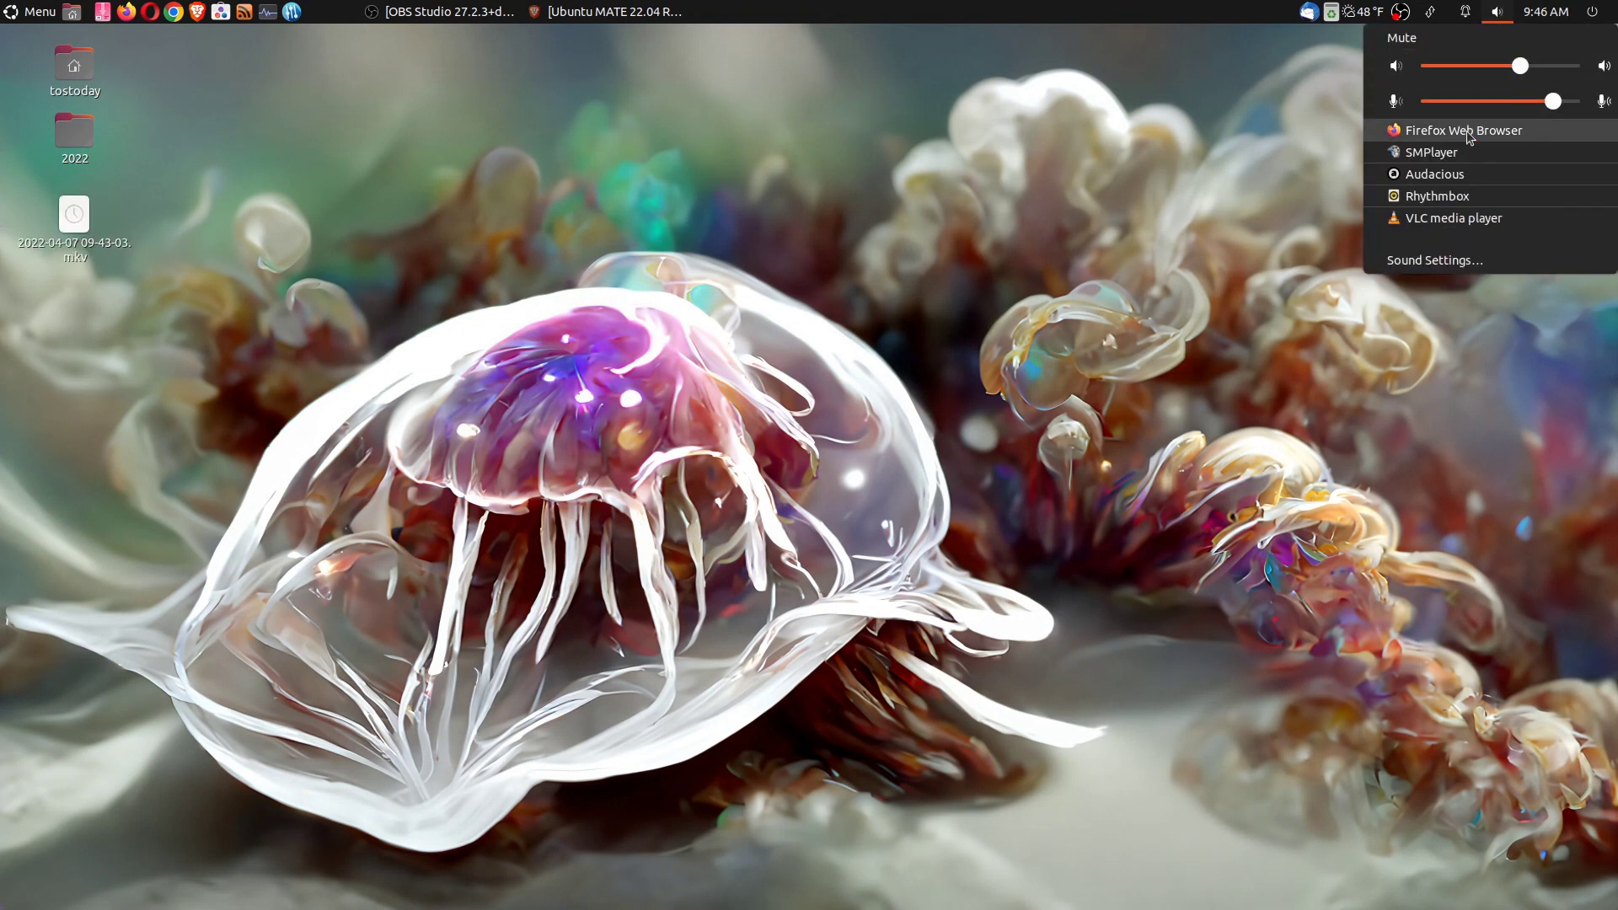
pyautogui.moveTo(1466, 152)
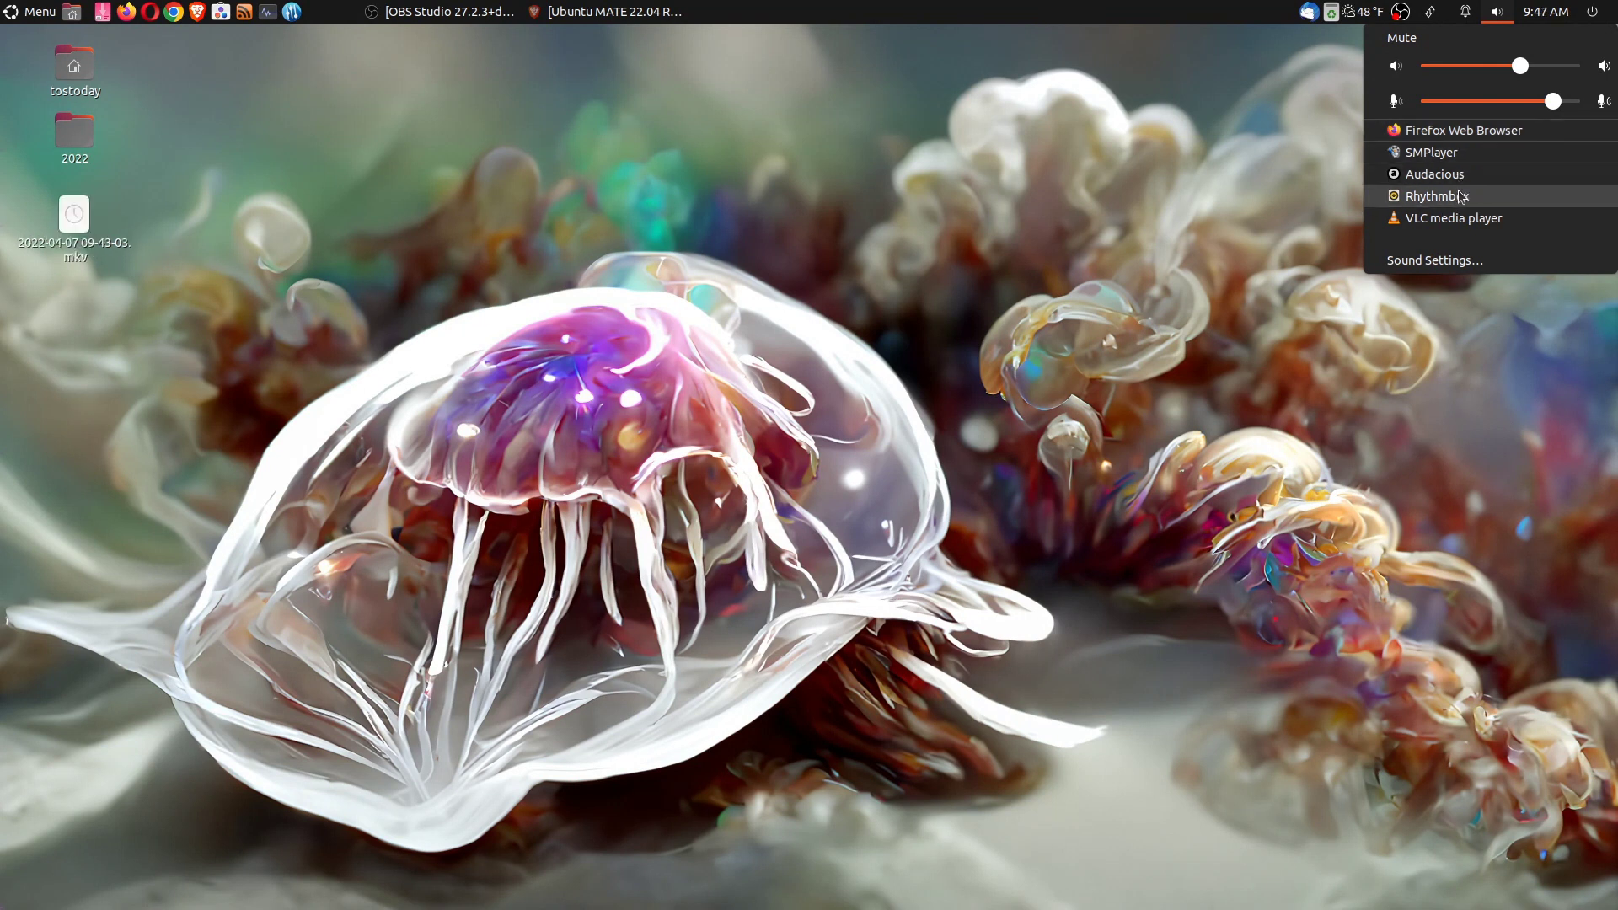
# Open Sound Settings from the volume menu, review 100% output volume, and close it
pyautogui.click(1433, 258)
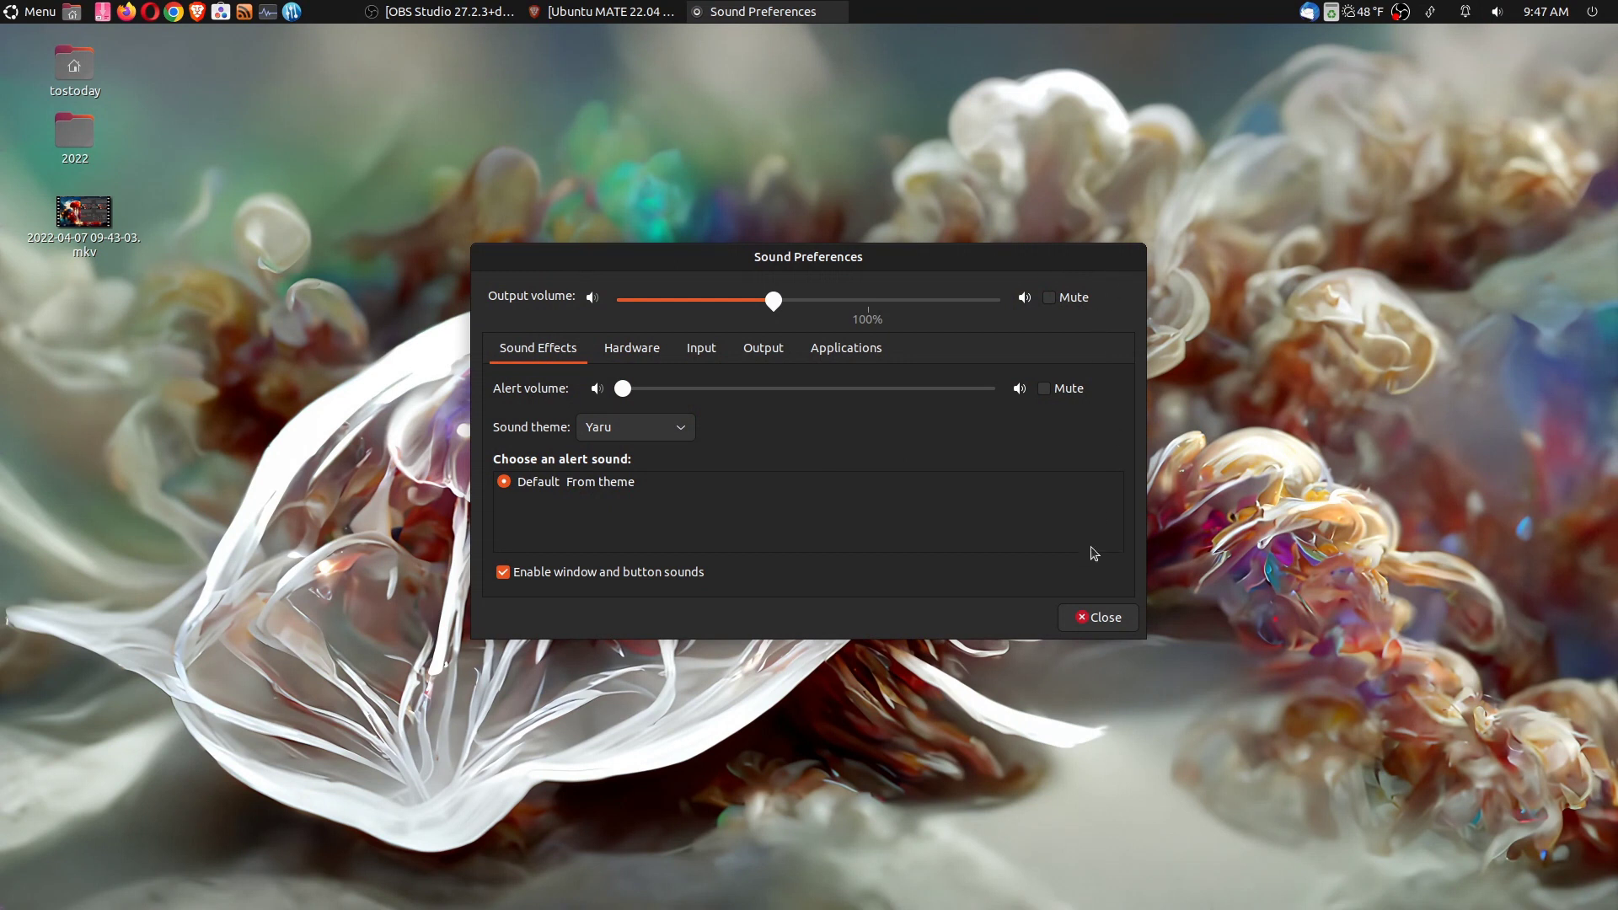
pyautogui.click(1097, 617)
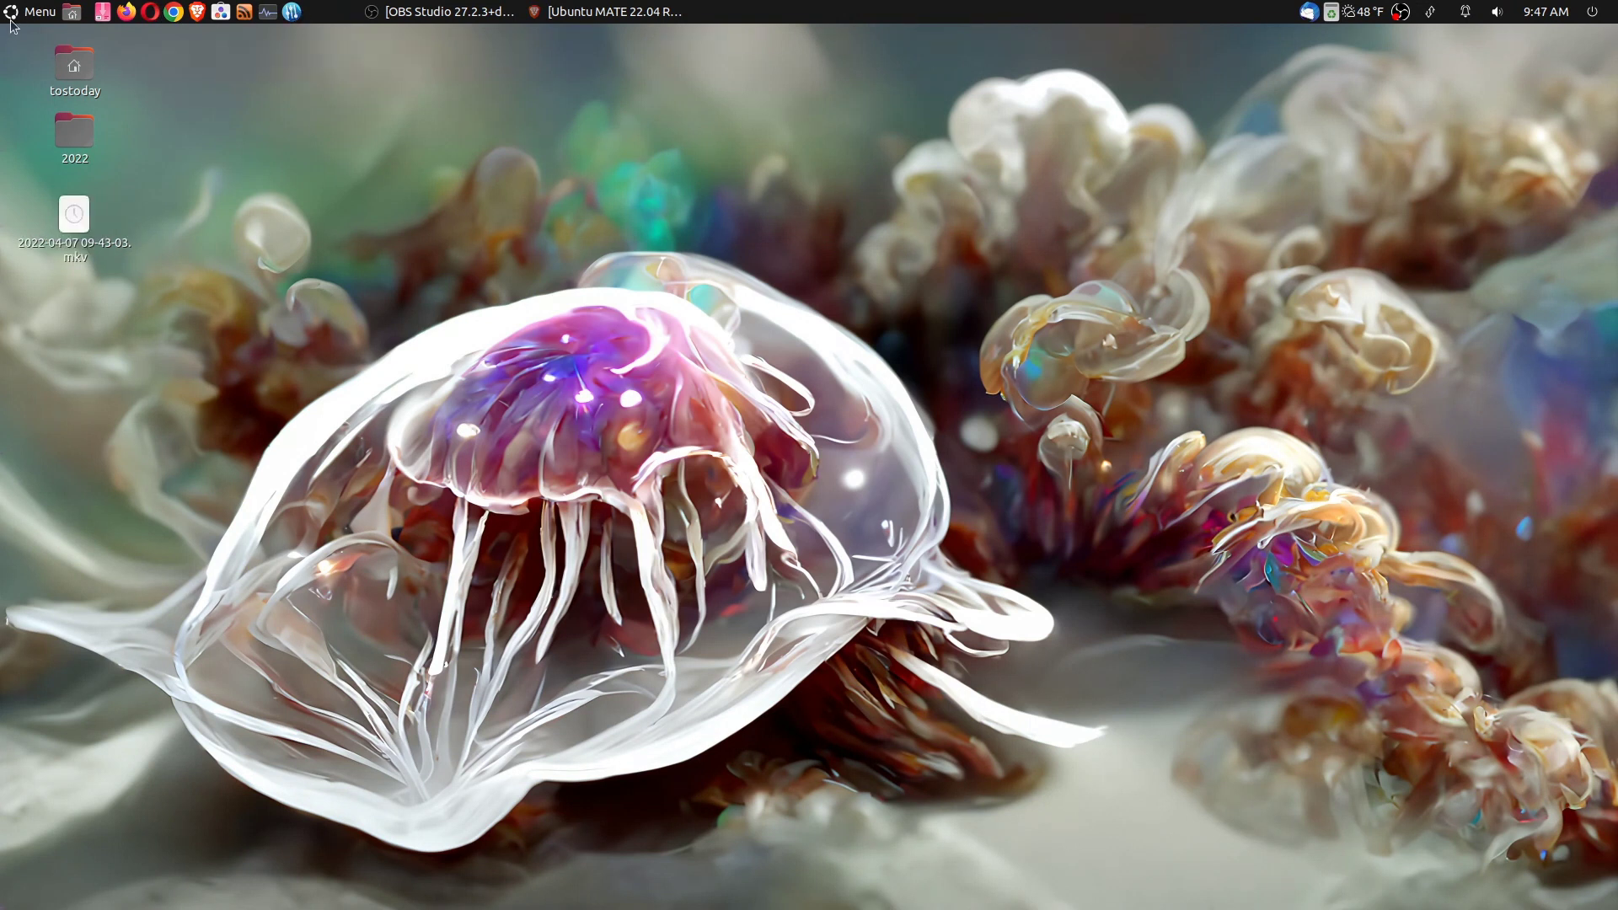
# Open Control Center from the Menu, scroll through its categories, and close it
pyautogui.click(38, 11)
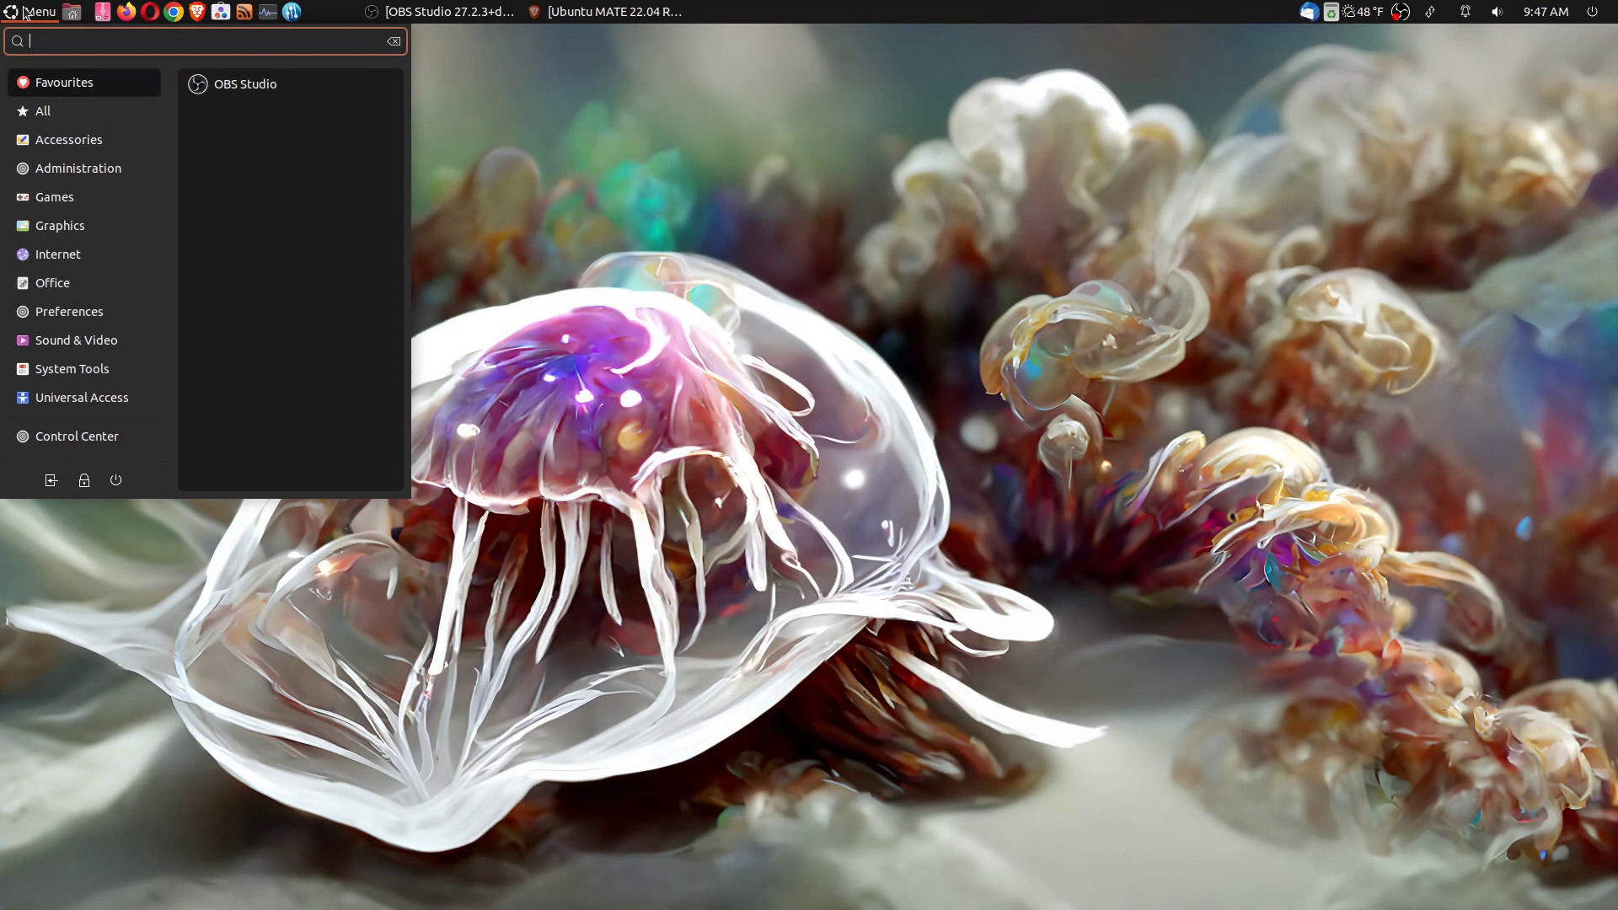
pyautogui.click(75, 436)
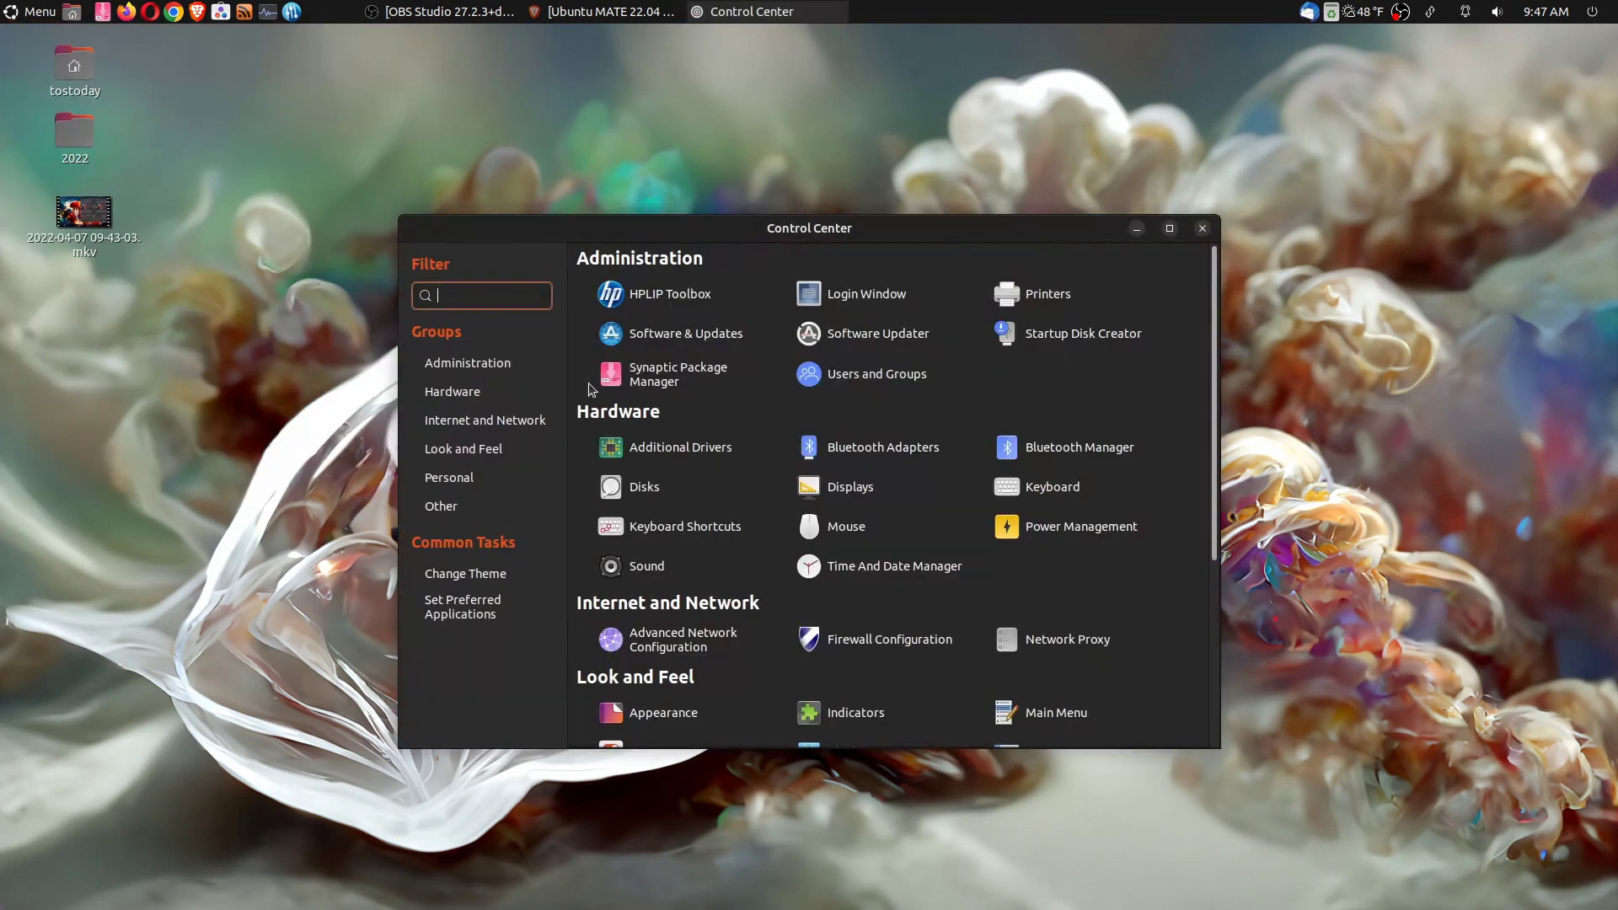
pyautogui.scroll(-3)
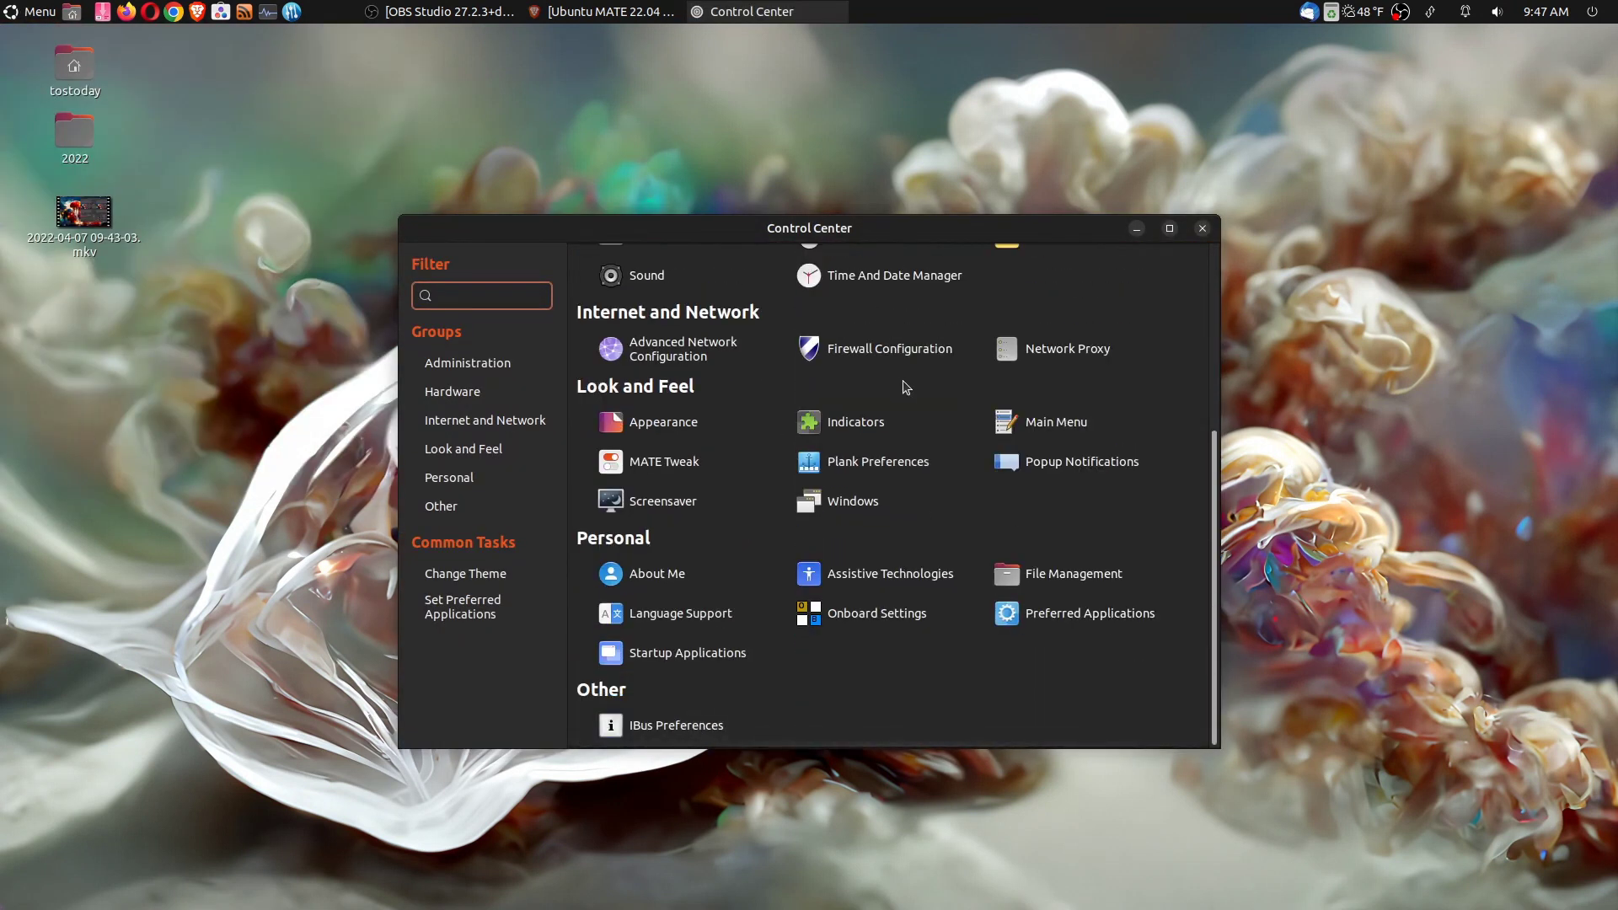
pyautogui.click(1201, 229)
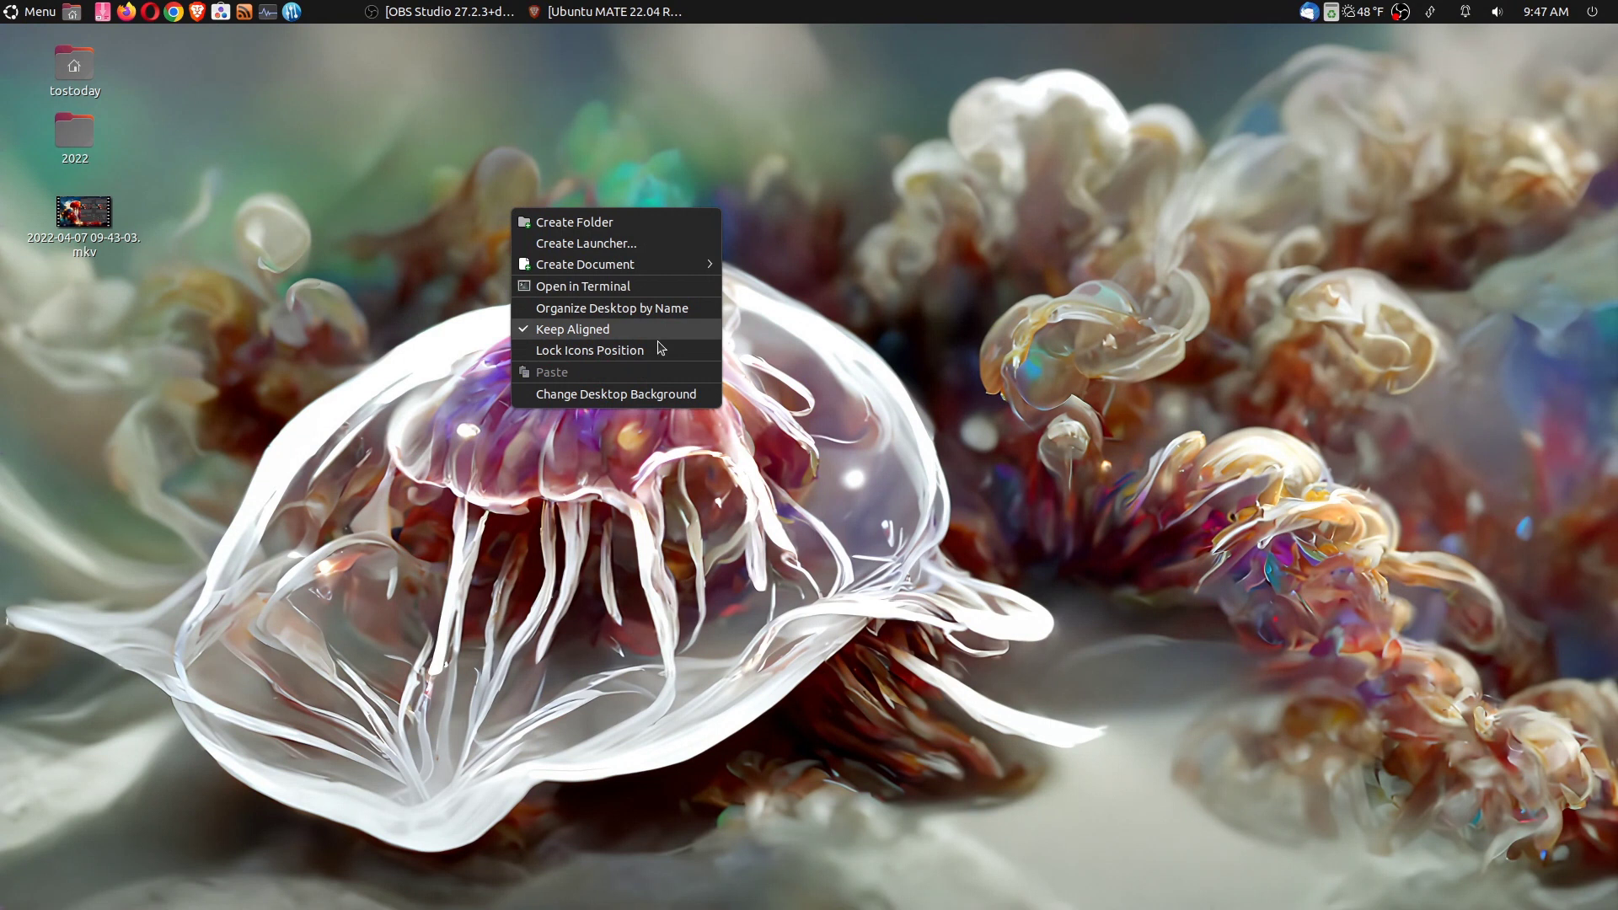
# Apply the Yaru-purple-dark theme in a maximized Appearance Preferences Theme tab
pyautogui.click(616, 394)
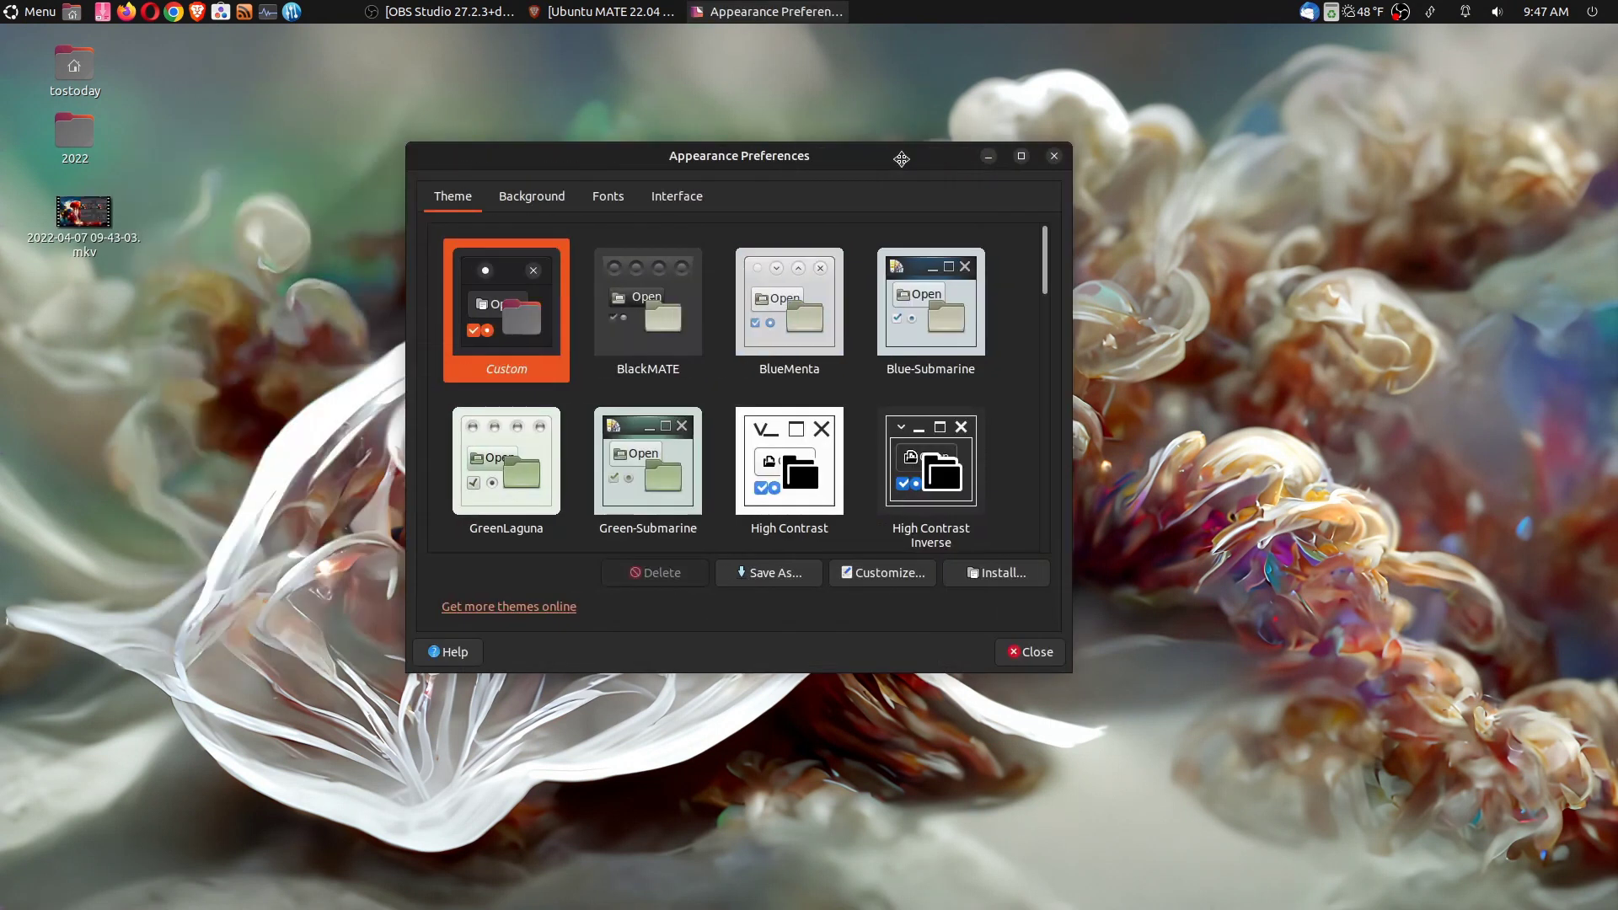
pyautogui.click(1021, 156)
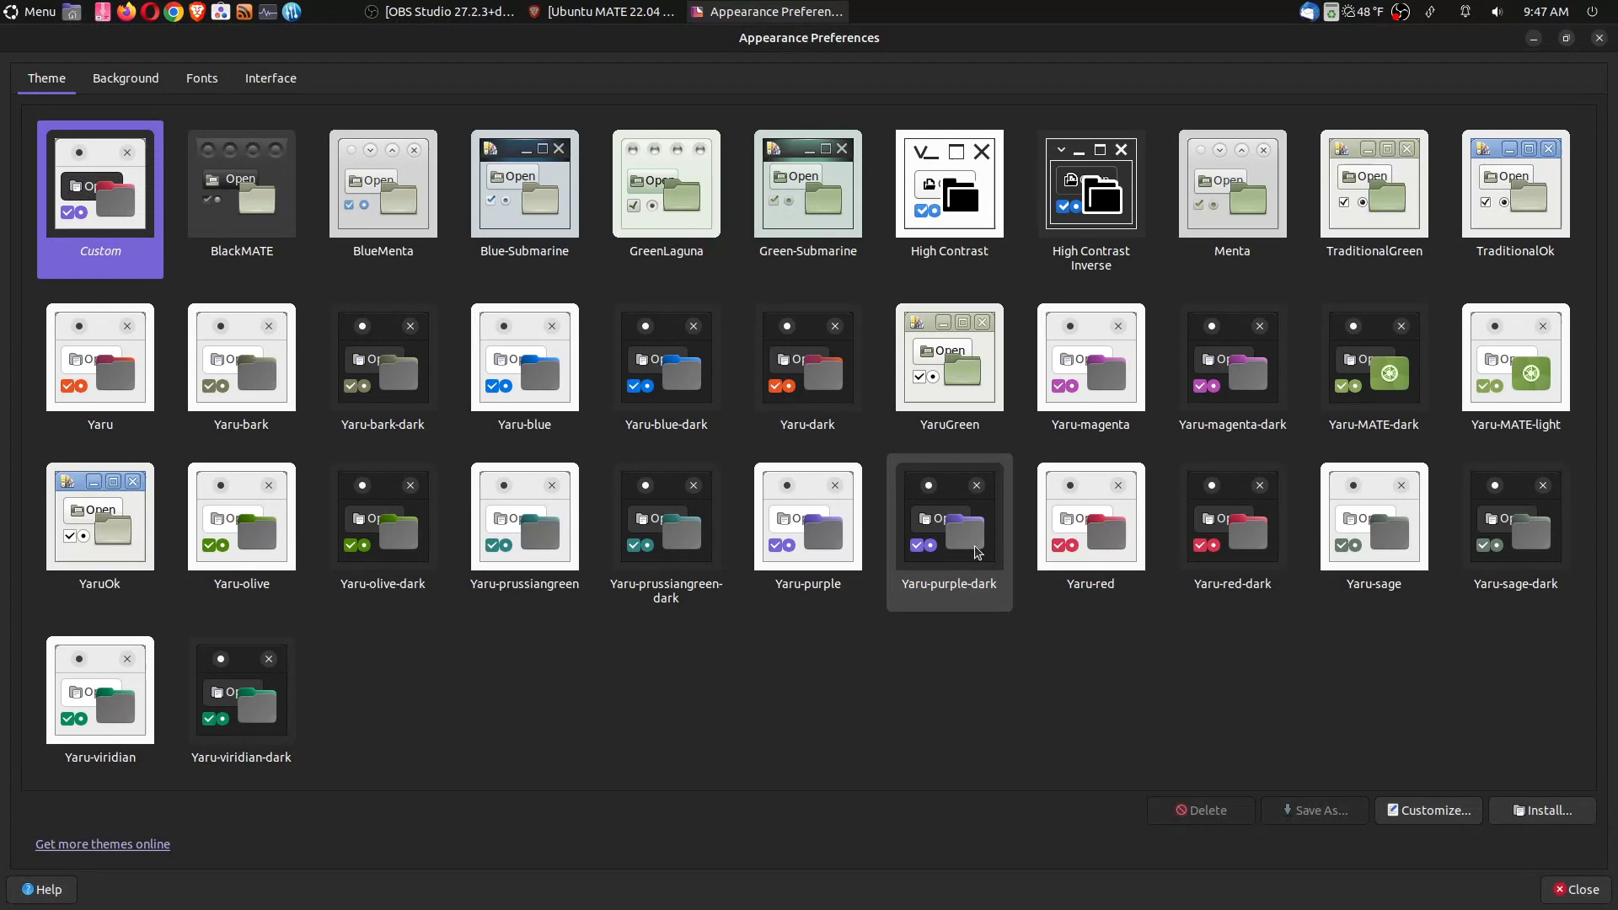
pyautogui.click(947, 531)
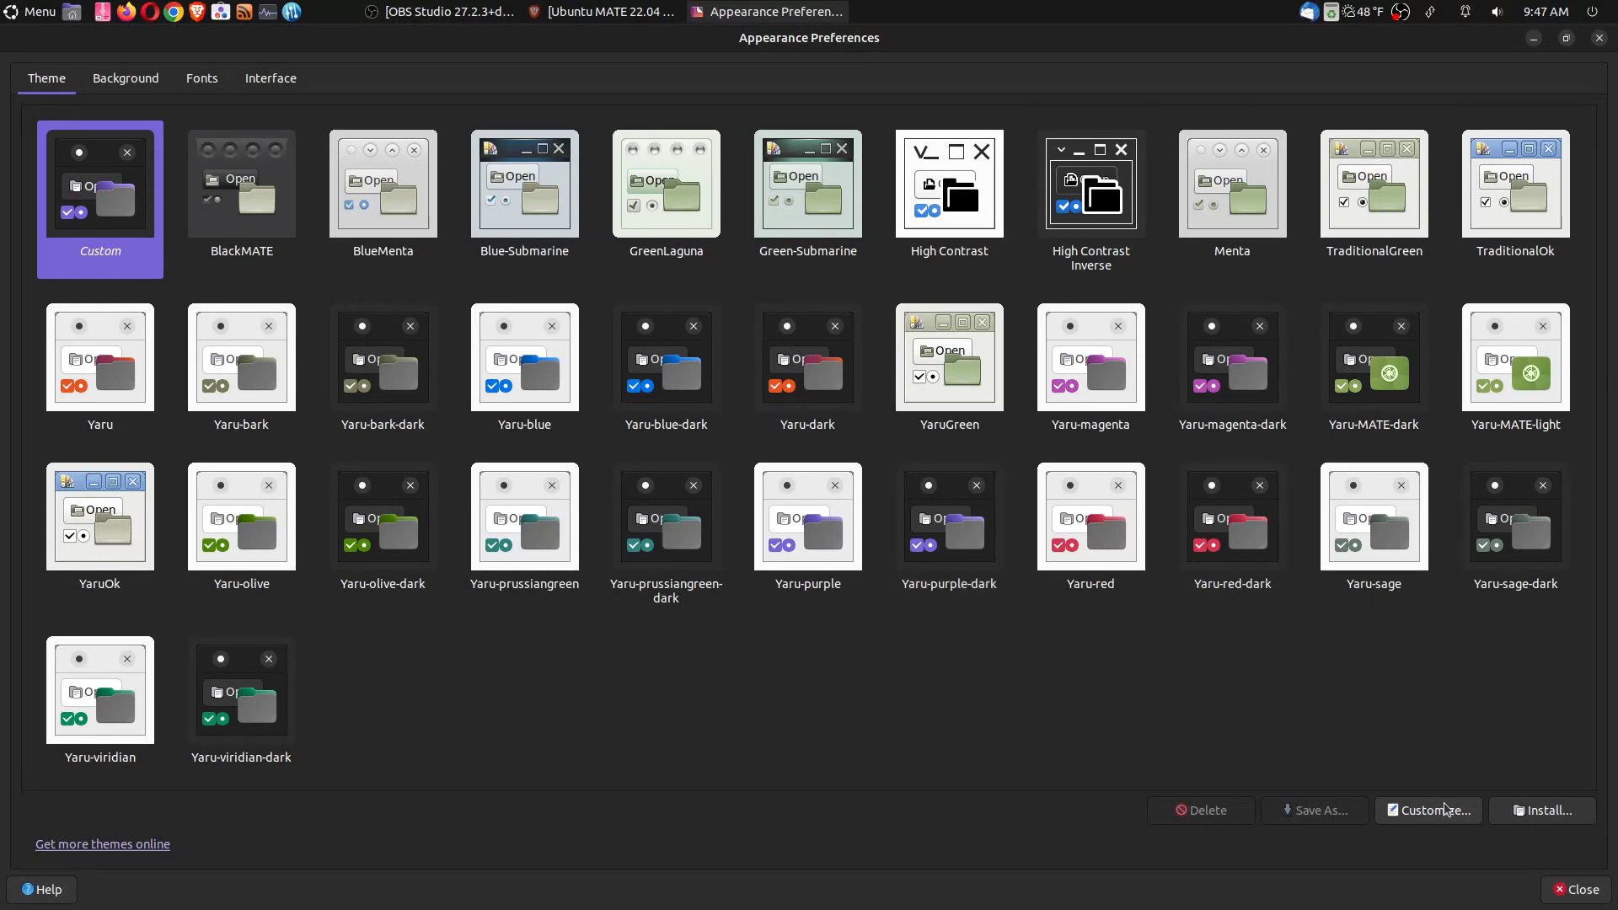
# Review the theme's Window Border, Icons and Controls under Customize, then close it
pyautogui.click(1429, 810)
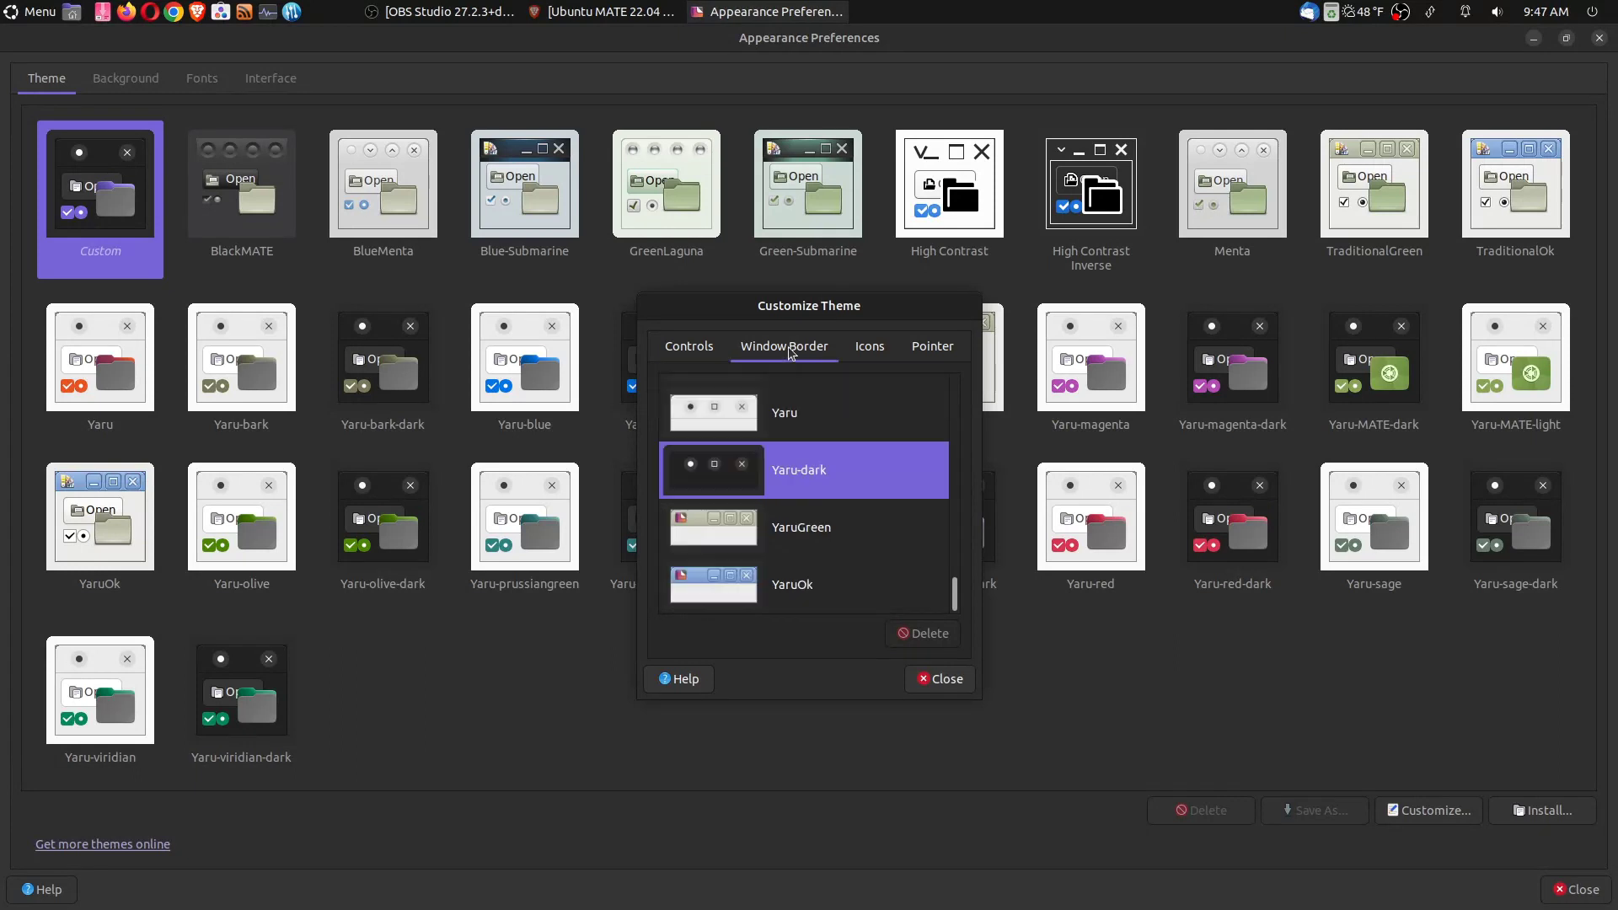
pyautogui.click(869, 346)
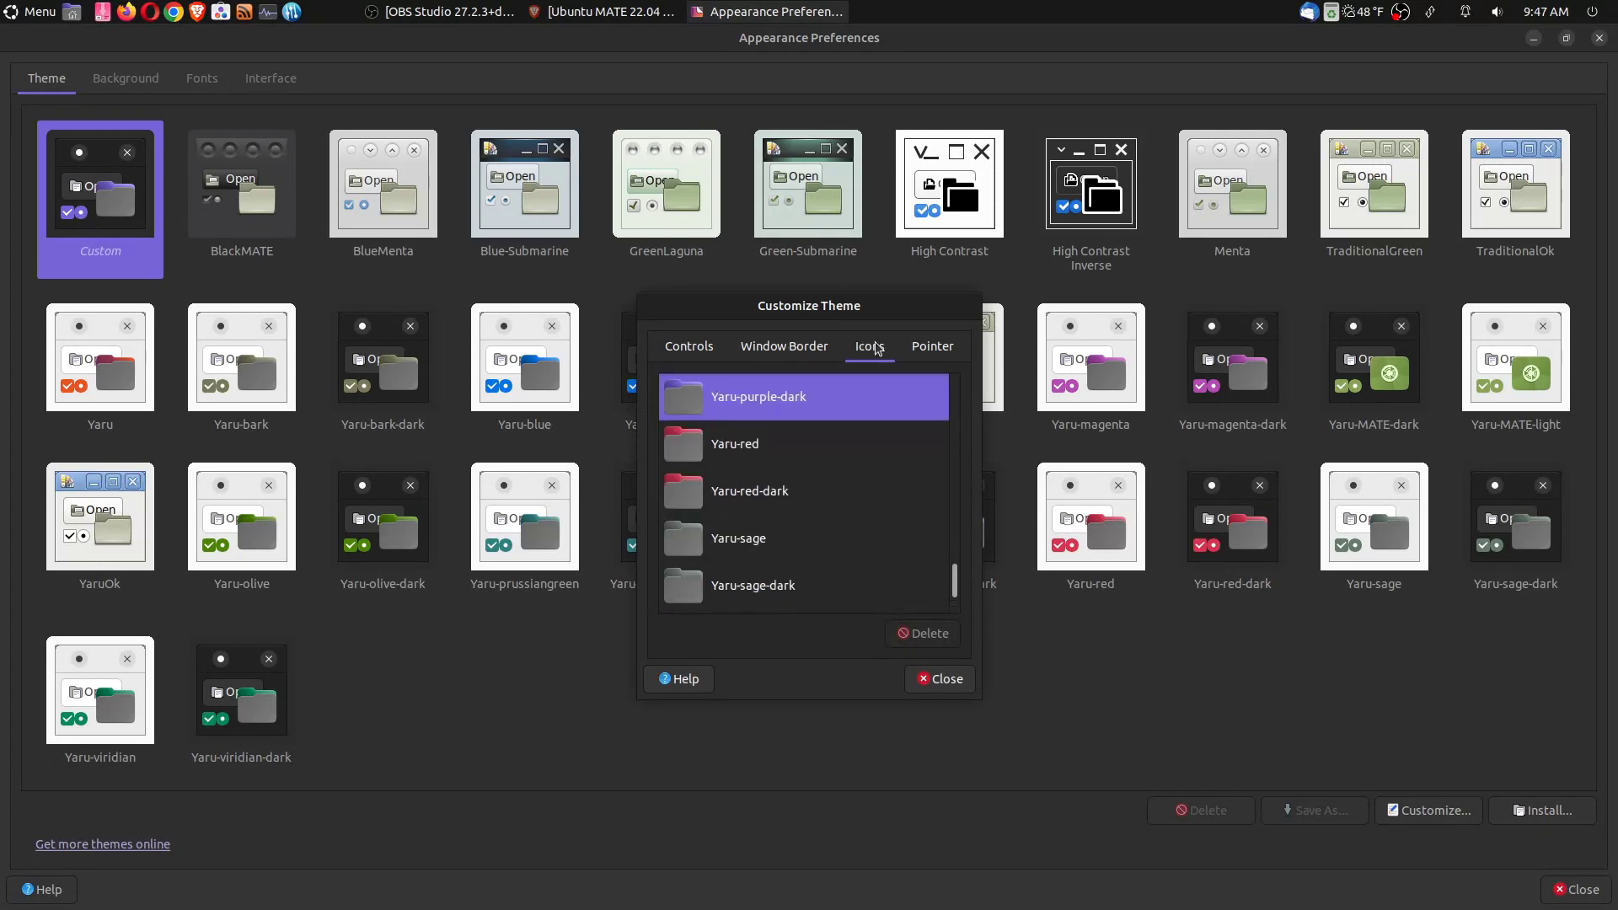
pyautogui.click(689, 346)
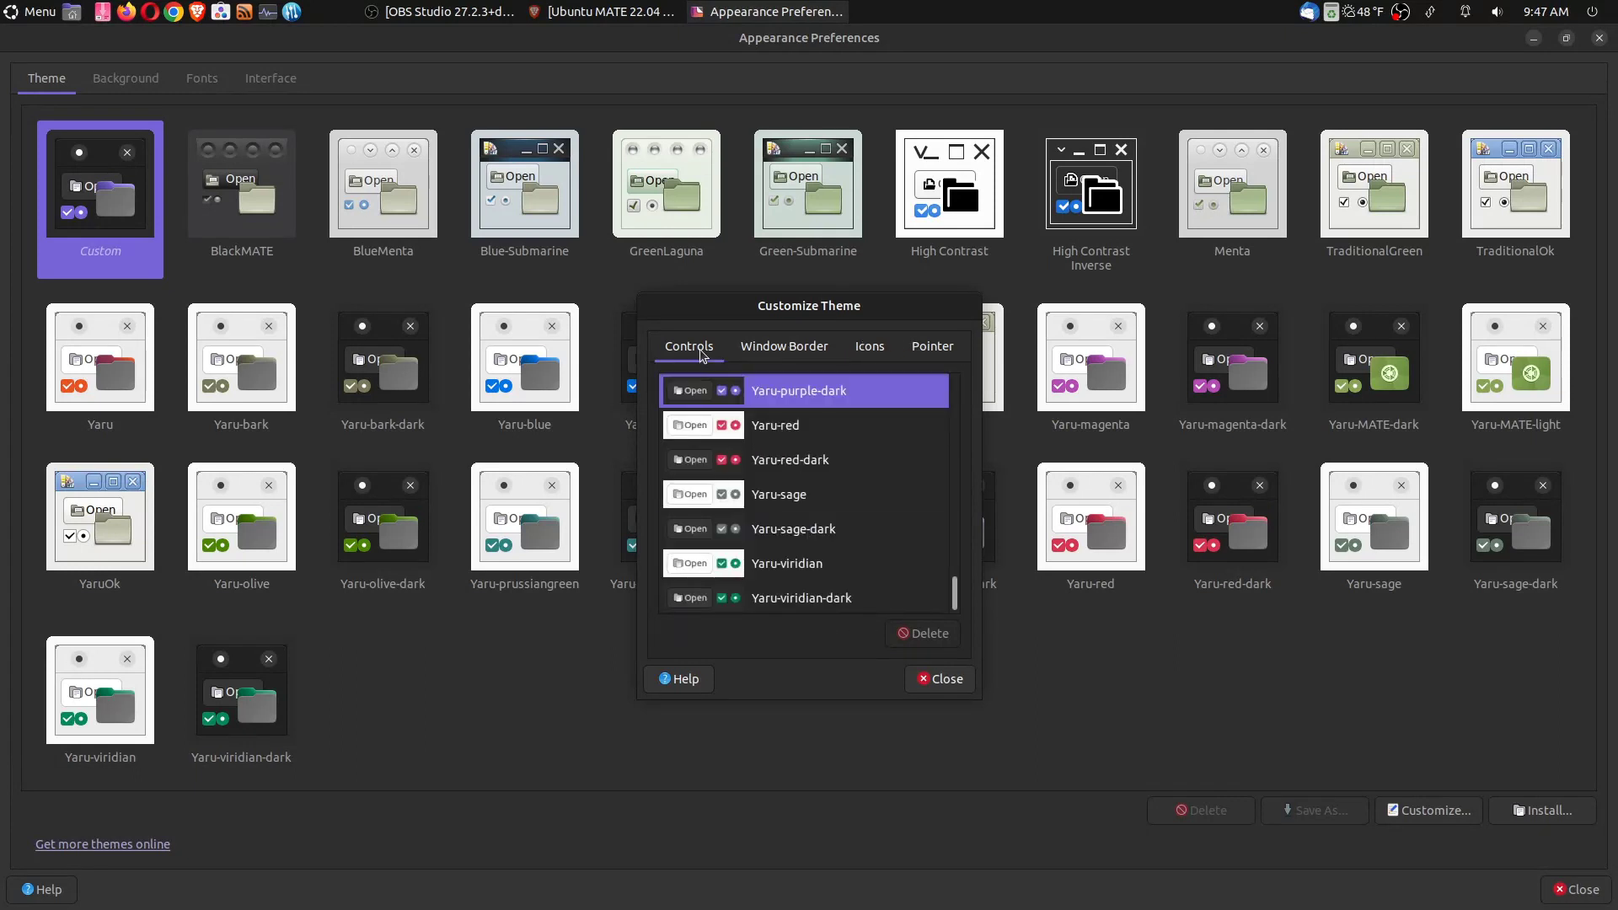
pyautogui.click(783, 346)
pyautogui.write('twe')
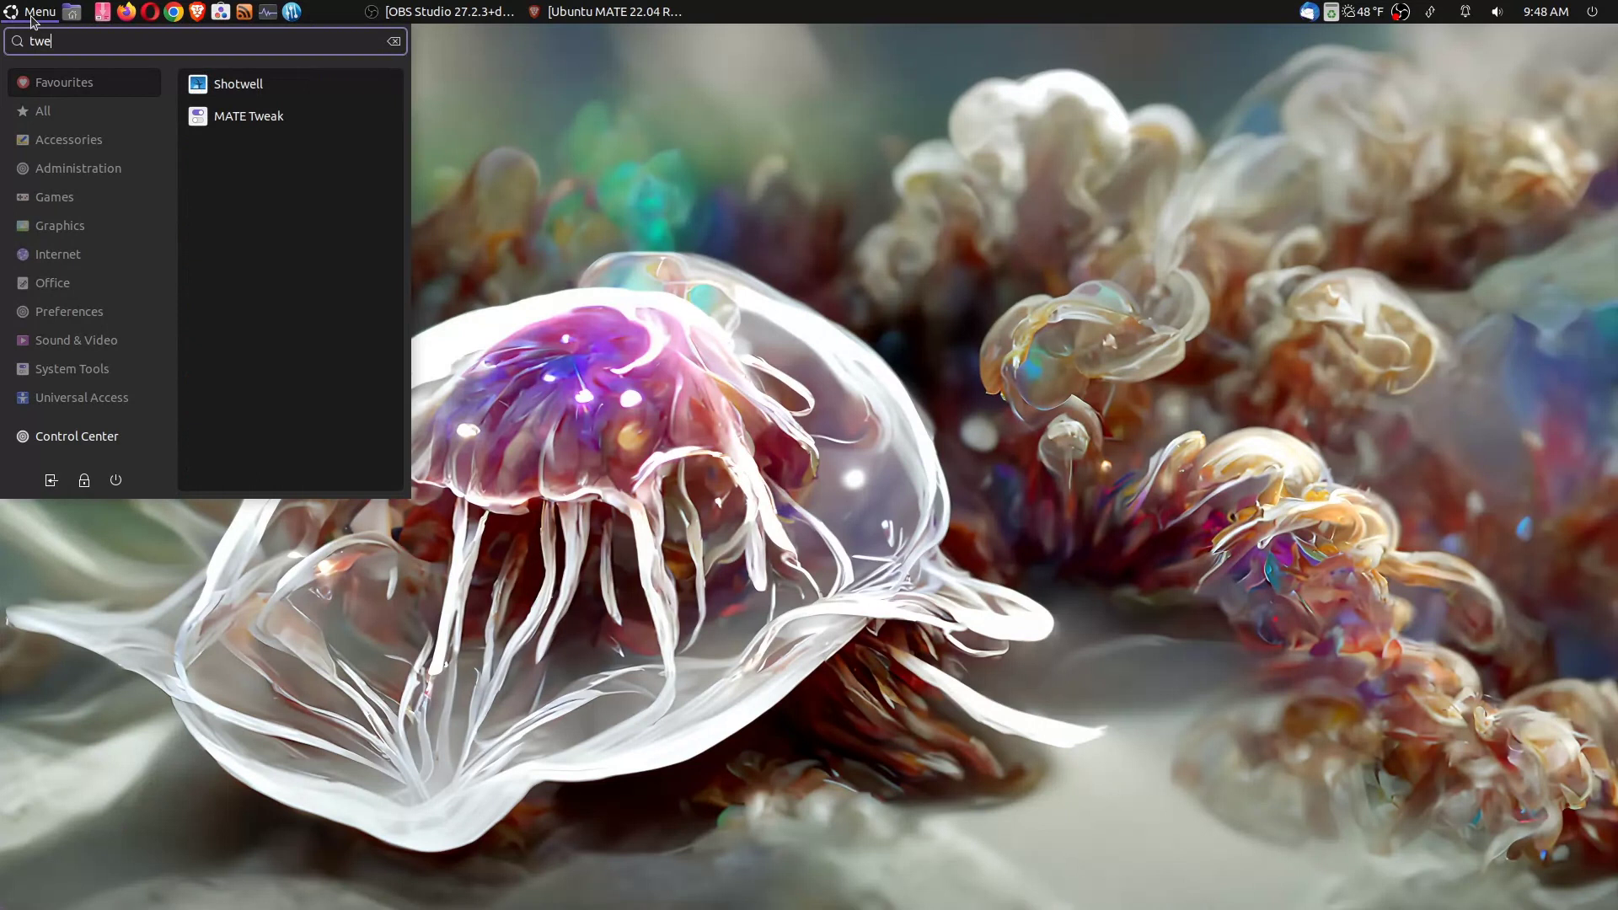
# Apply the Mutiny panel layout in MATE Tweak, then revert to Custom: tos
pyautogui.click(248, 116)
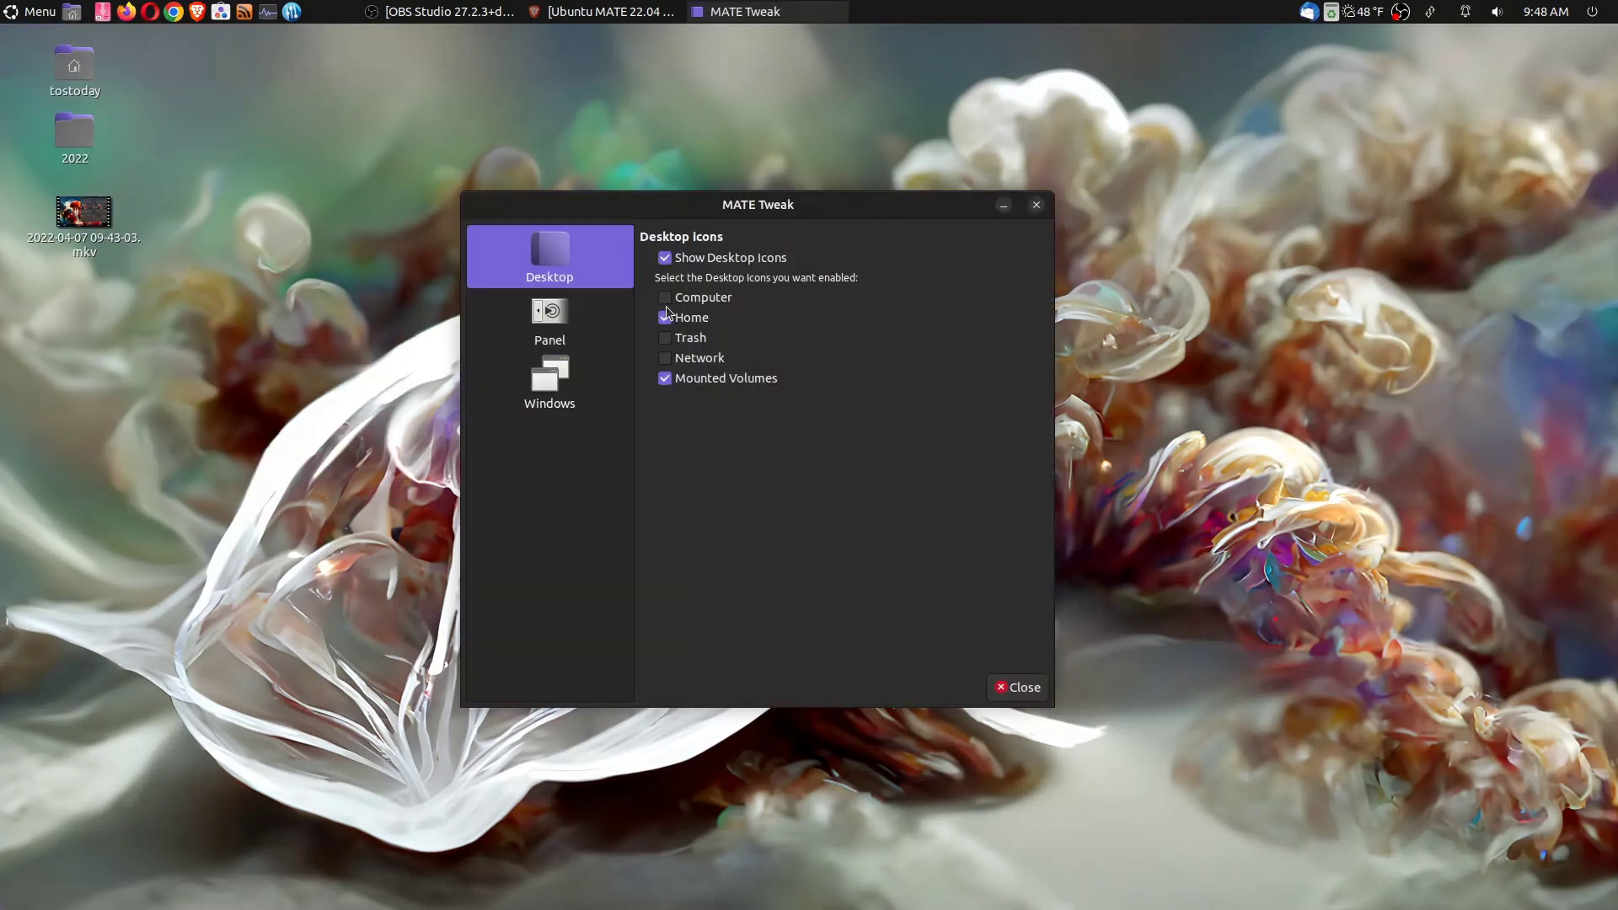
pyautogui.click(549, 320)
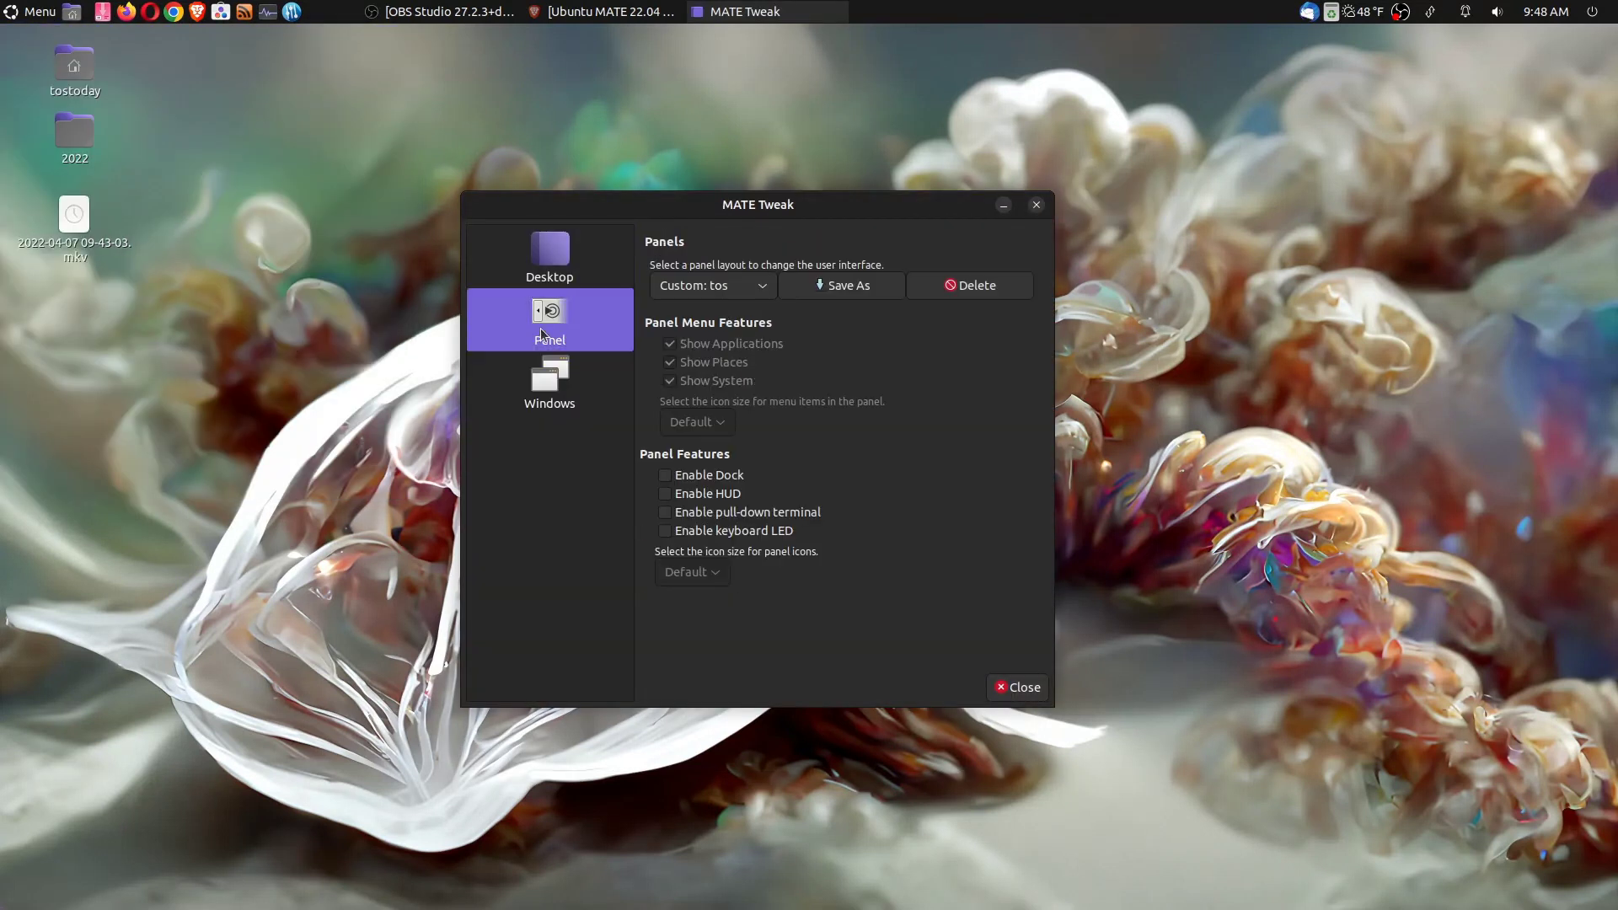
pyautogui.click(709, 286)
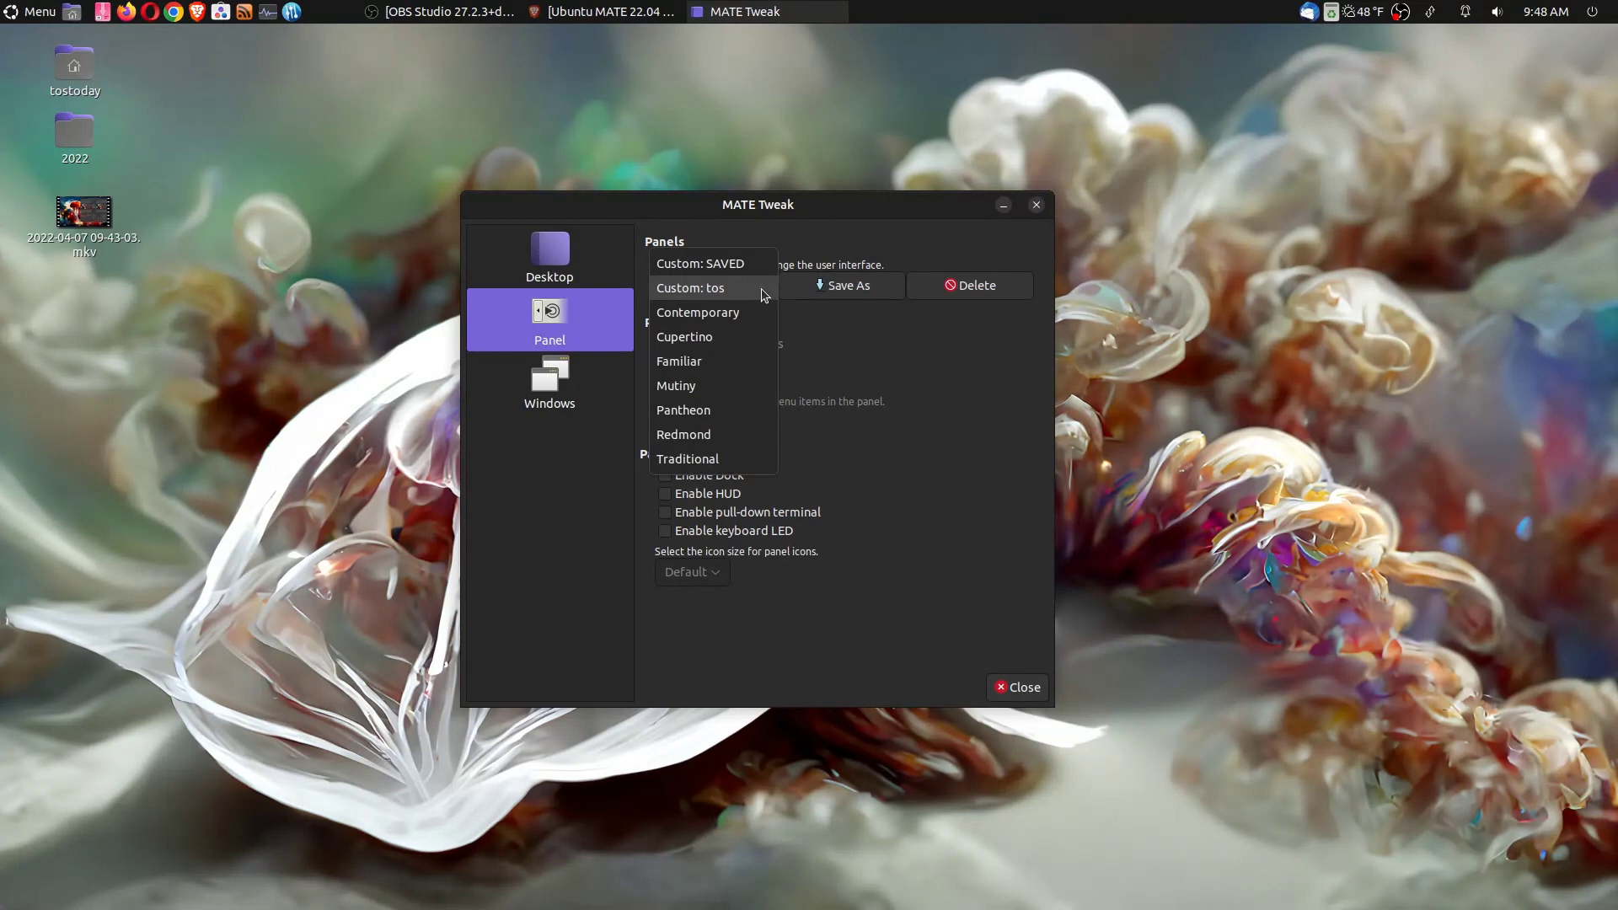
pyautogui.moveTo(685, 337)
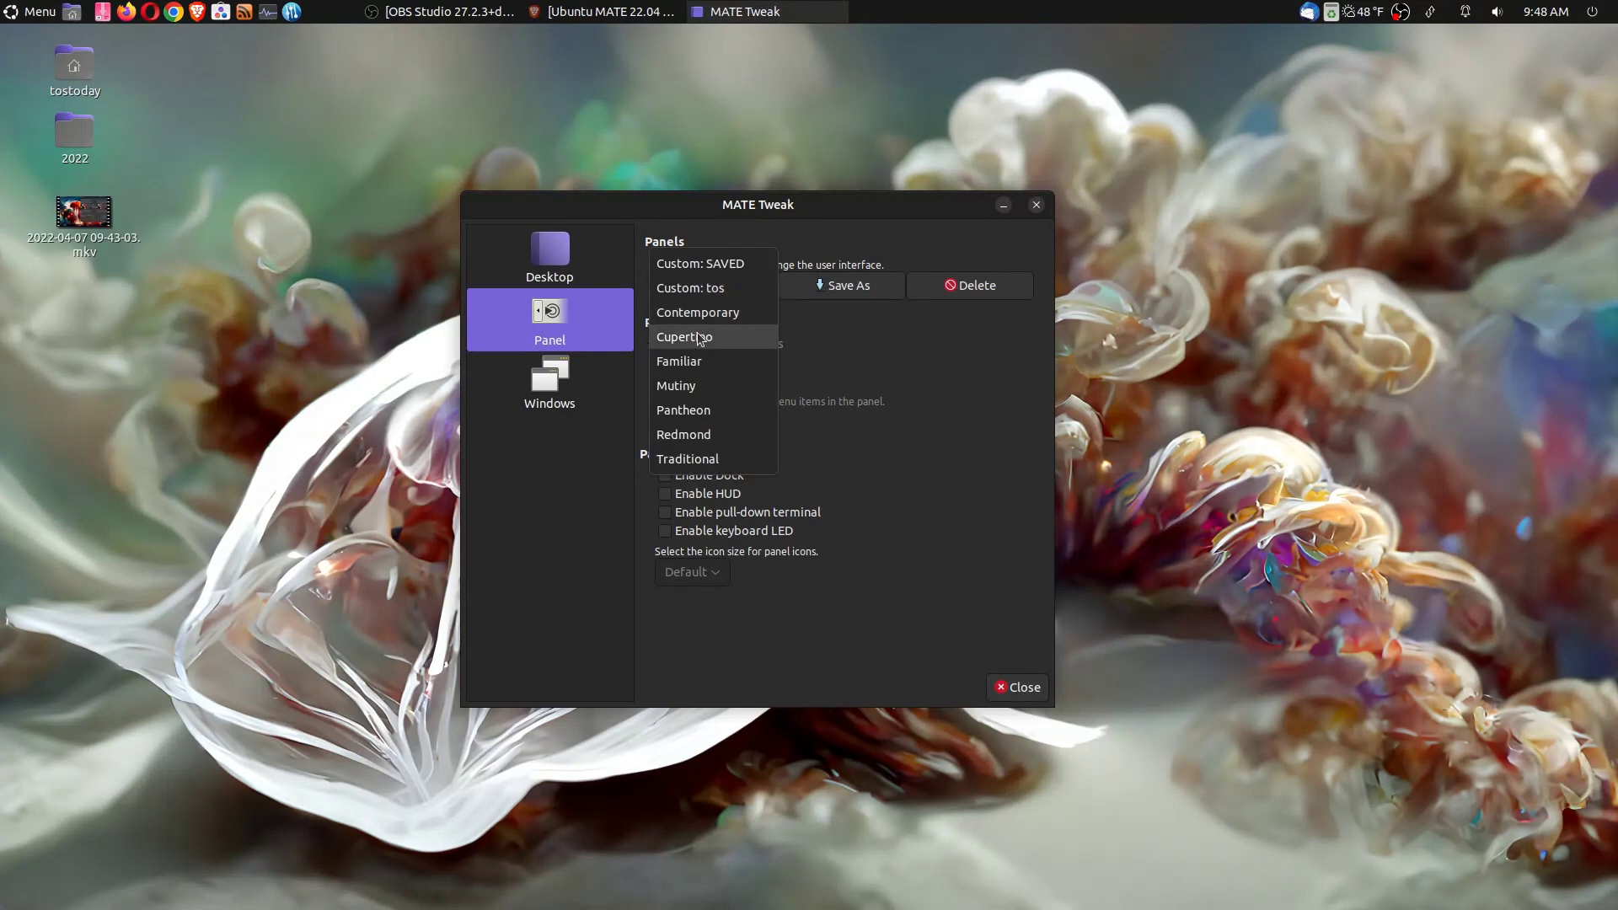
pyautogui.moveTo(702, 386)
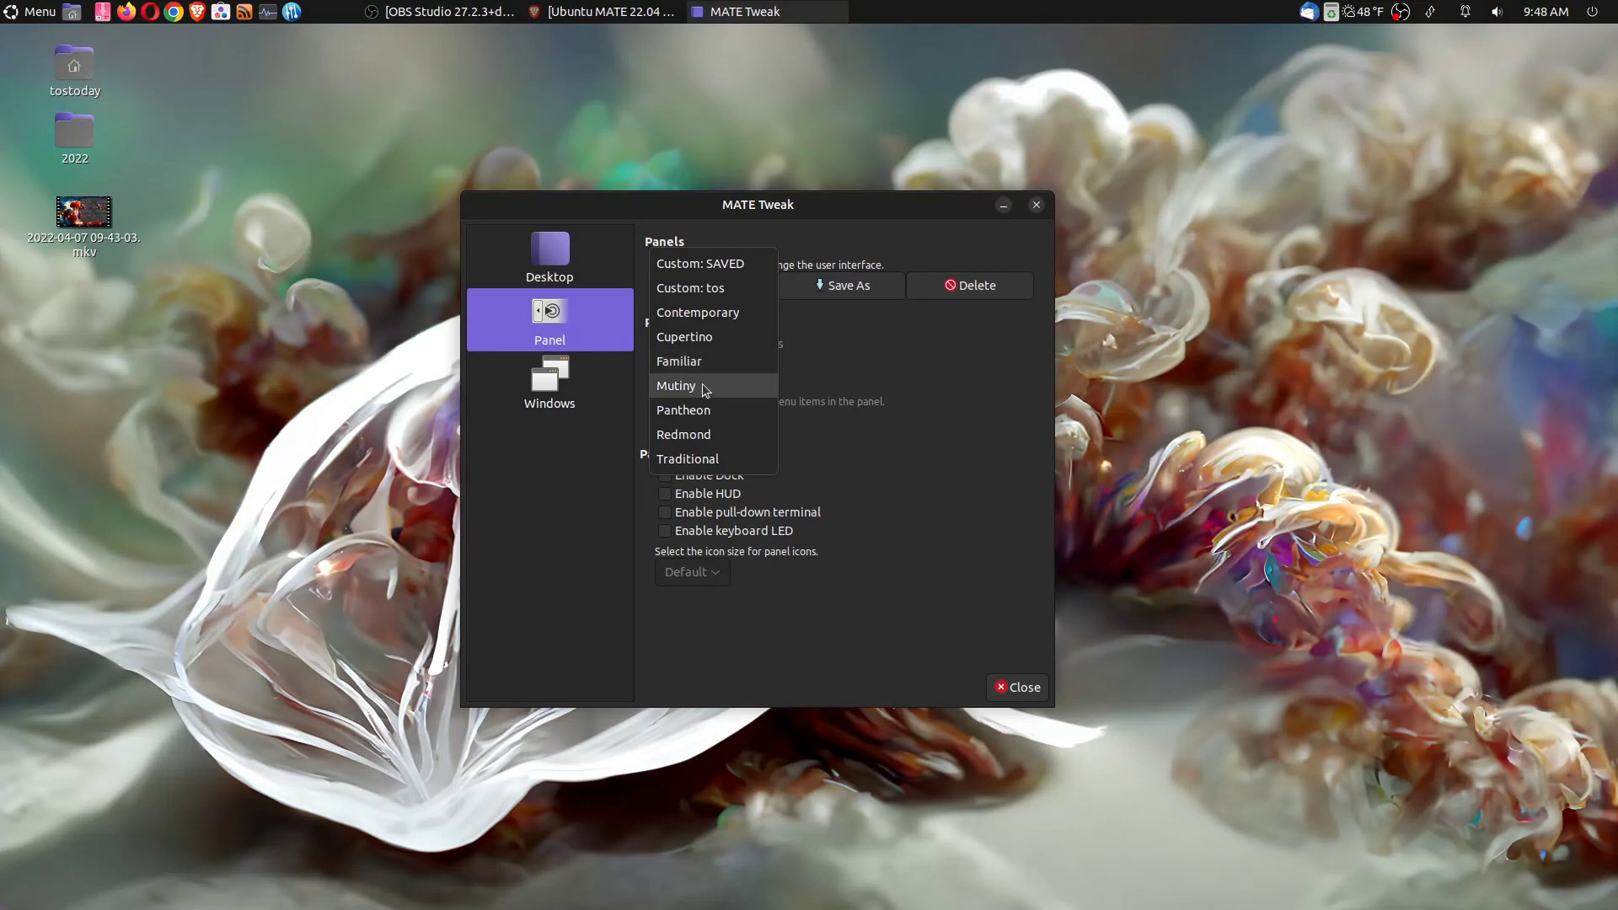
pyautogui.moveTo(726, 433)
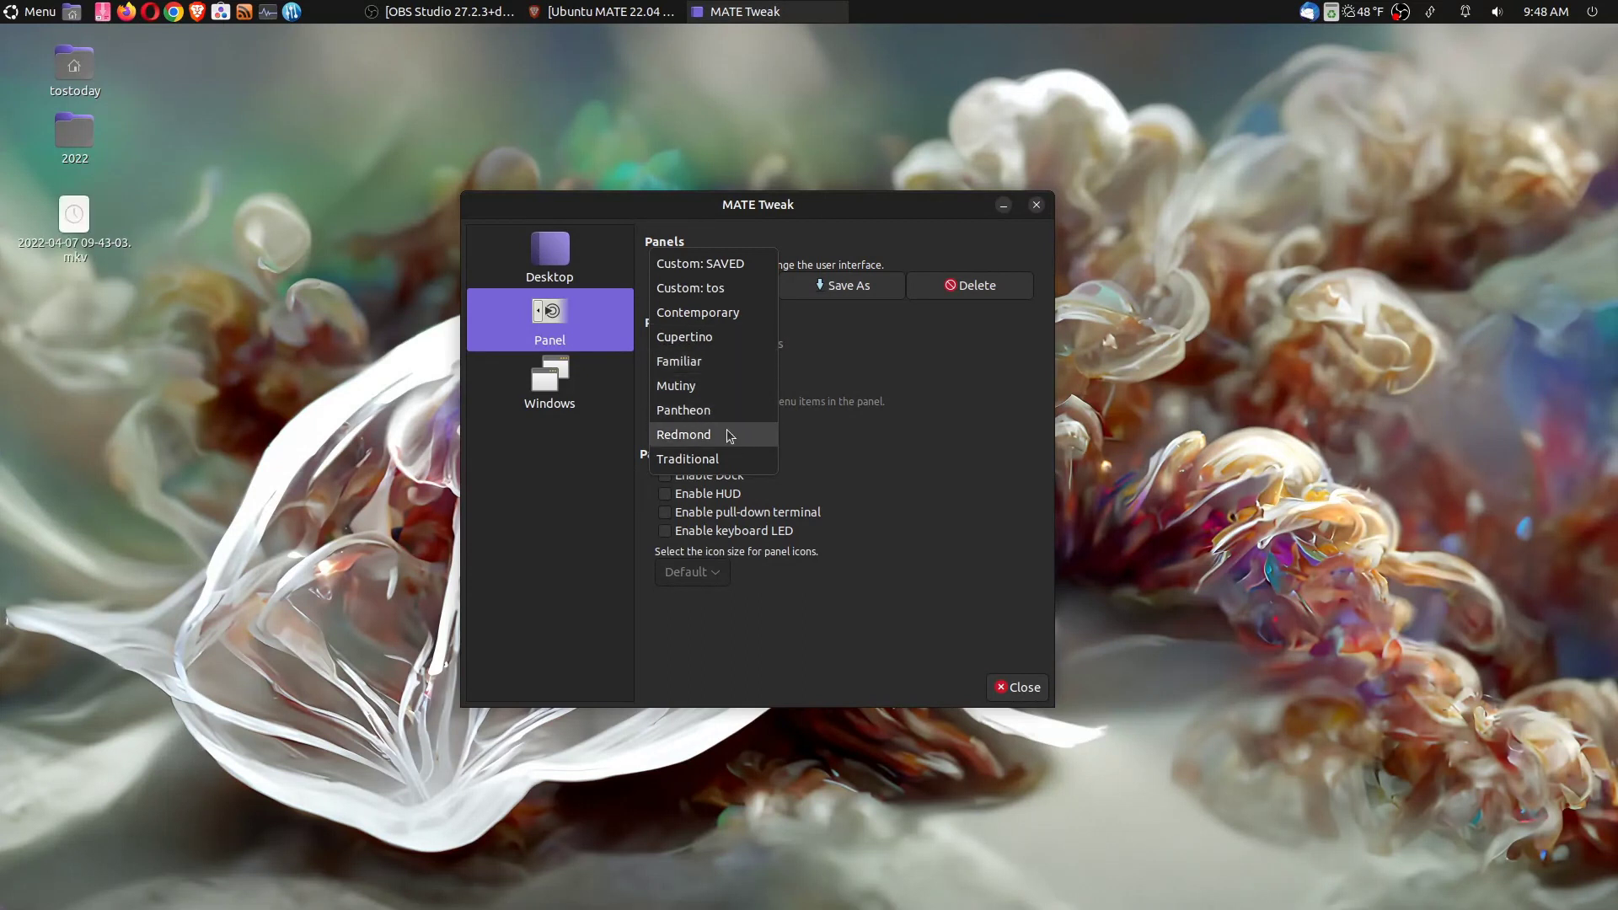
pyautogui.click(676, 385)
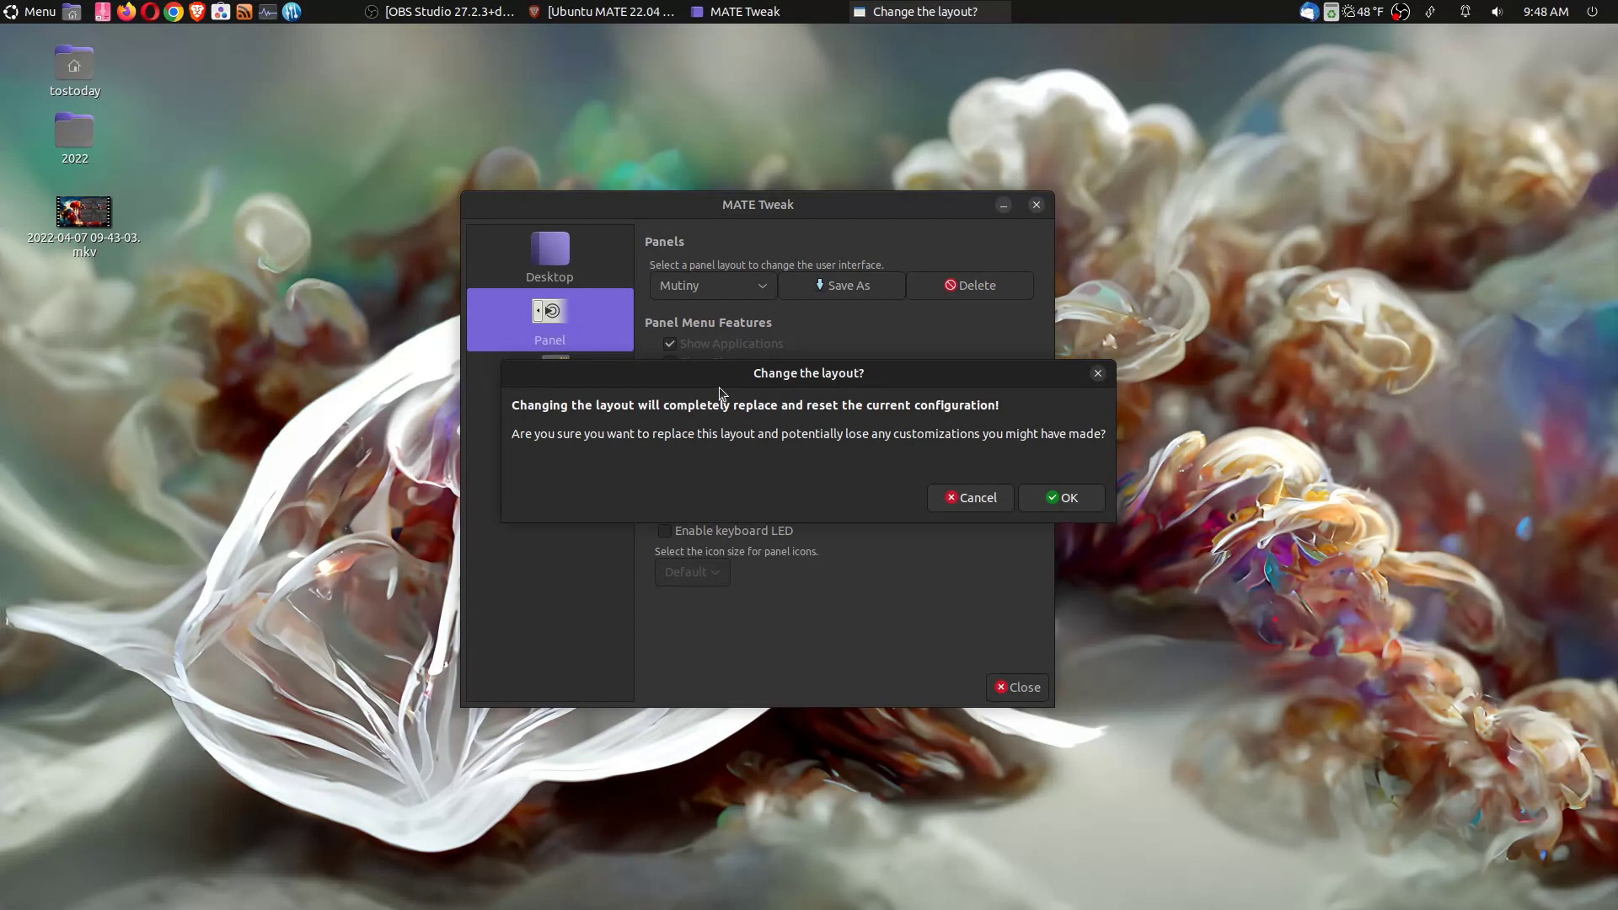
pyautogui.click(1062, 497)
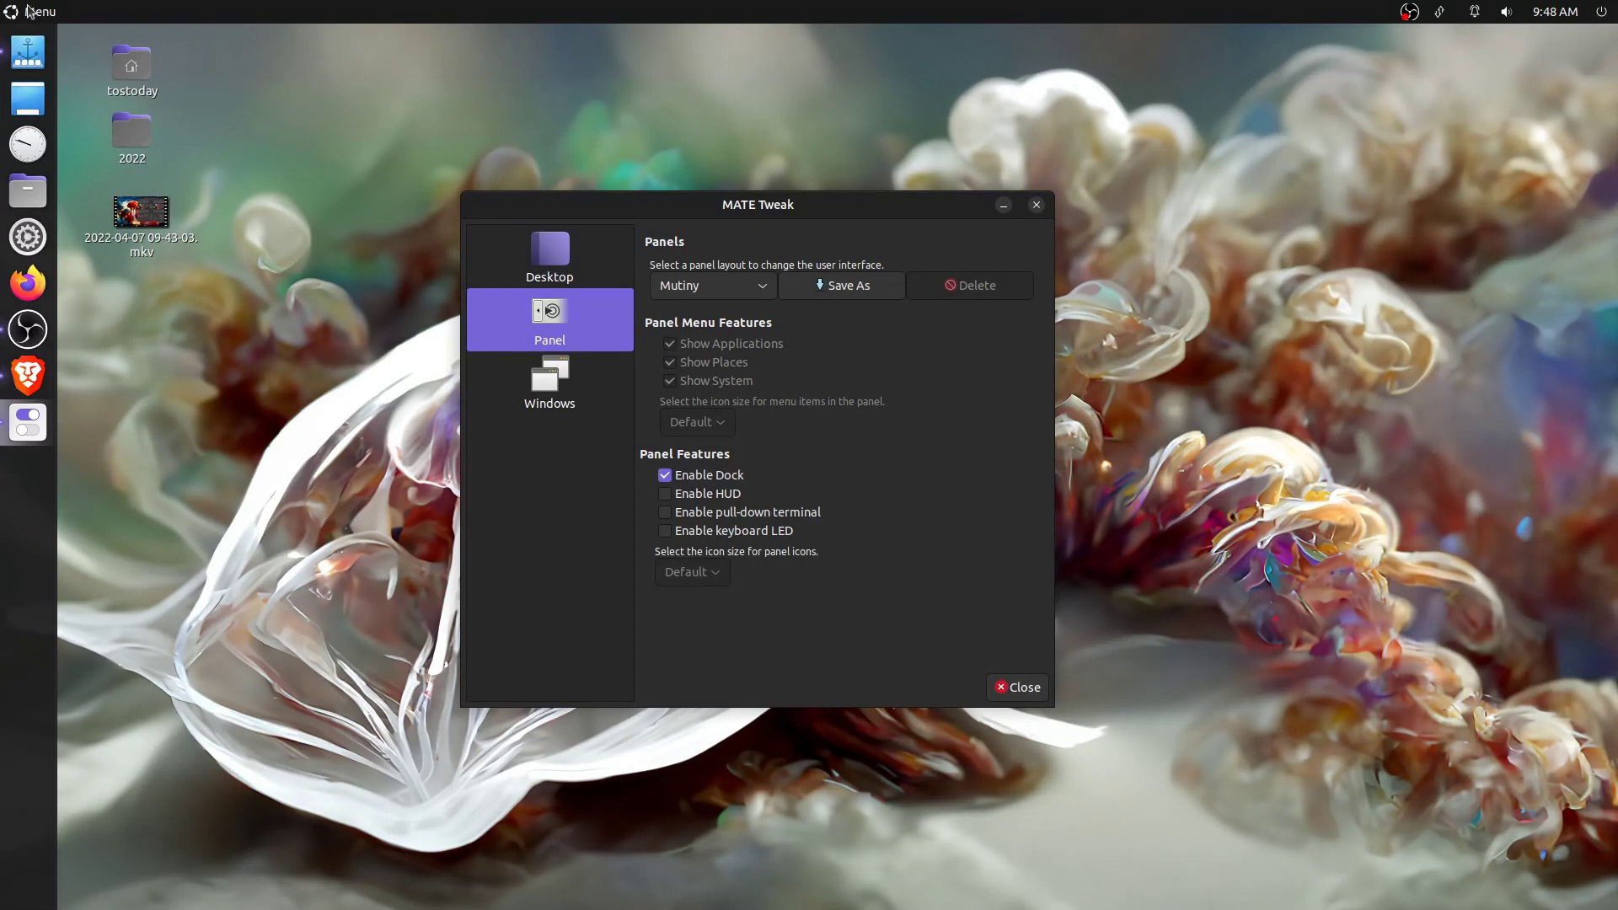
pyautogui.moveTo(3, 139)
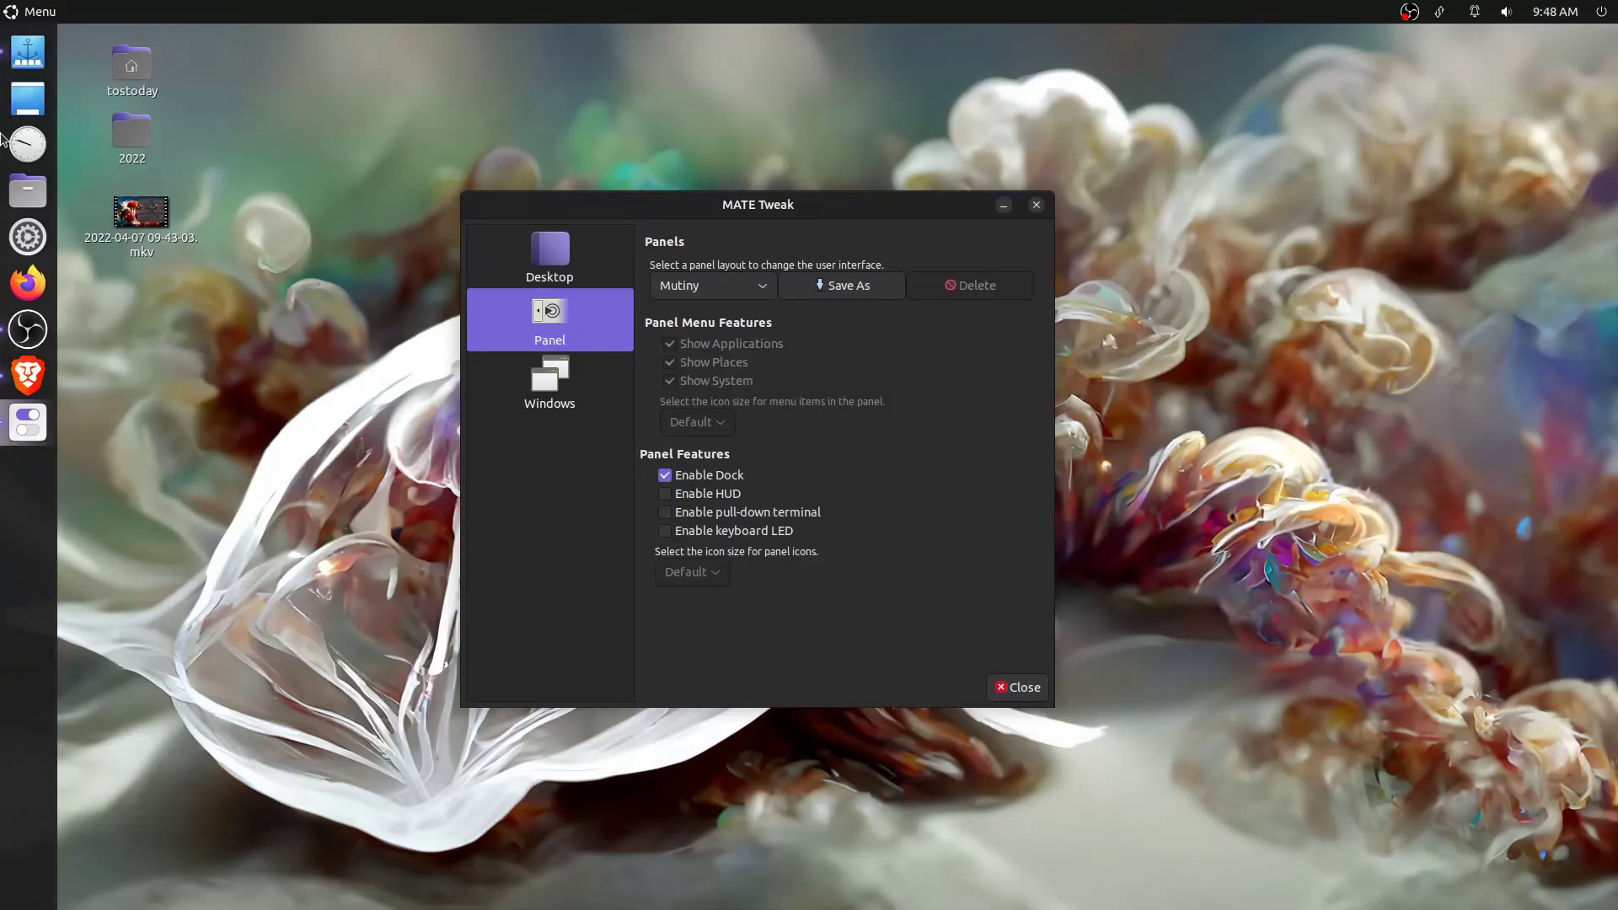
pyautogui.click(711, 286)
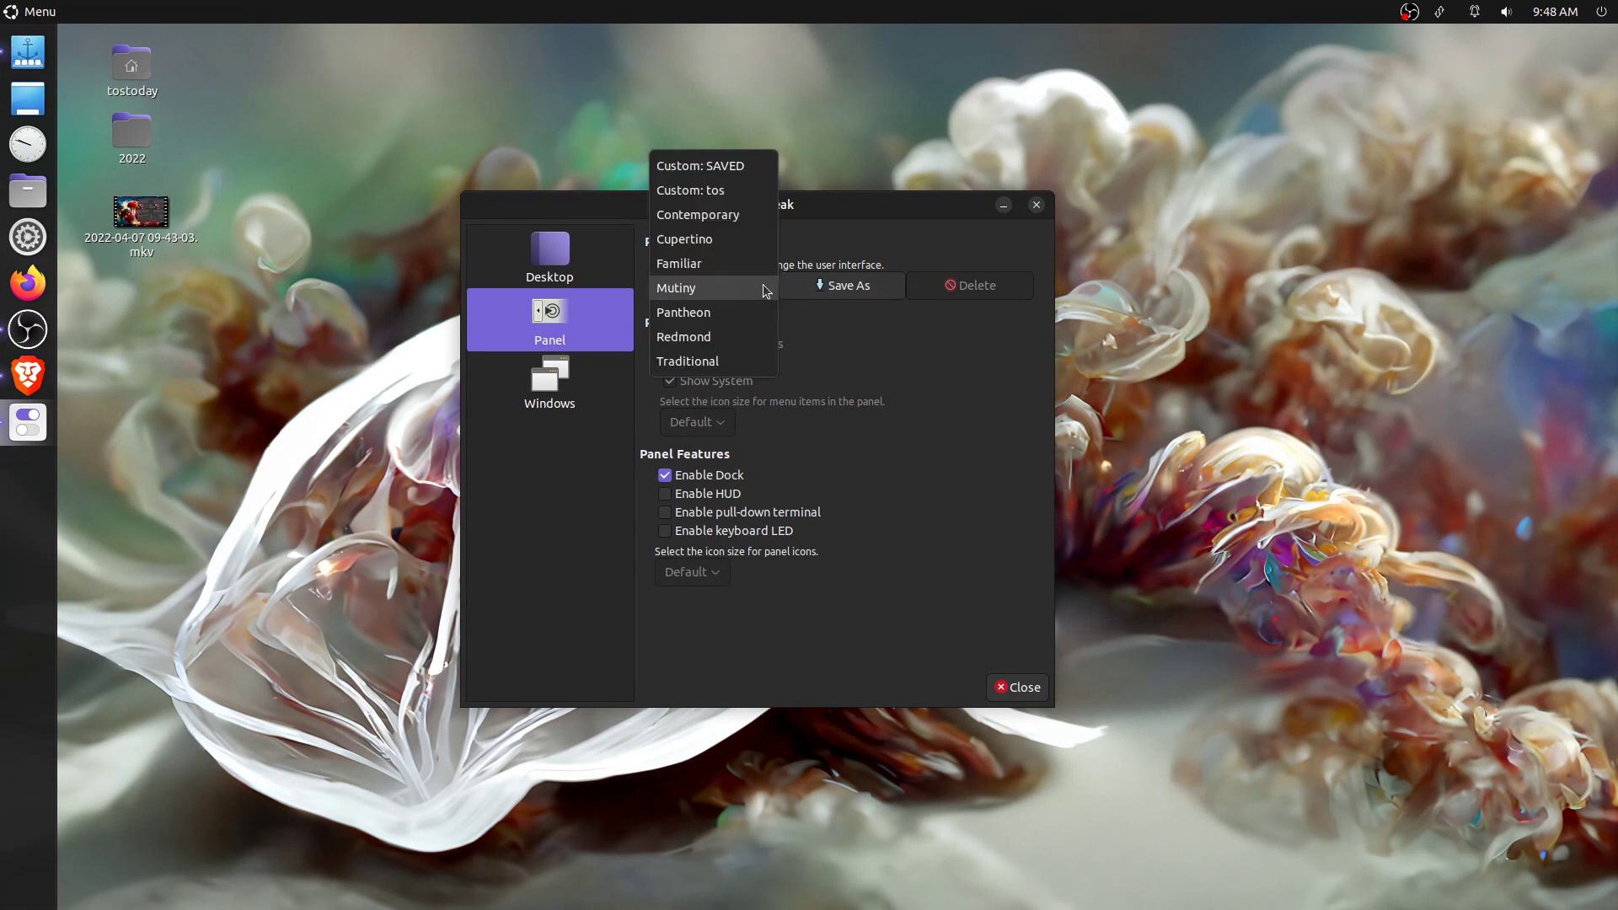
pyautogui.click(689, 190)
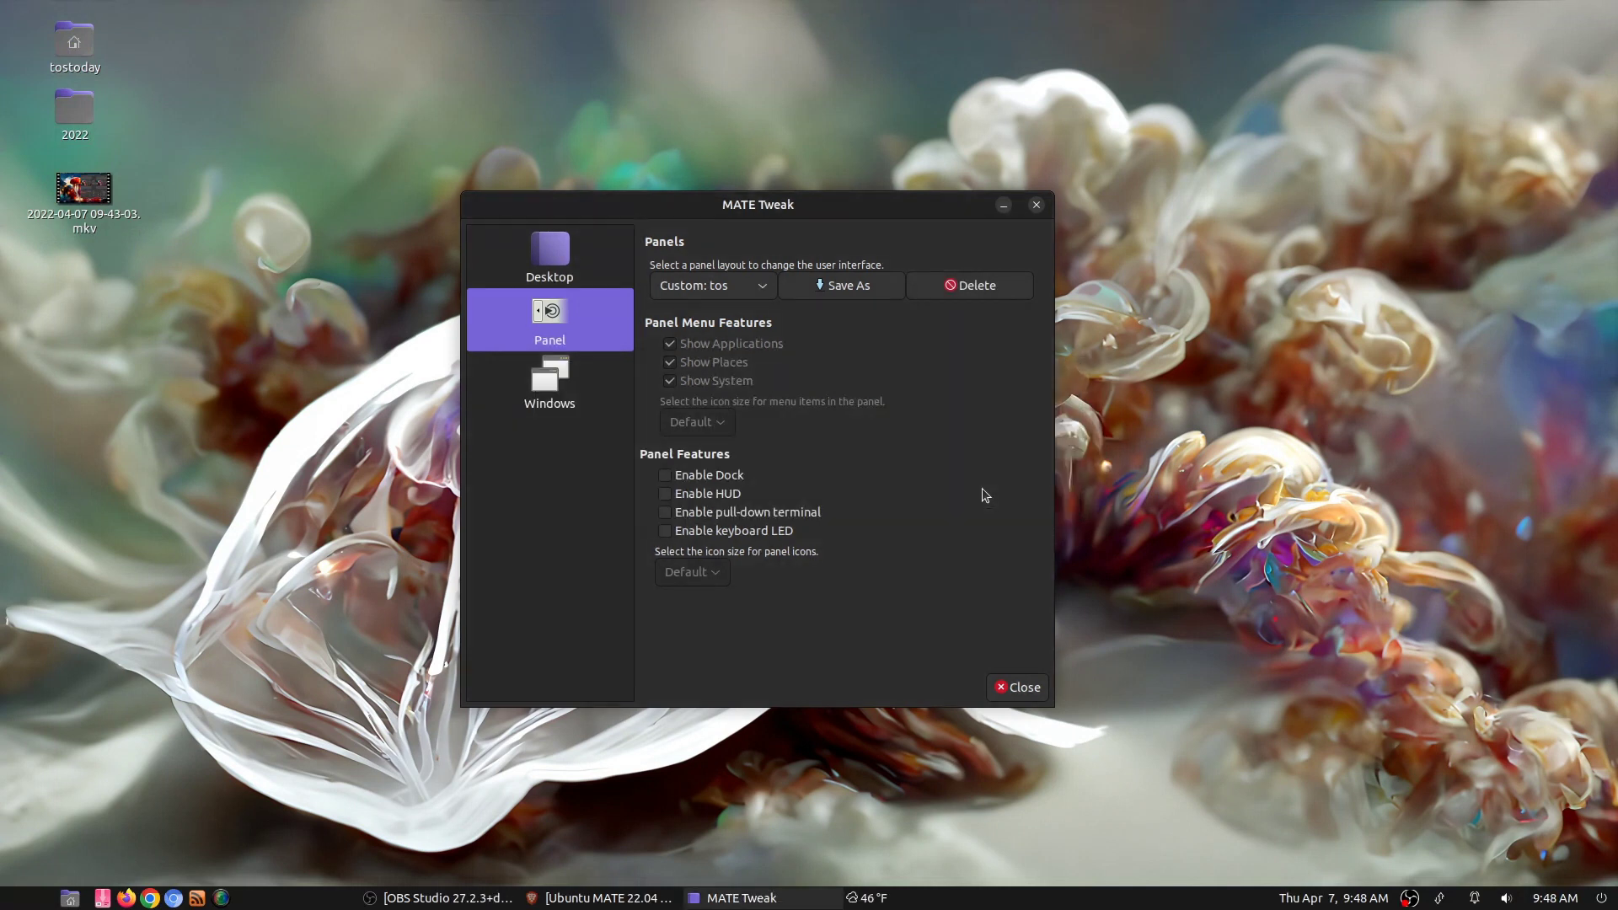
# Close MATE Tweak and set the panel's orientation to Top in Panel Properties
pyautogui.click(1016, 687)
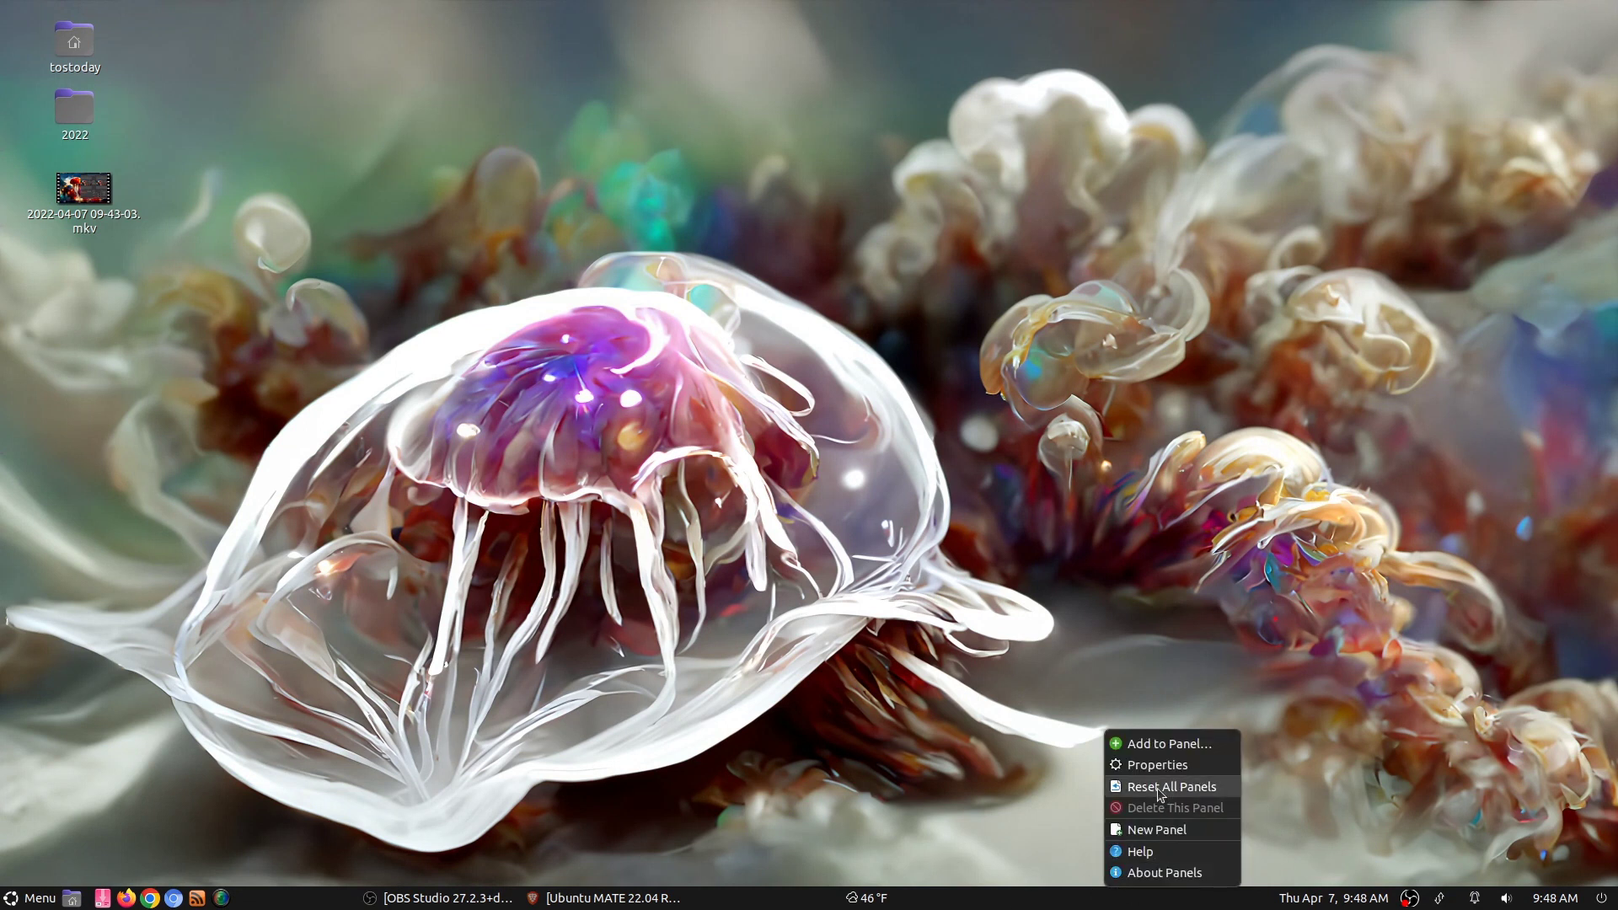
pyautogui.click(1155, 764)
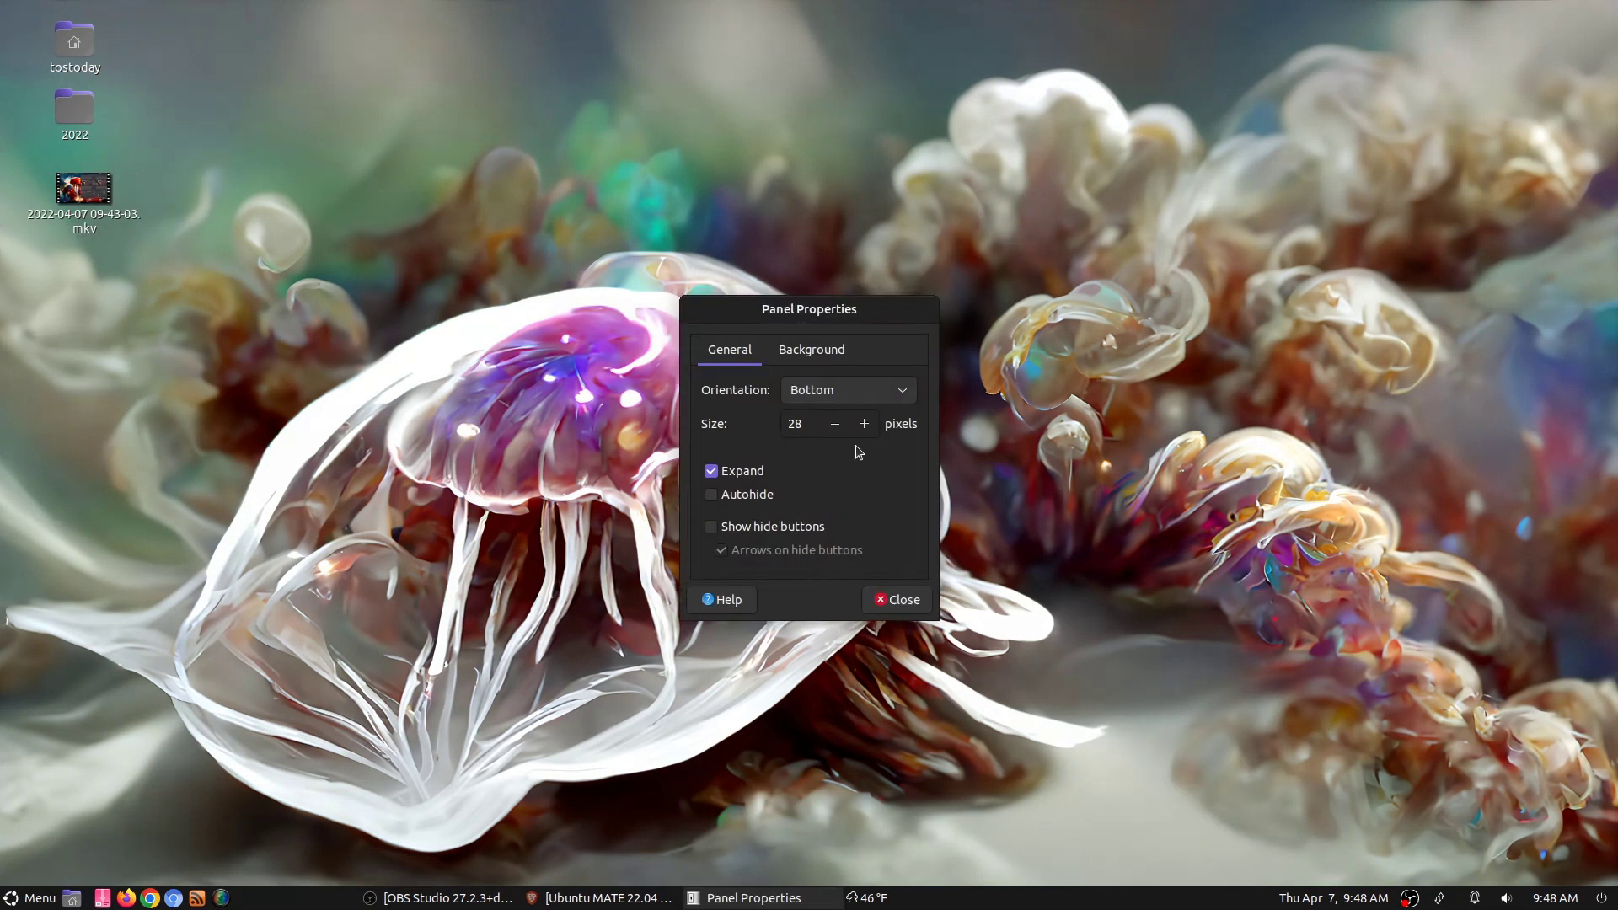
pyautogui.click(845, 389)
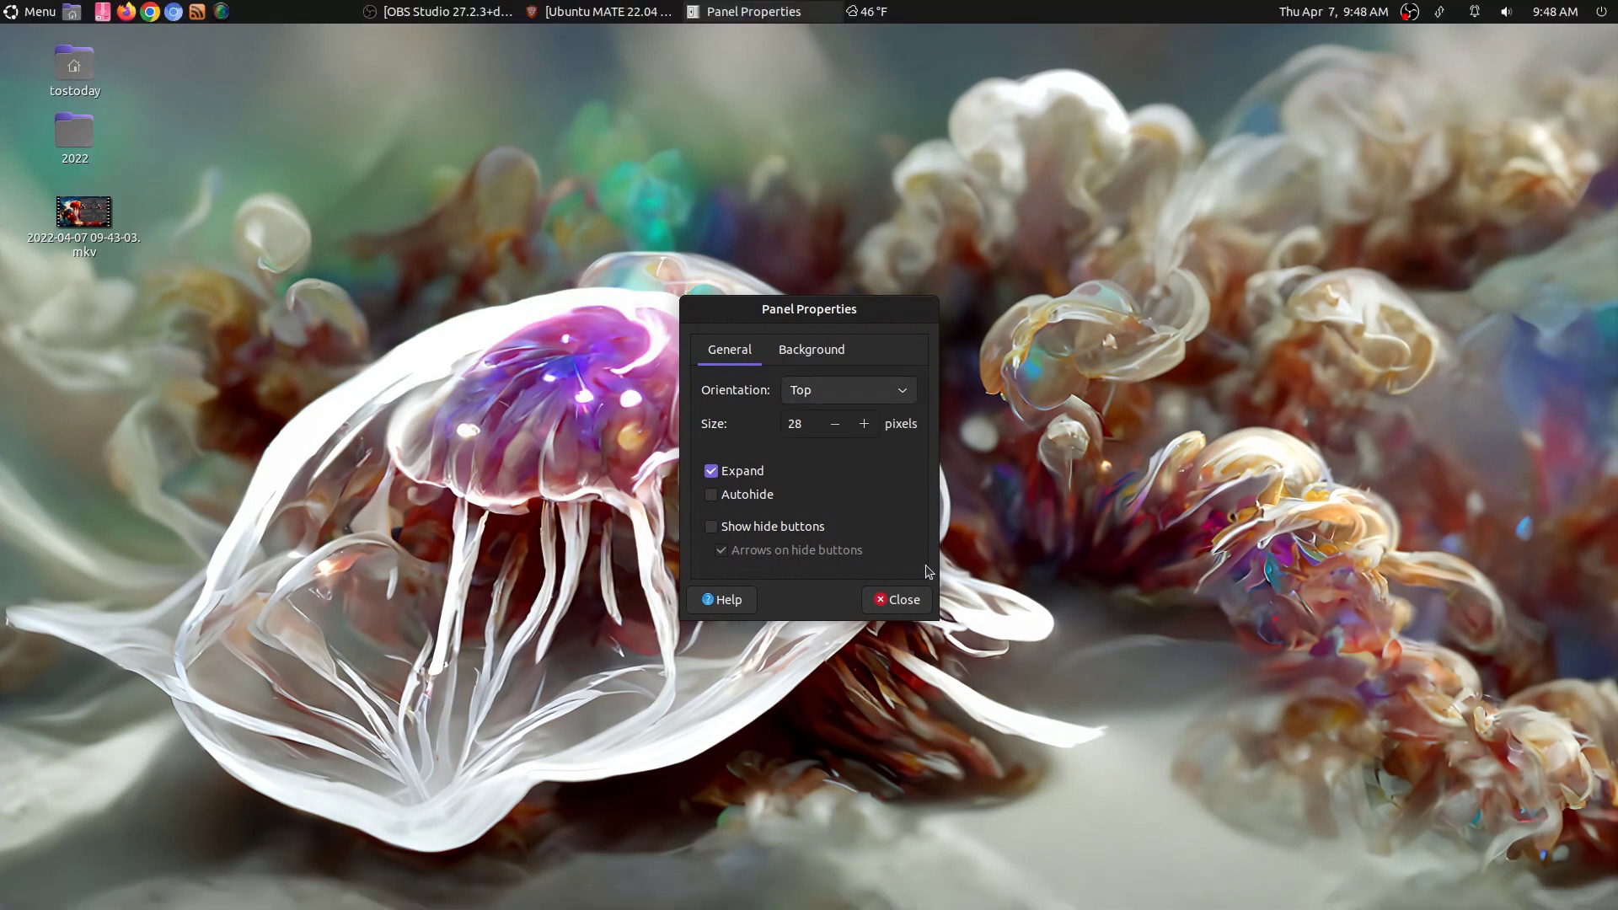
pyautogui.click(896, 599)
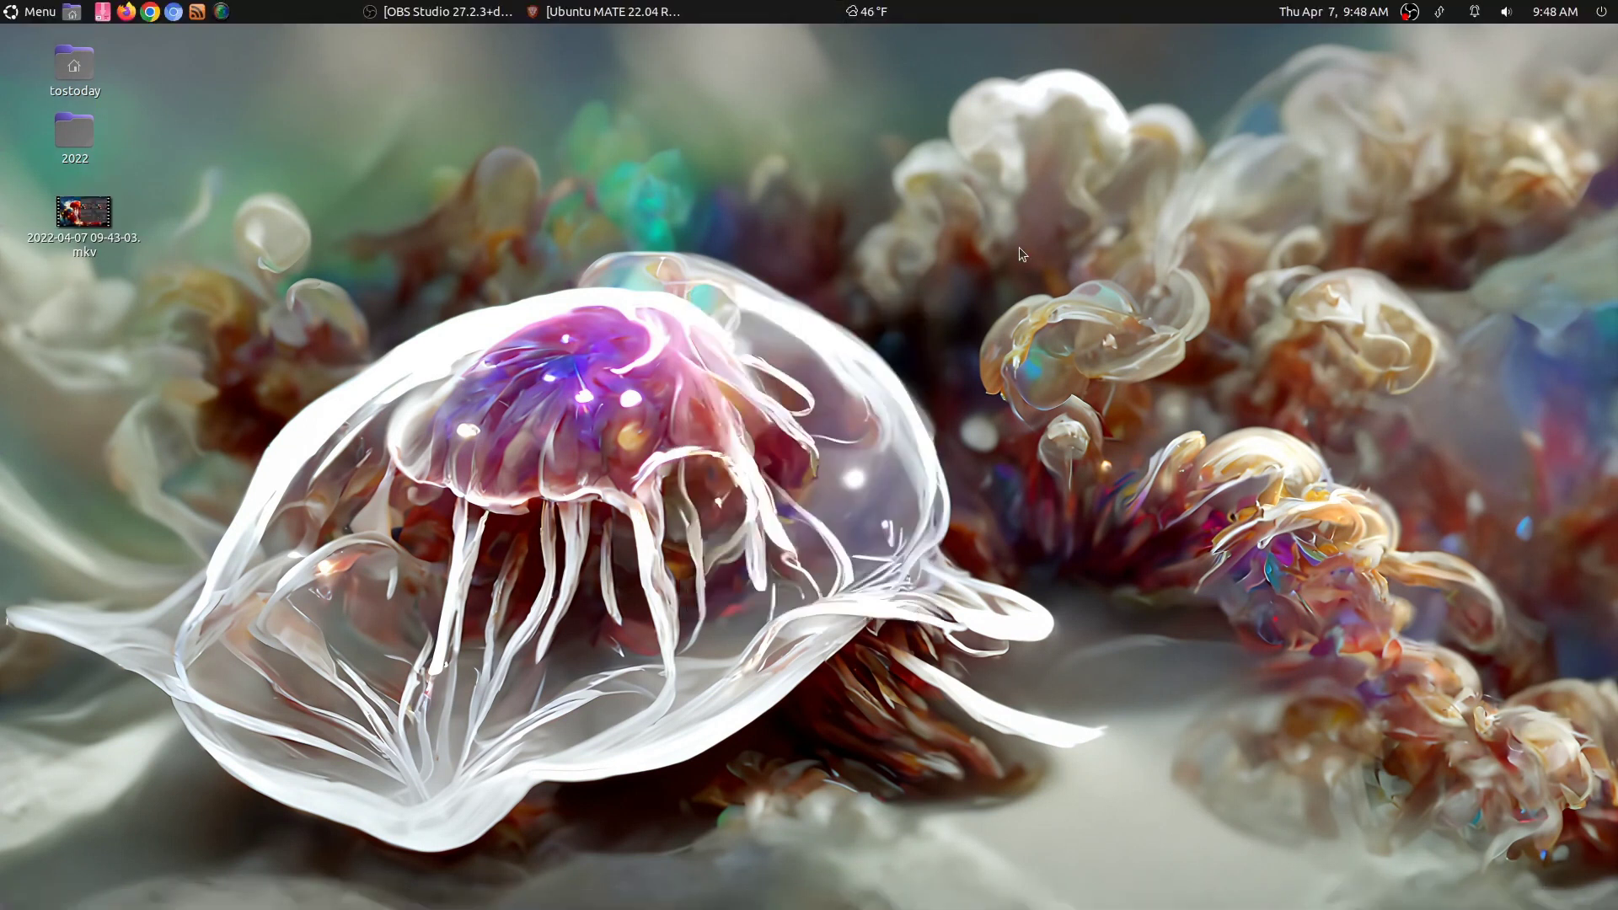
pyautogui.moveTo(893, 56)
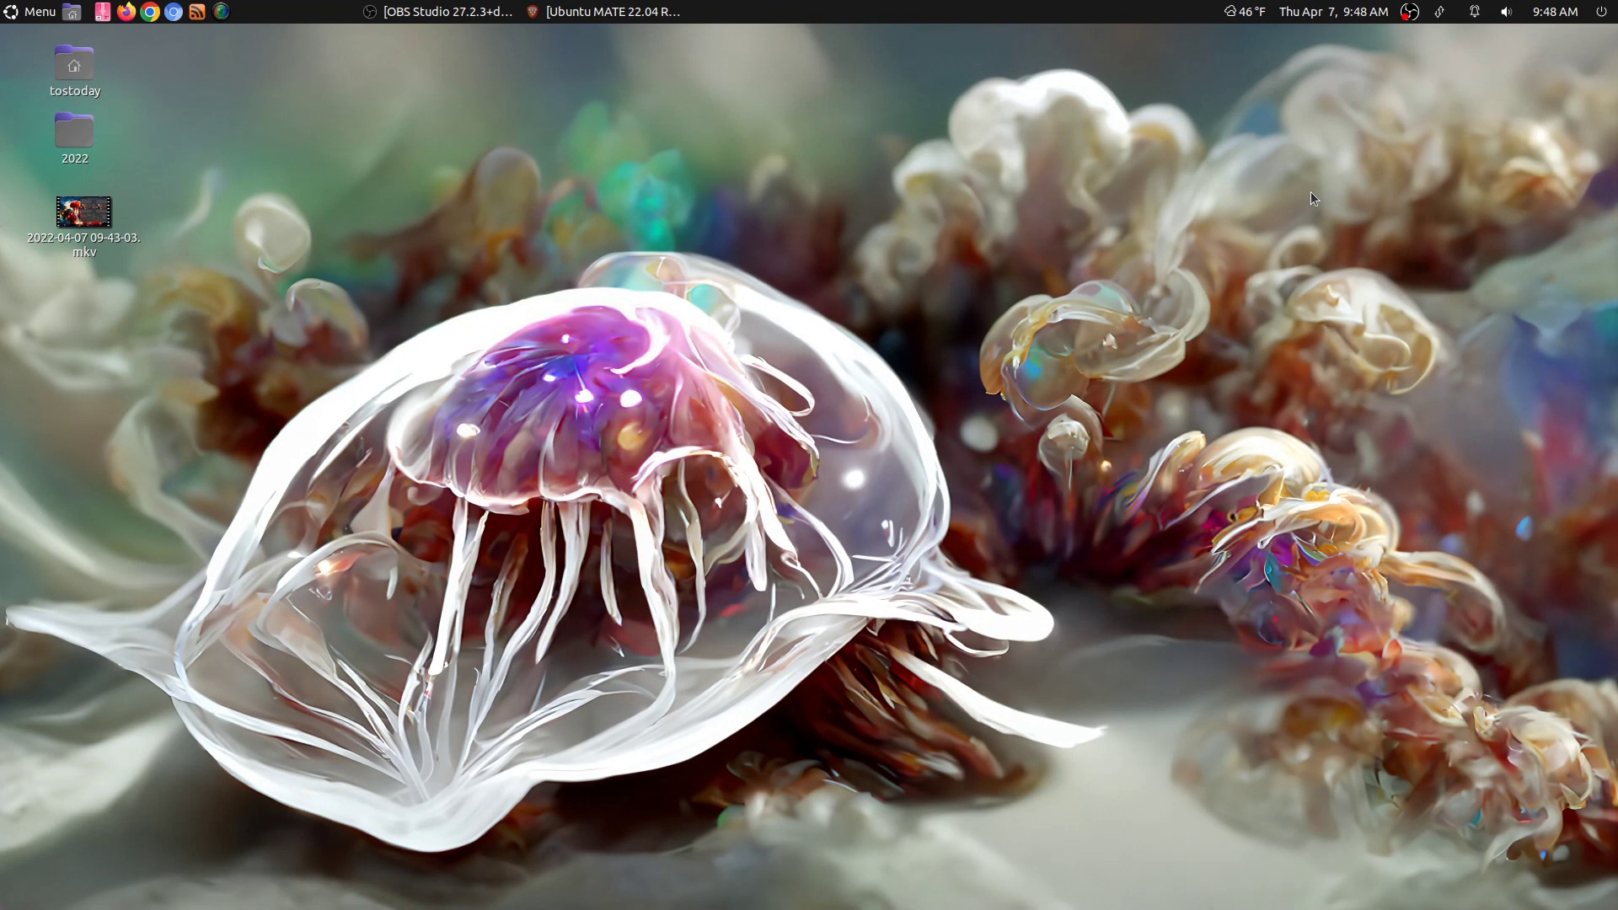
# Launch MATE System Monitor via a 'mon' menu search, view the Resources graphs, then close it
pyautogui.click(32, 11)
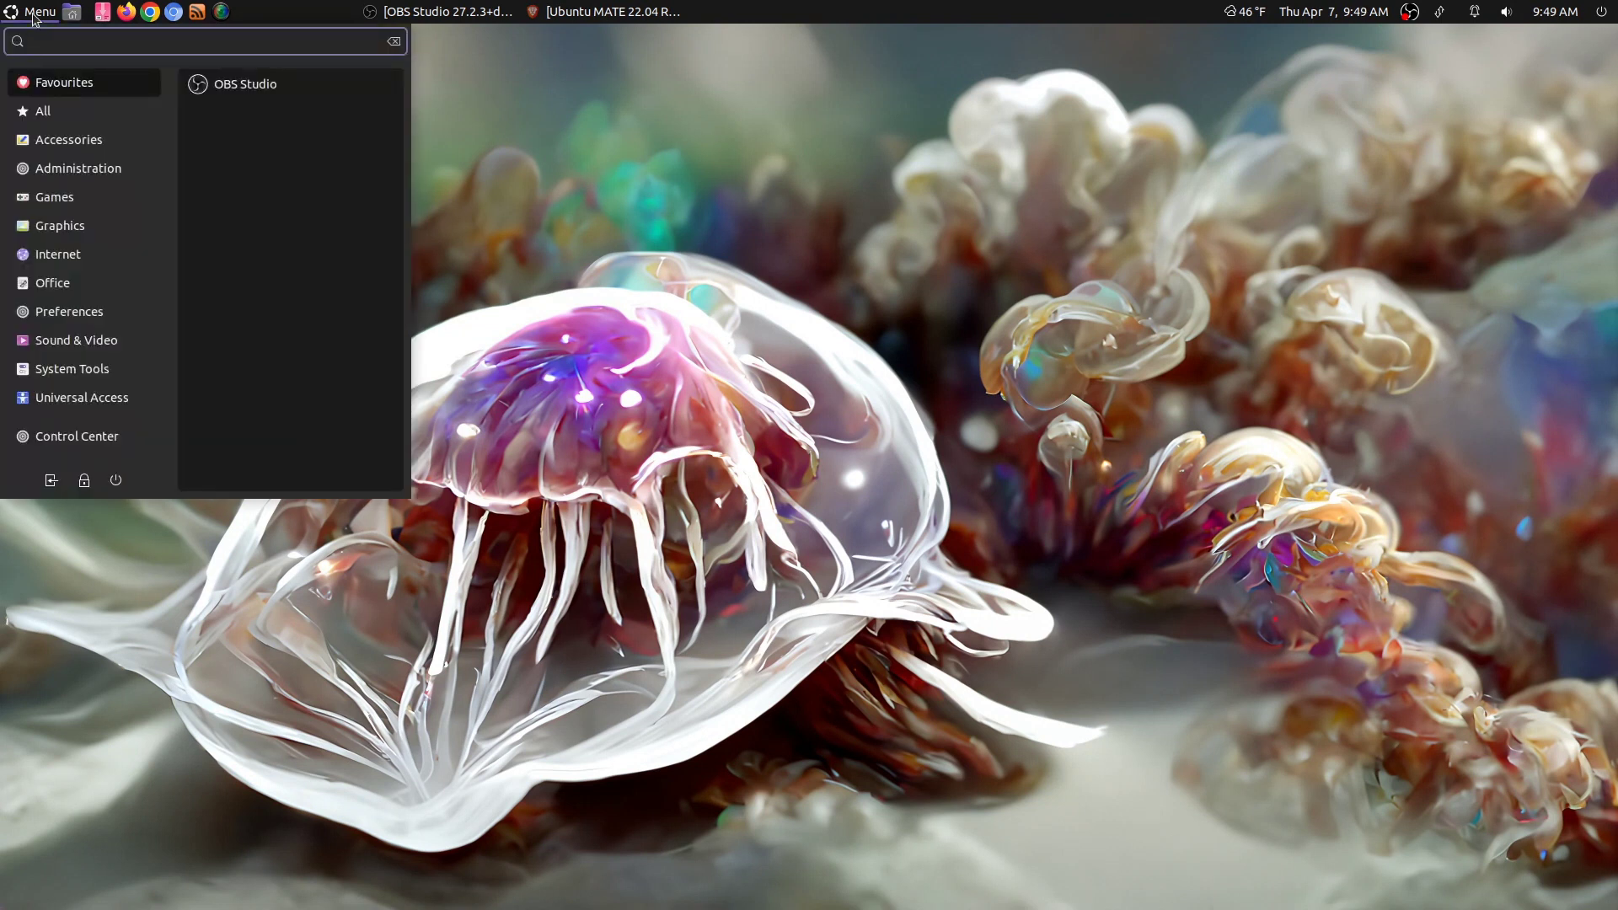
pyautogui.write('mon')
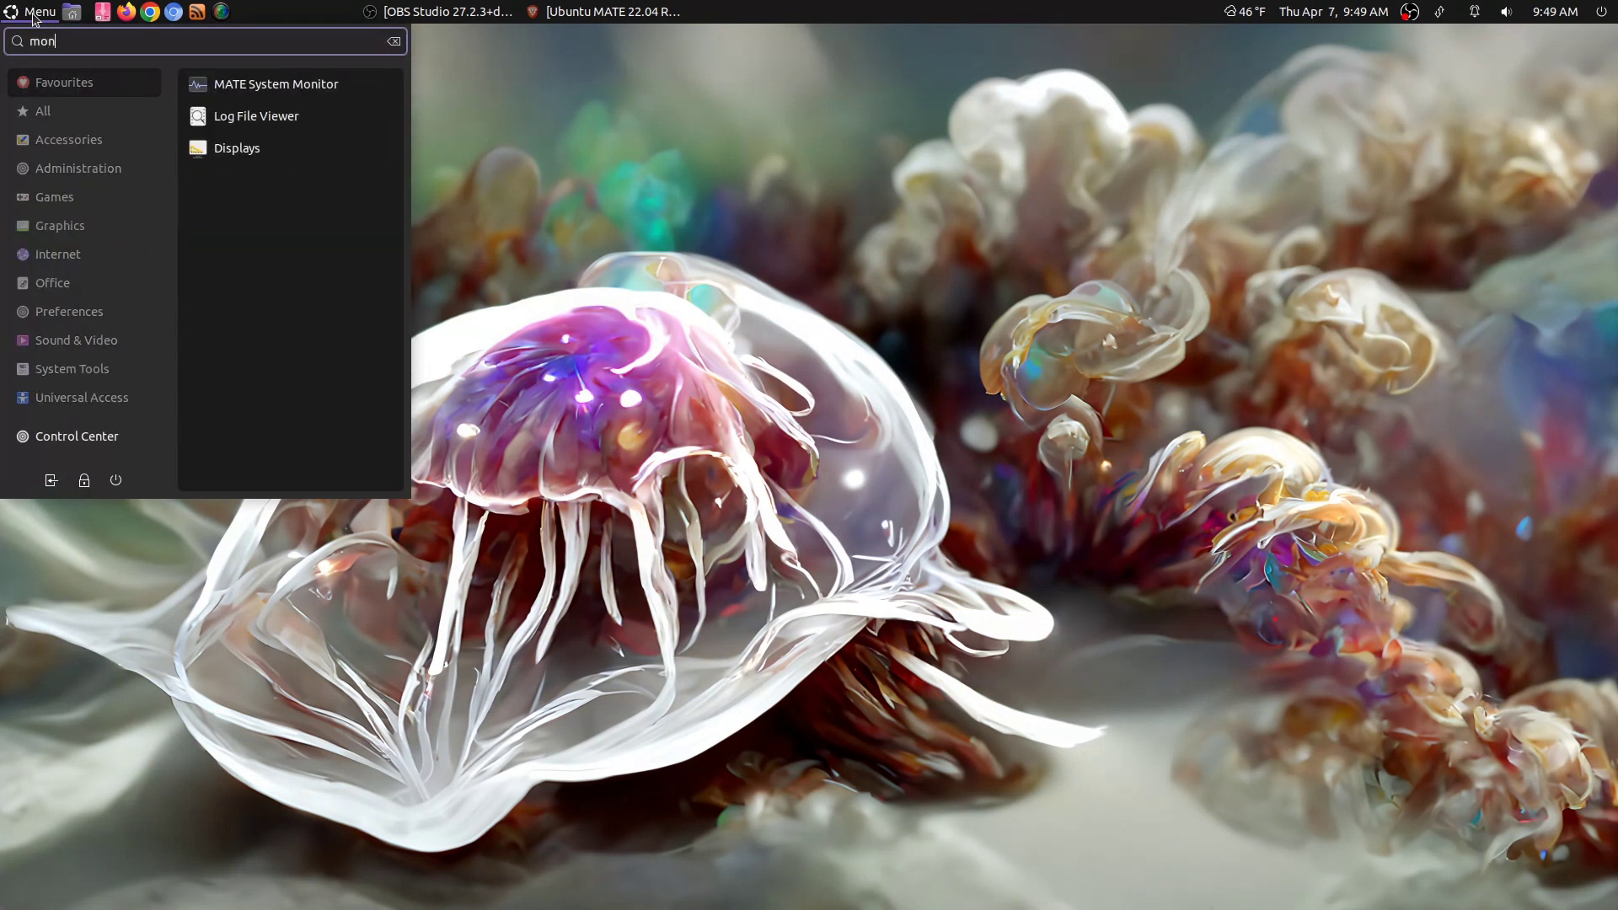
pyautogui.click(275, 84)
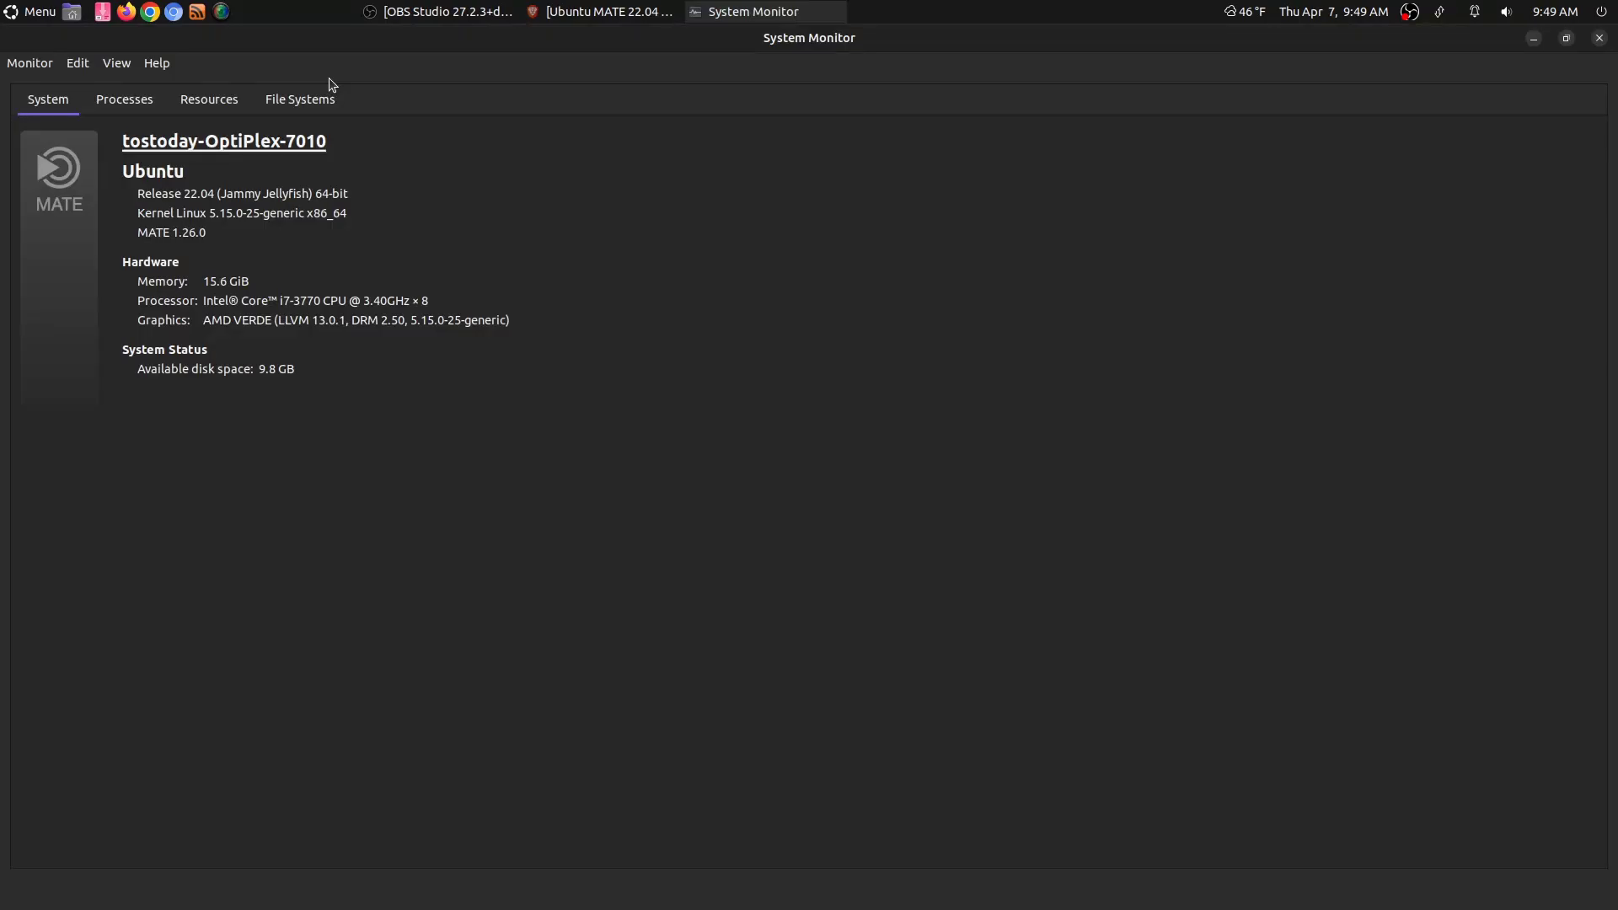
pyautogui.moveTo(548, 316)
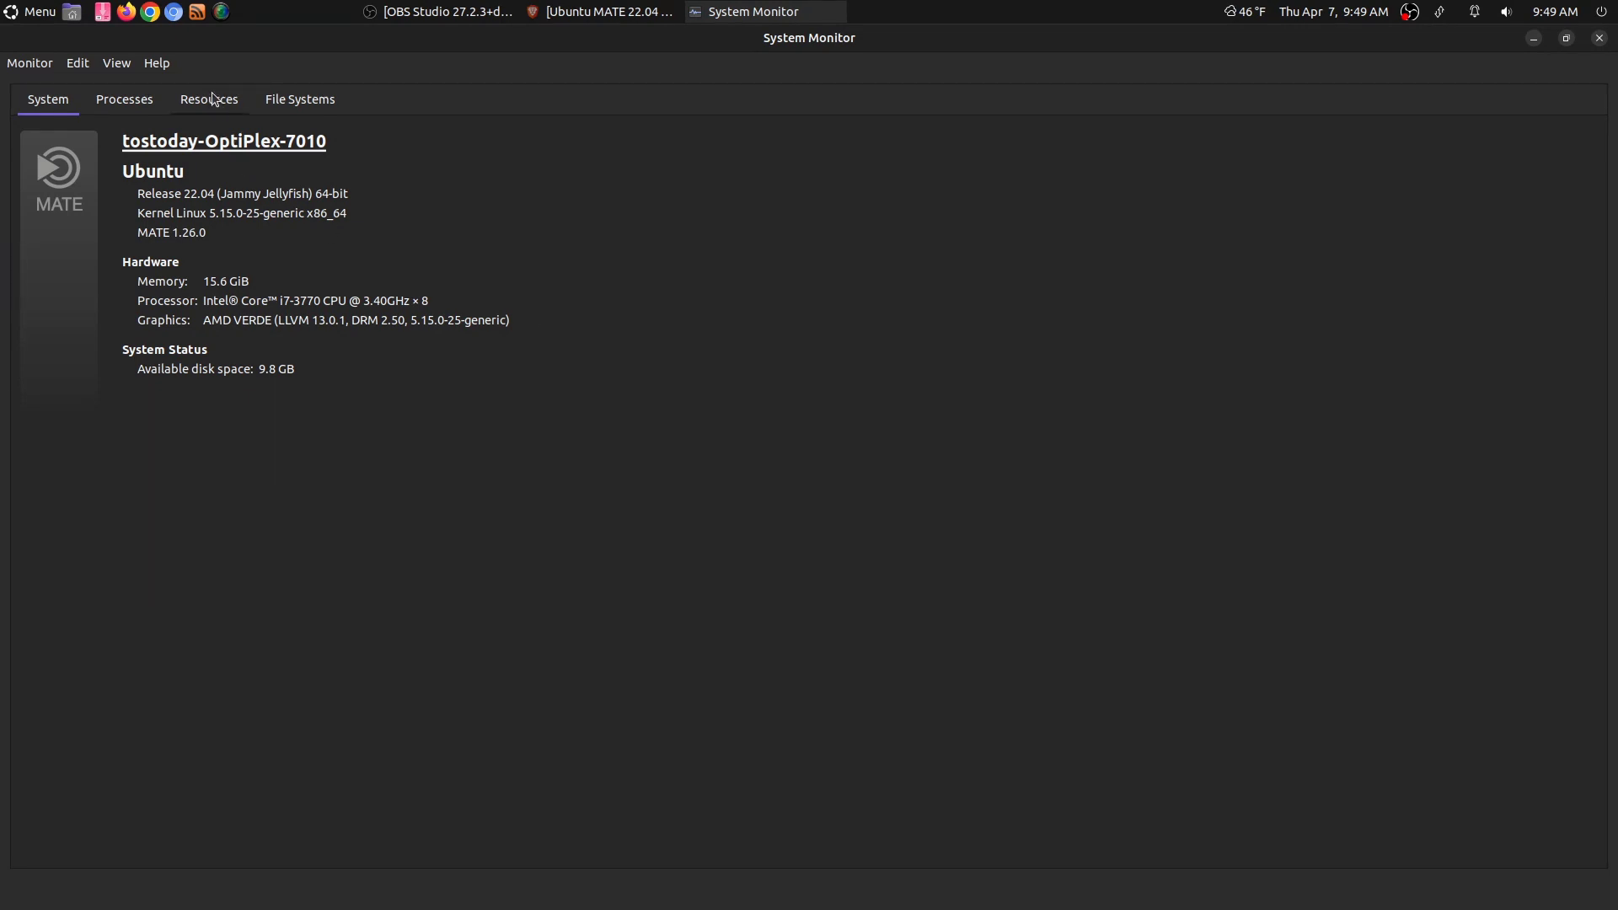
pyautogui.click(208, 99)
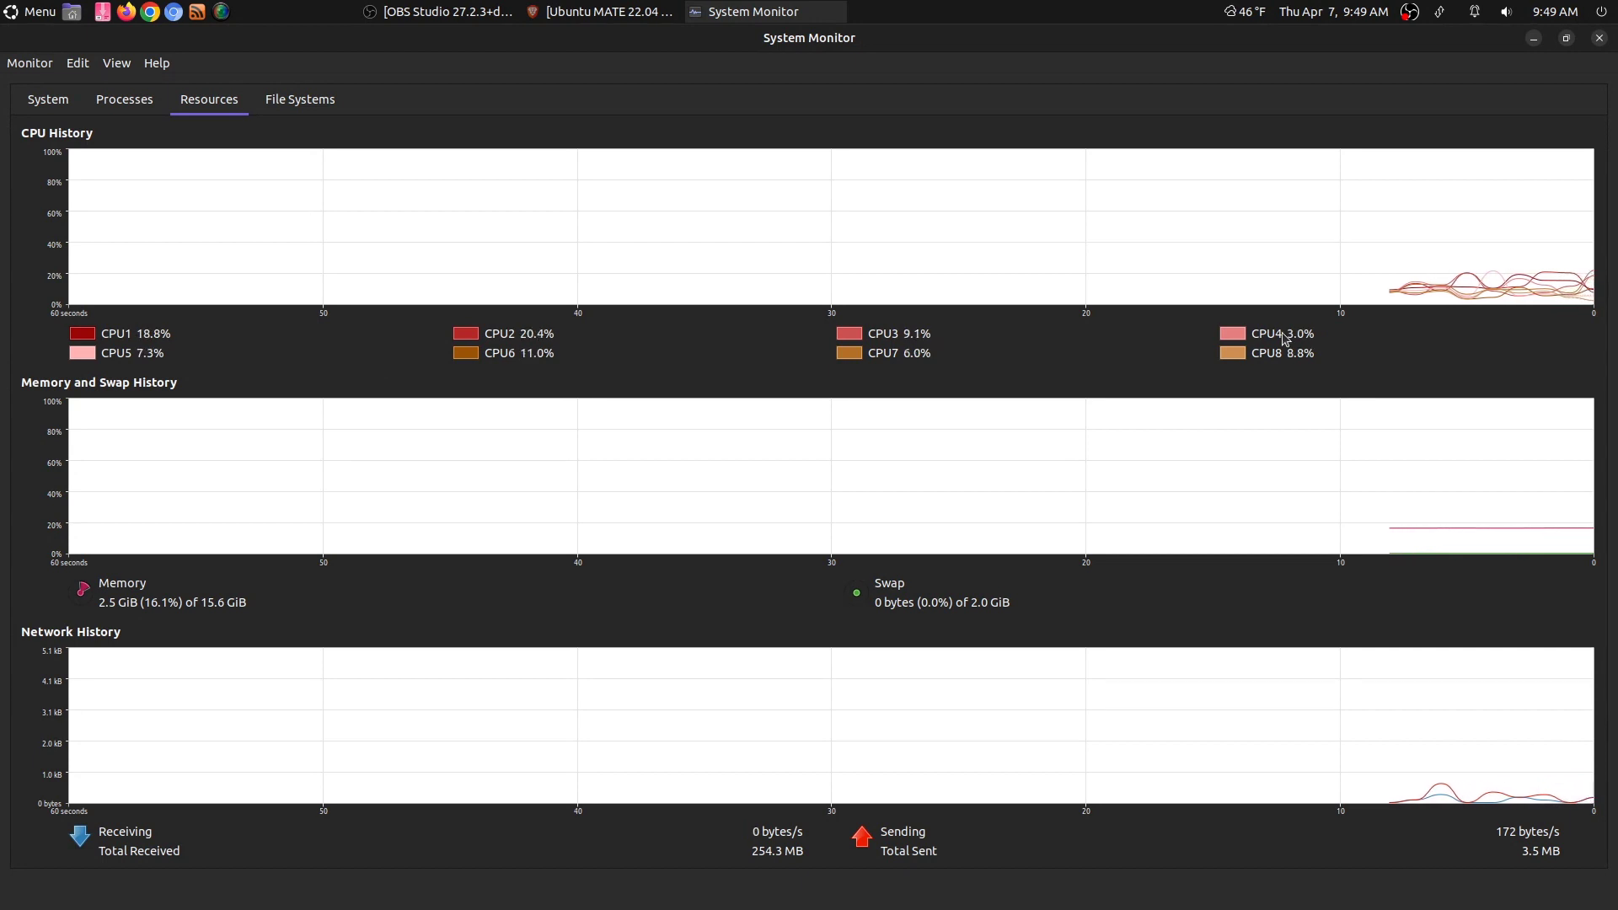
pyautogui.moveTo(1603, 38)
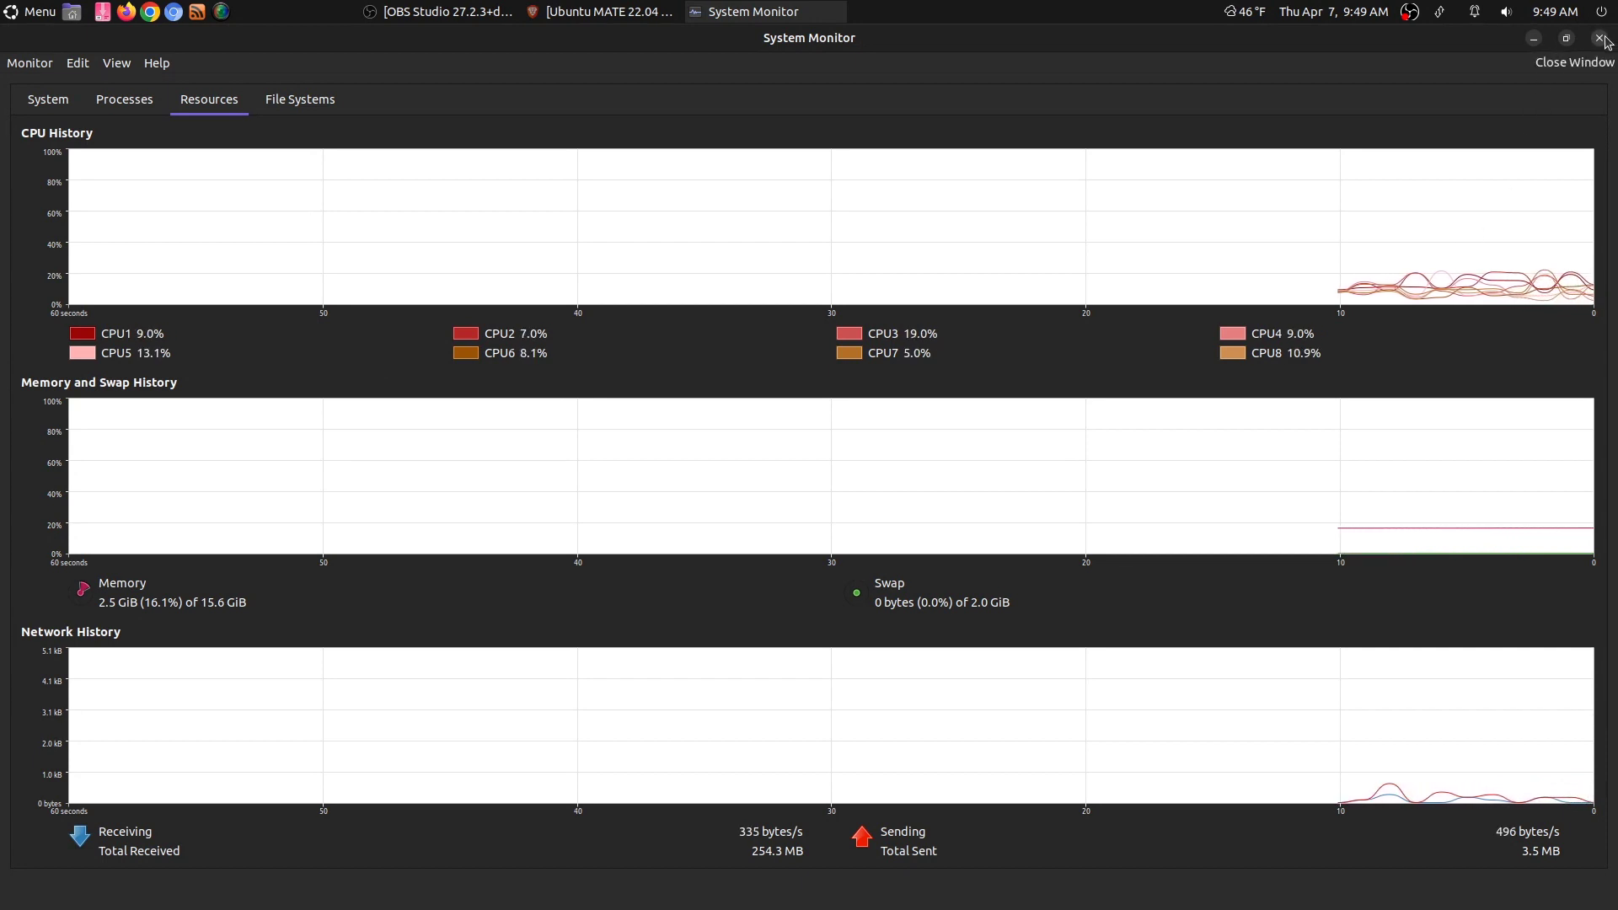
pyautogui.click(1605, 38)
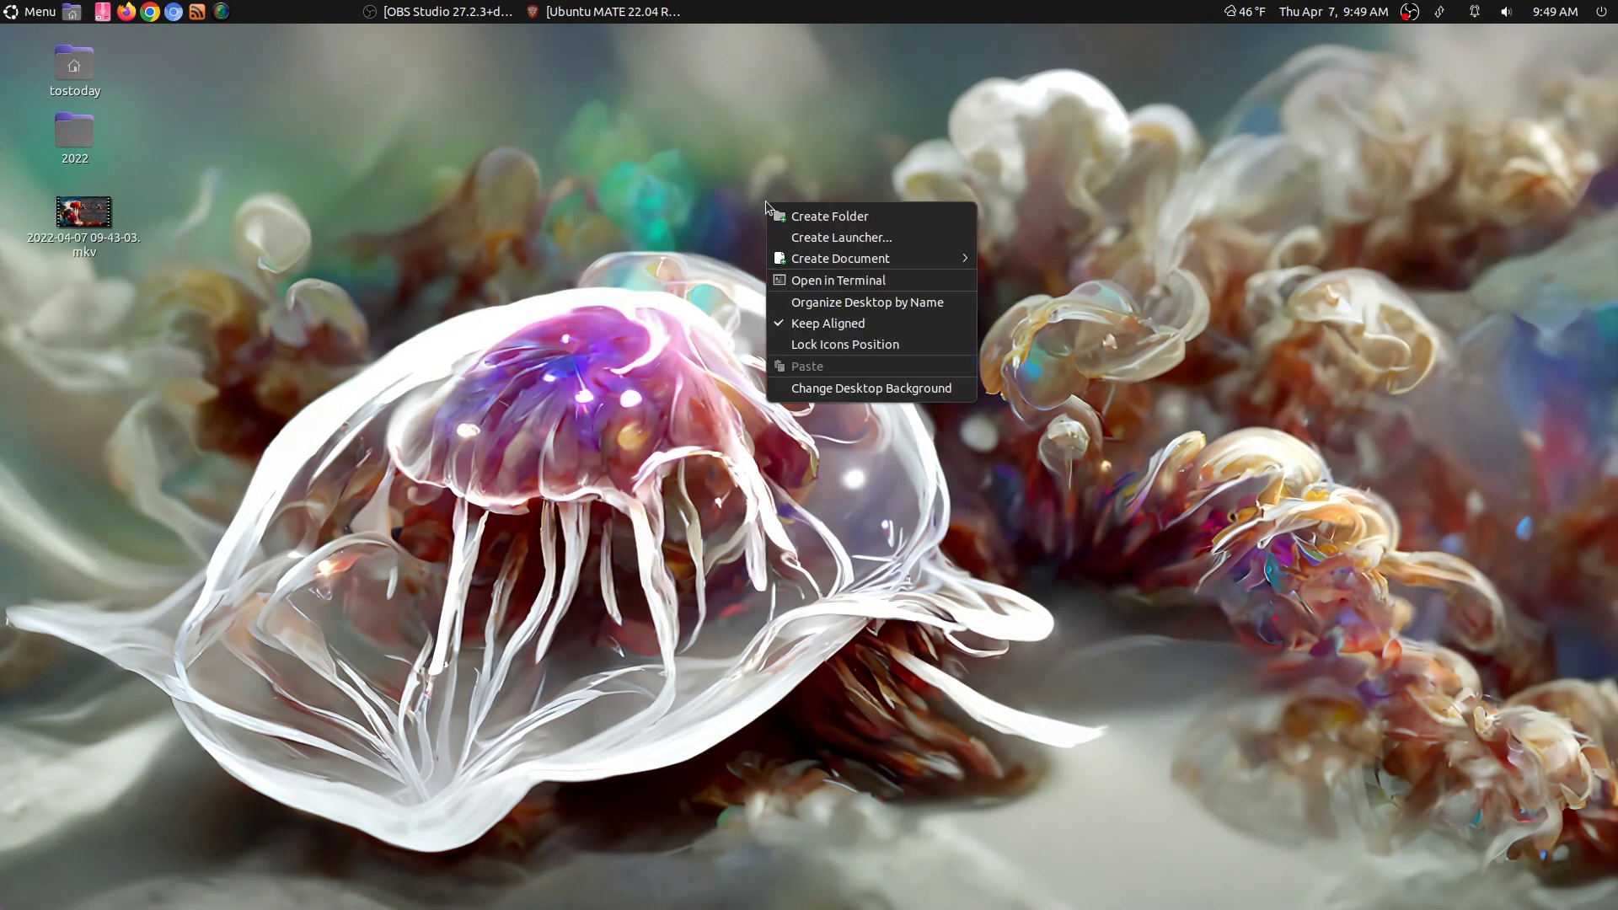
# Dismiss the desktop right-click menu and open the Ubuntu MATE applications menu
pyautogui.click(583, 139)
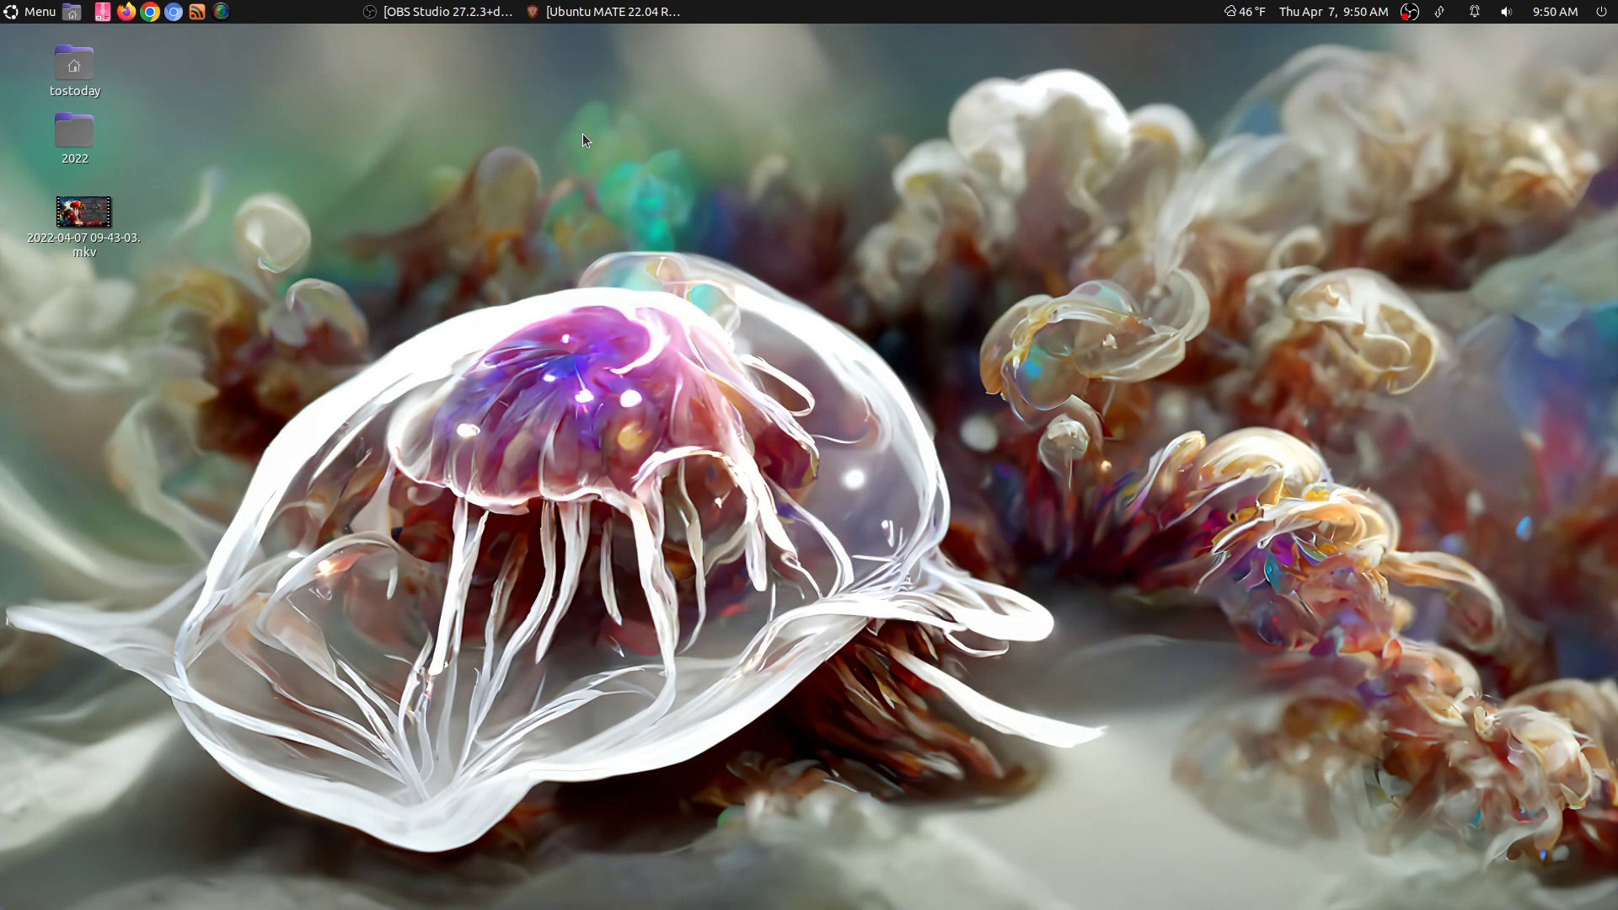
pyautogui.moveTo(17, 17)
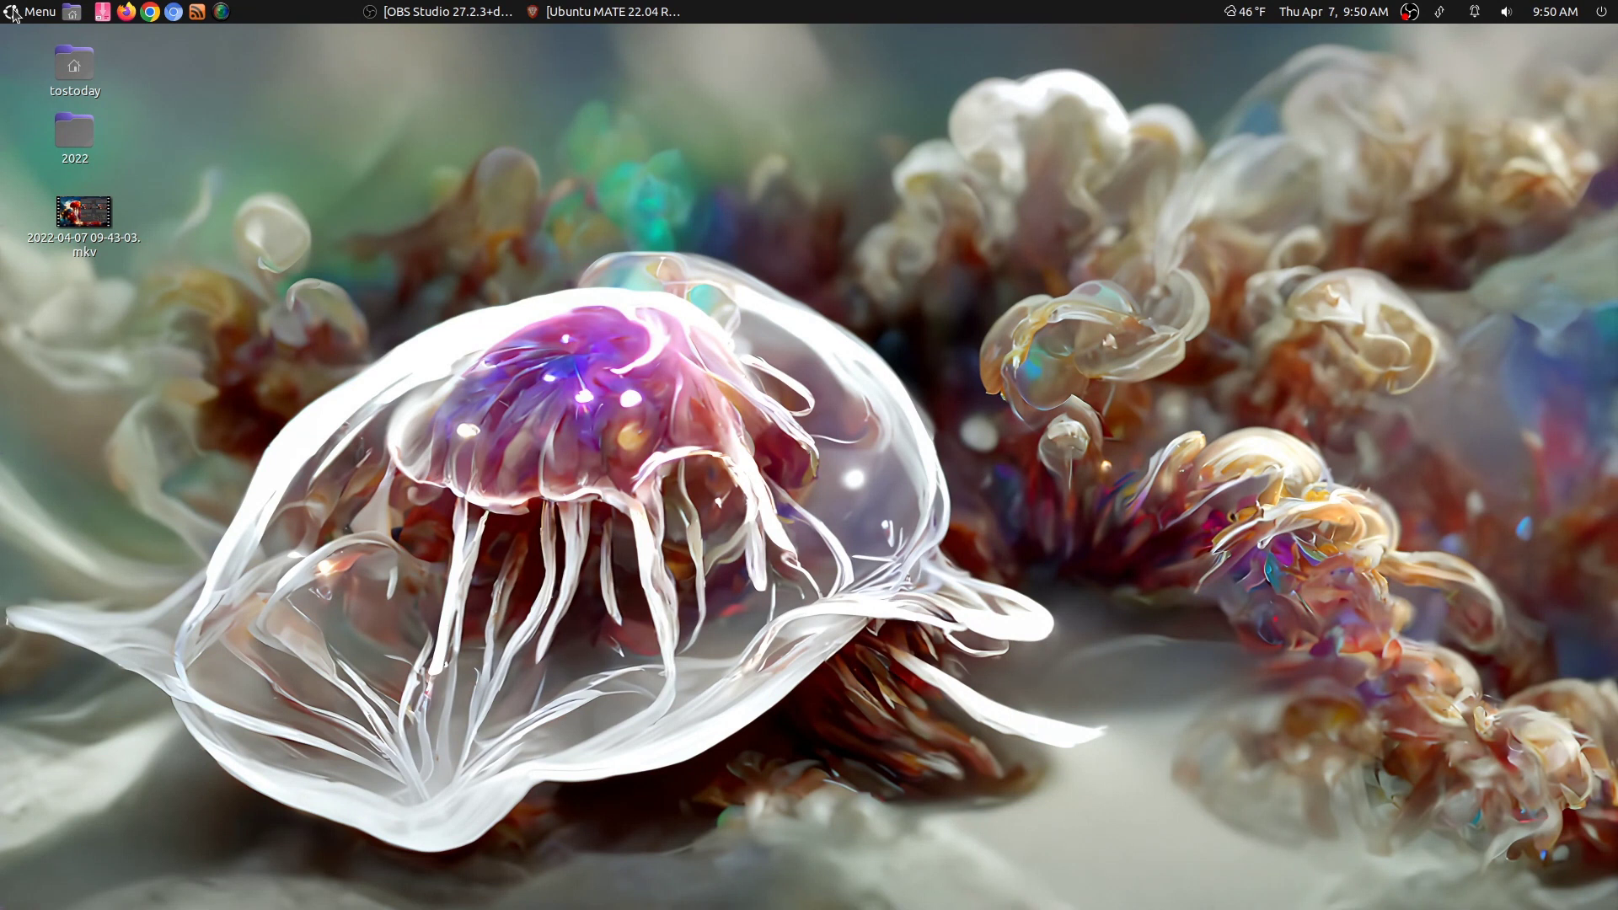
pyautogui.click(38, 11)
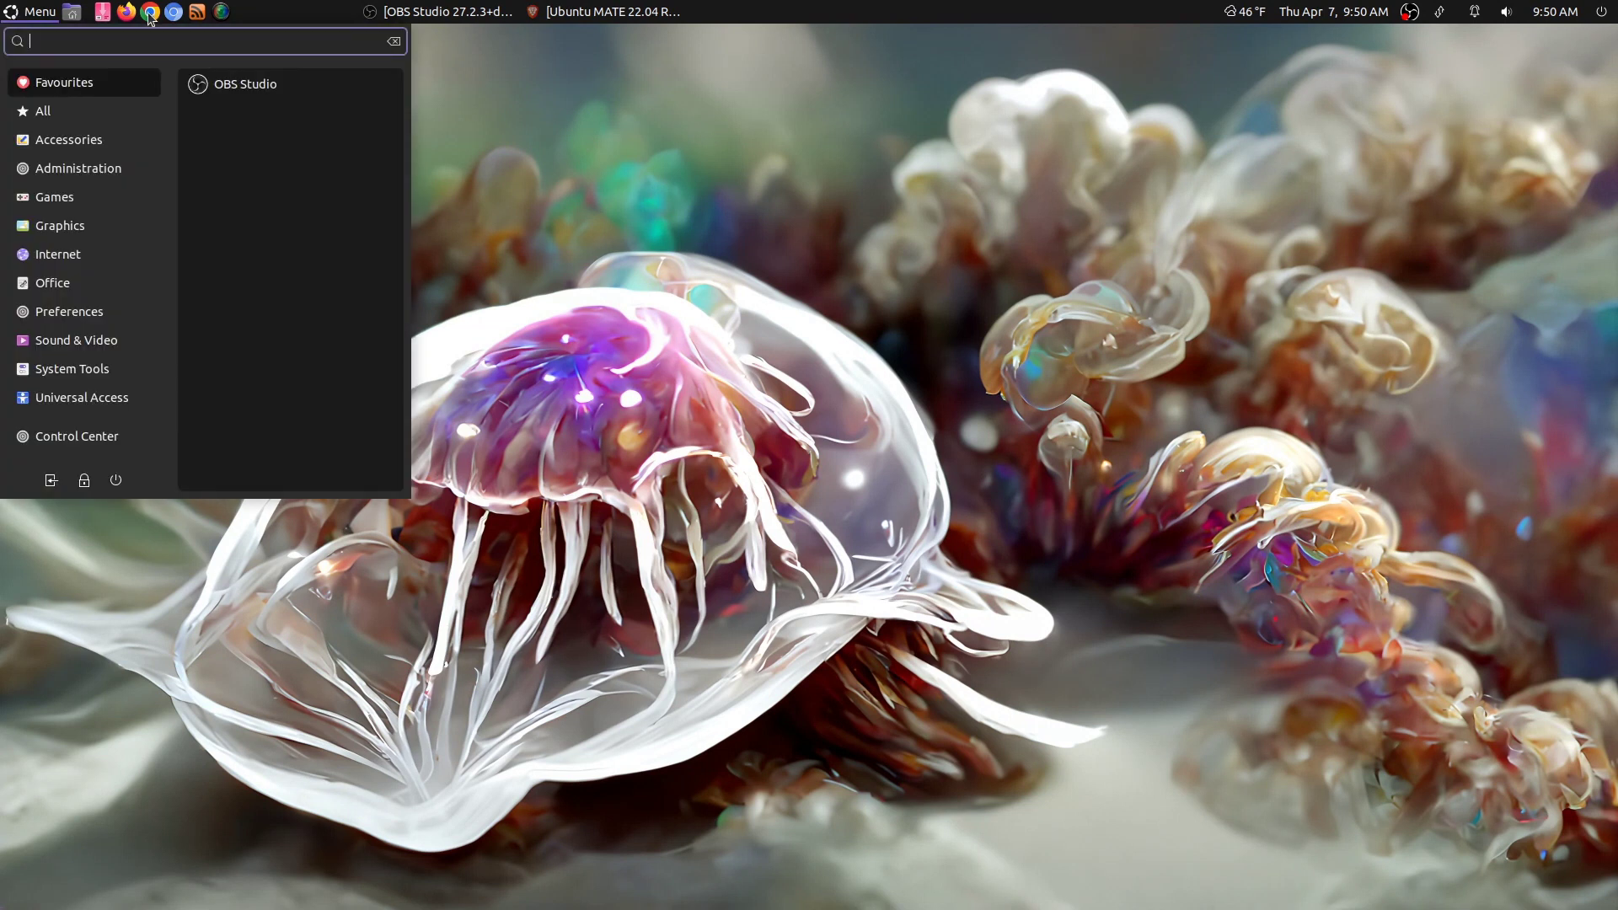